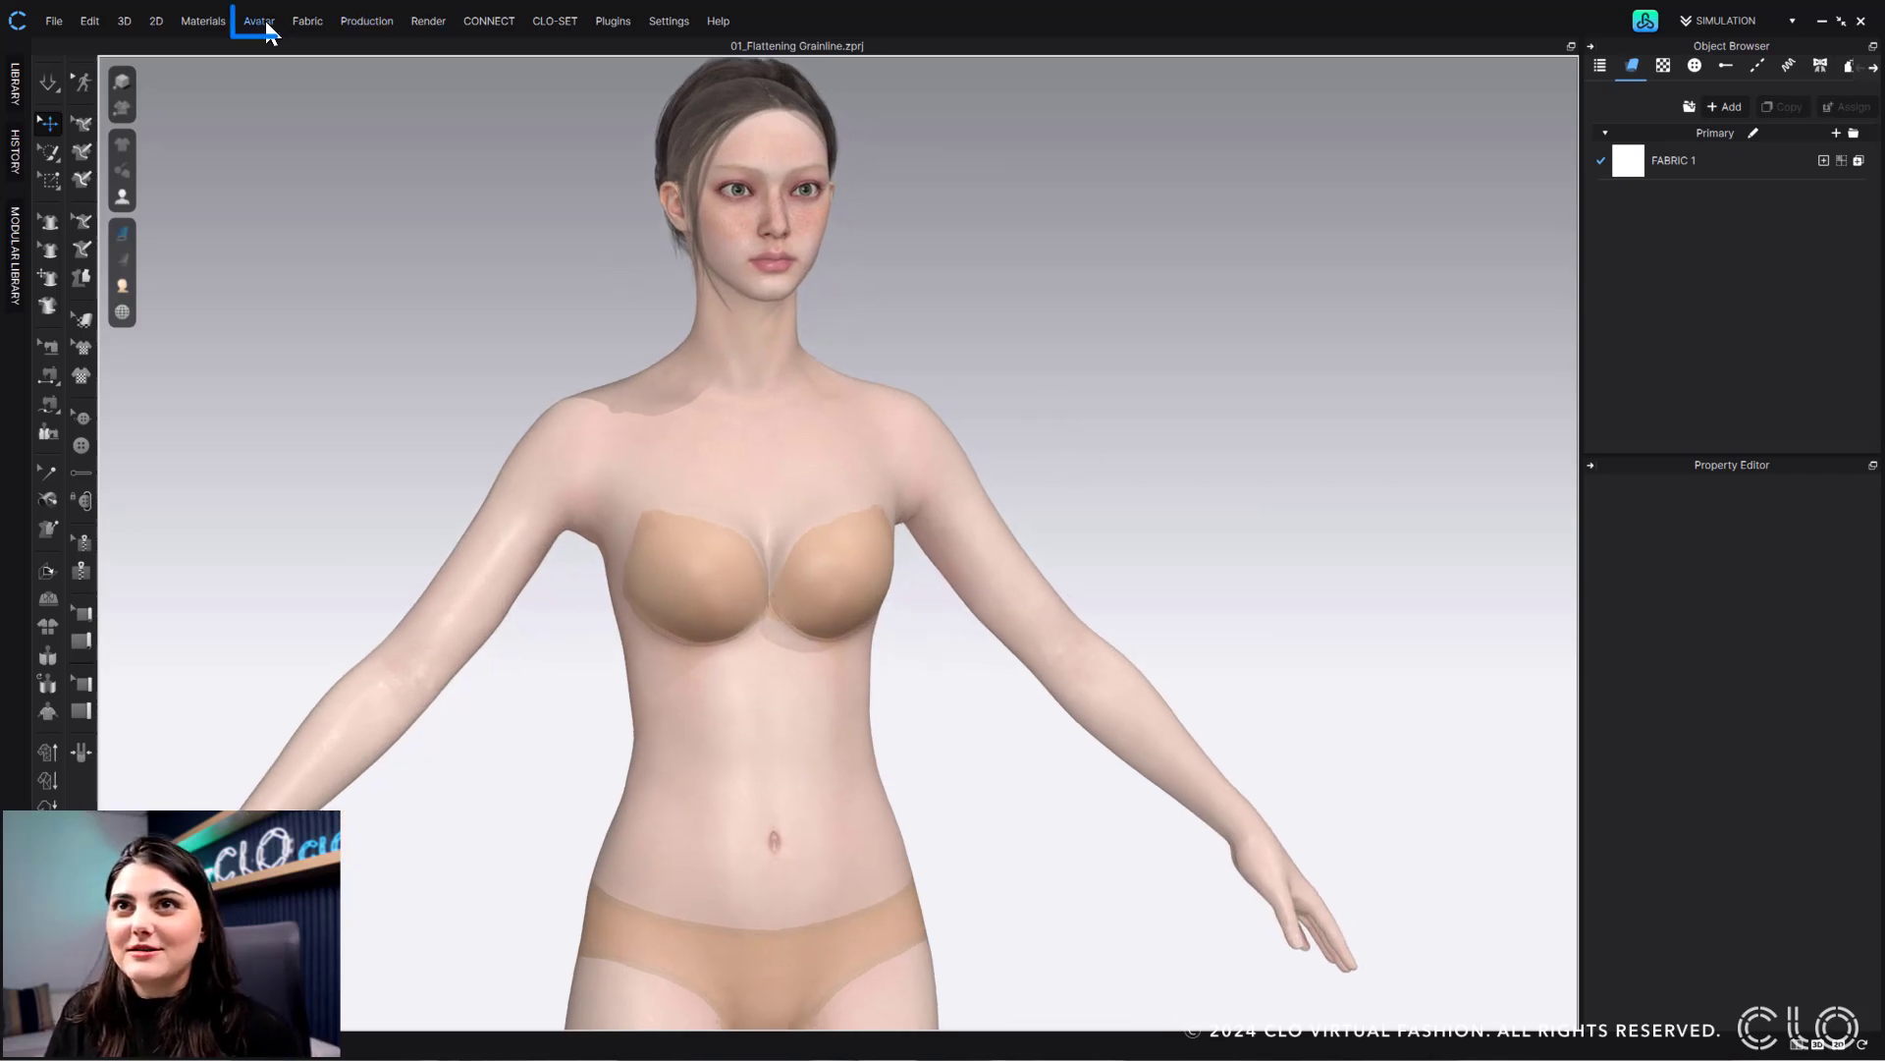
- Open the Avatar Editor from the Avatar menu to show the Avatar Size panel
left_click(259, 19)
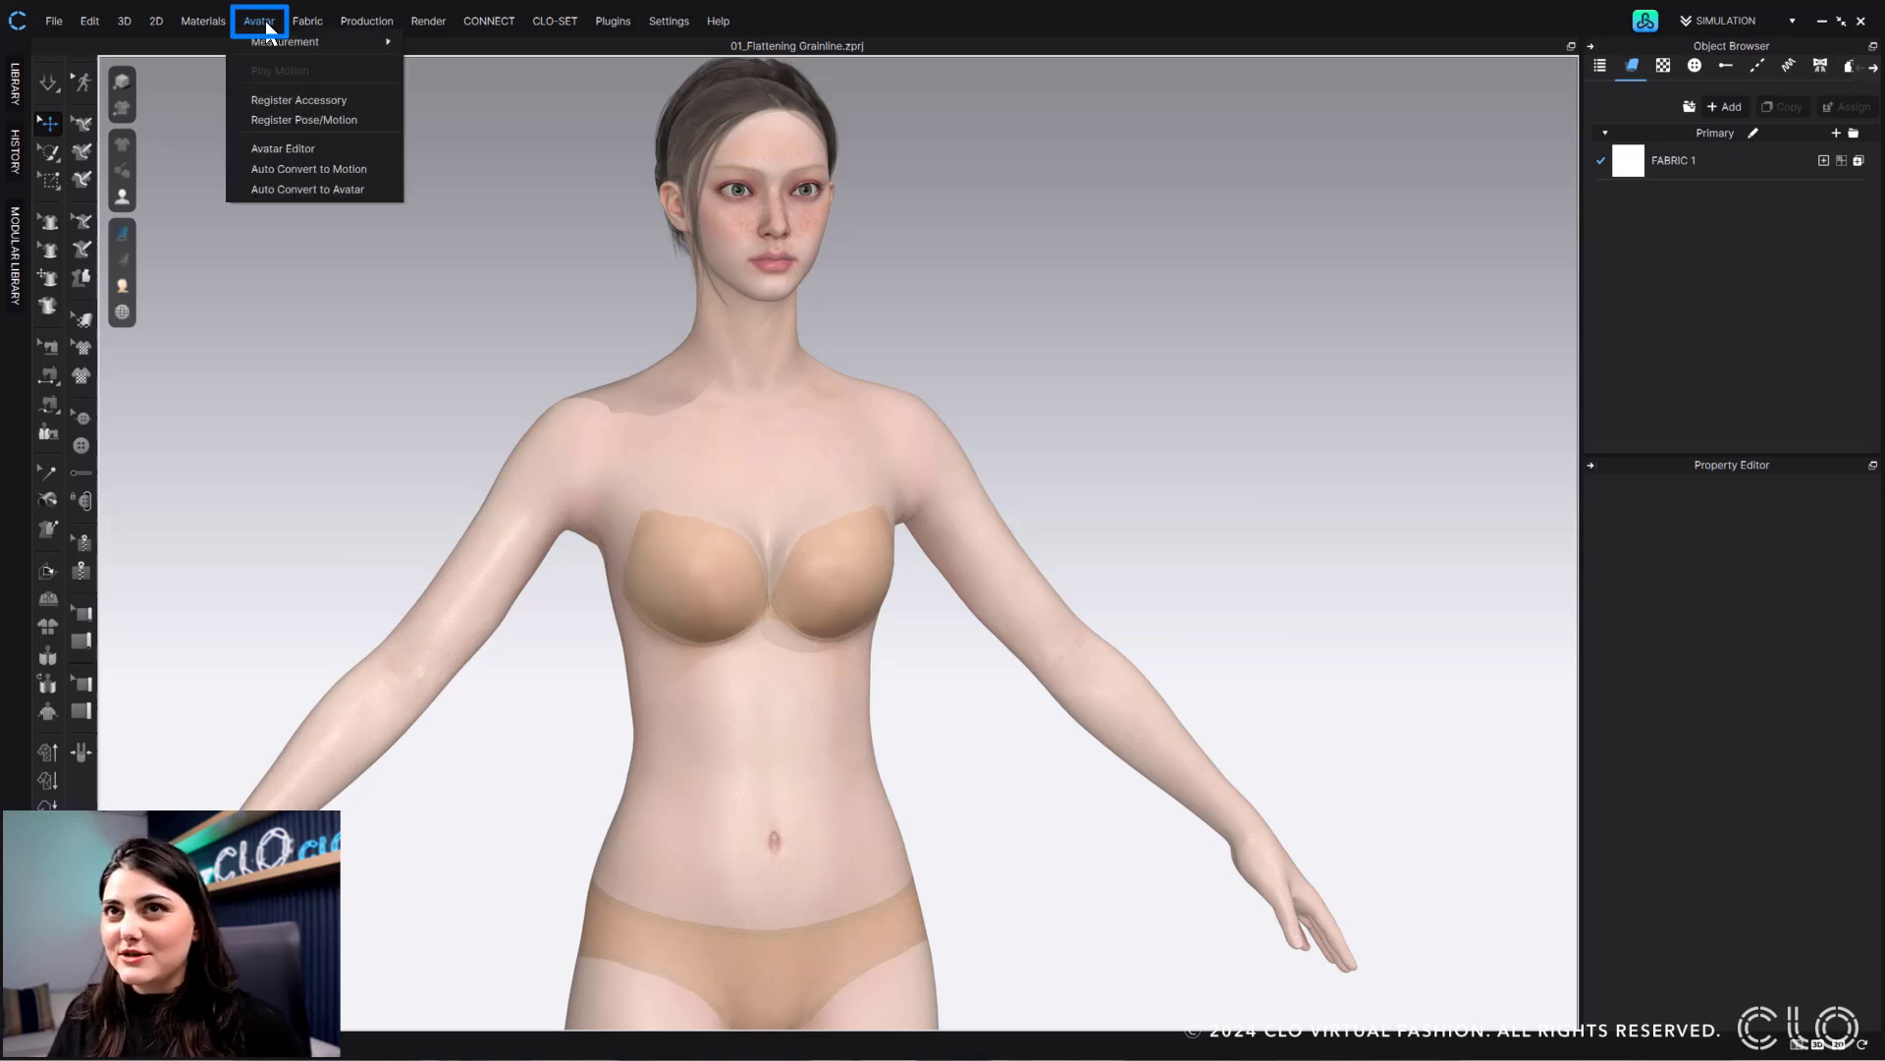
mouse_move(283, 149)
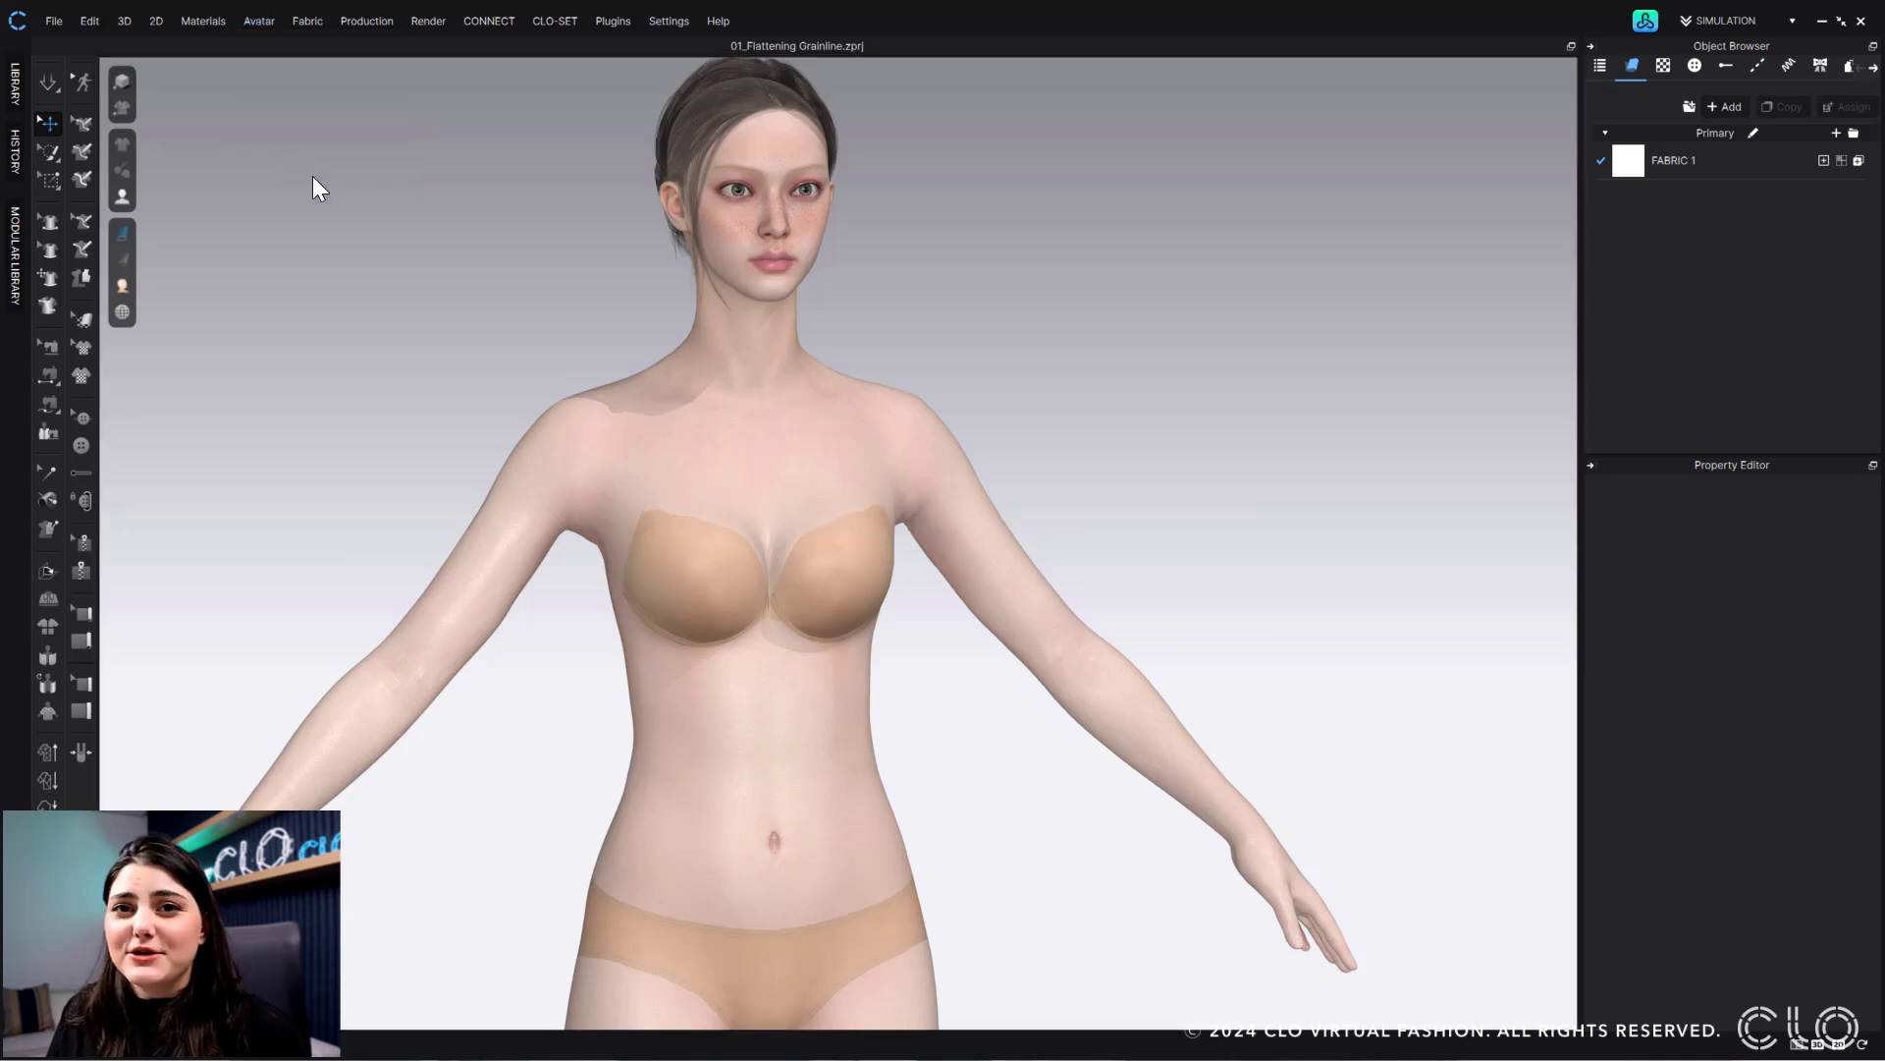
left_click(257, 19)
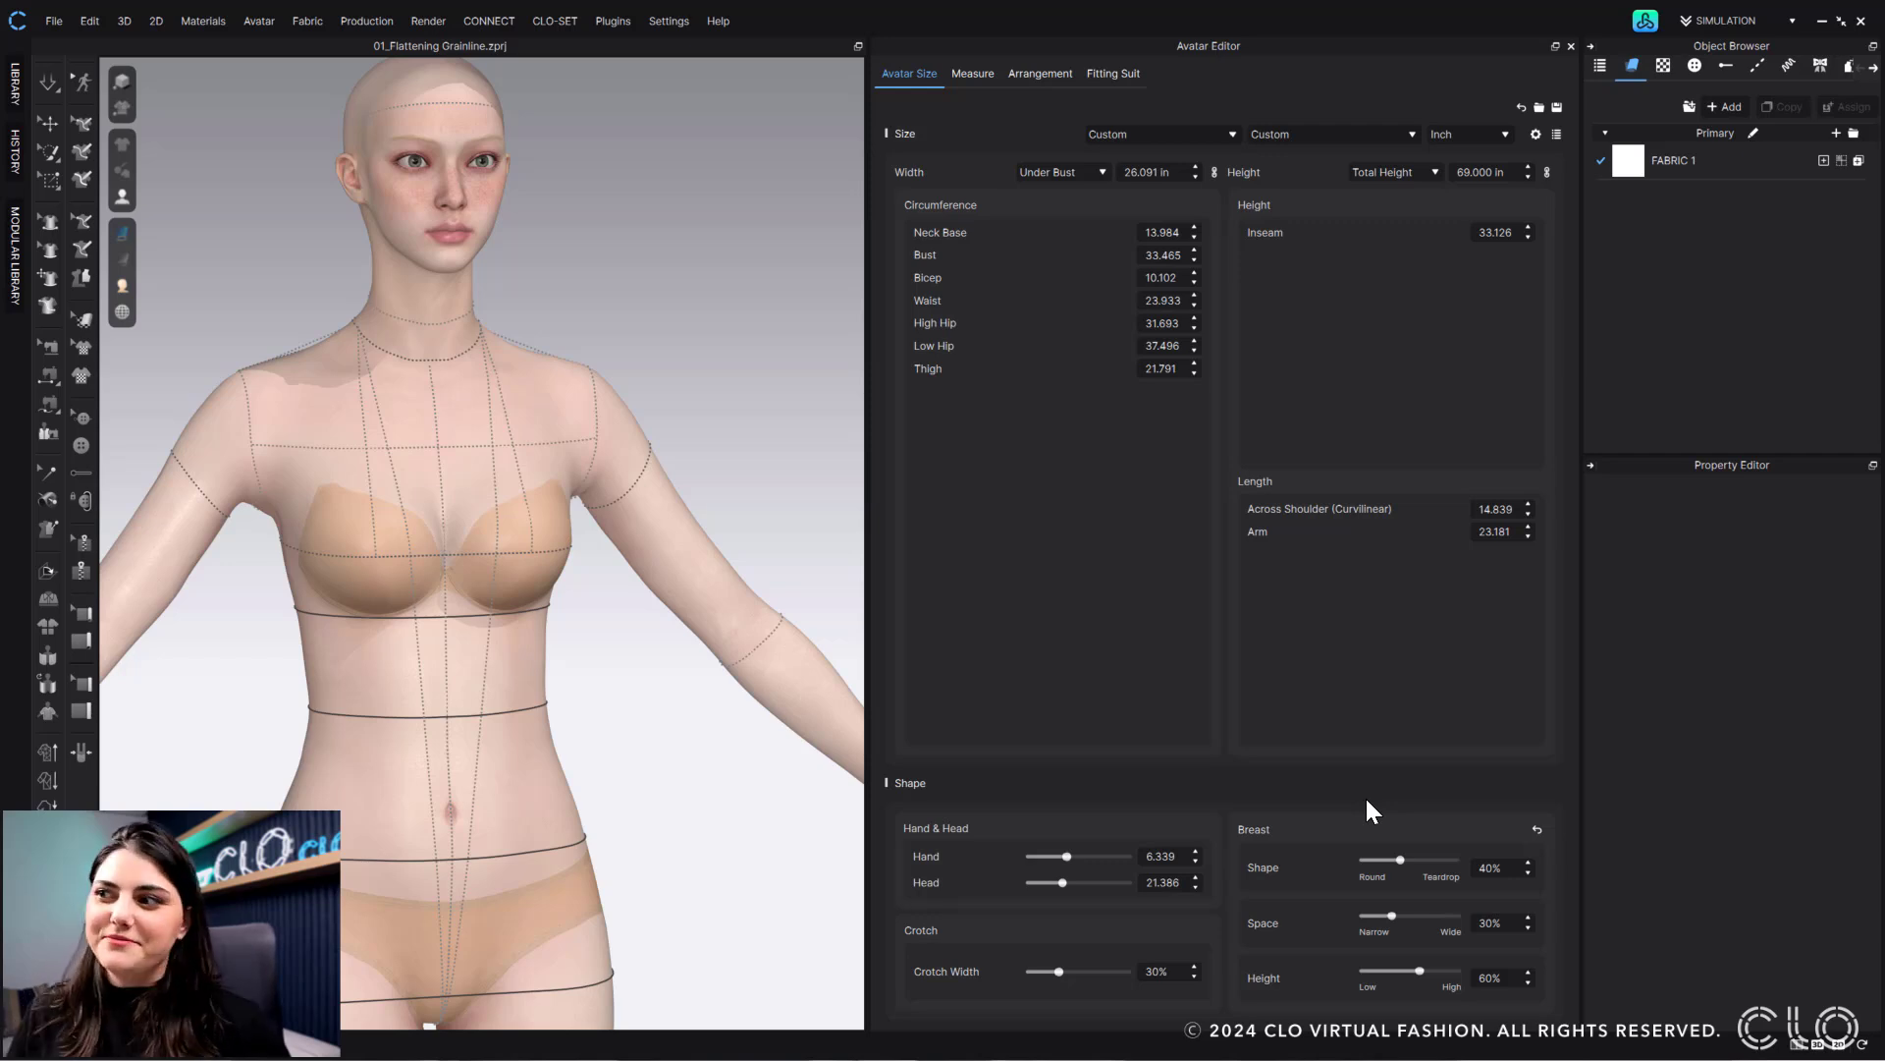
mouse_move(1324, 569)
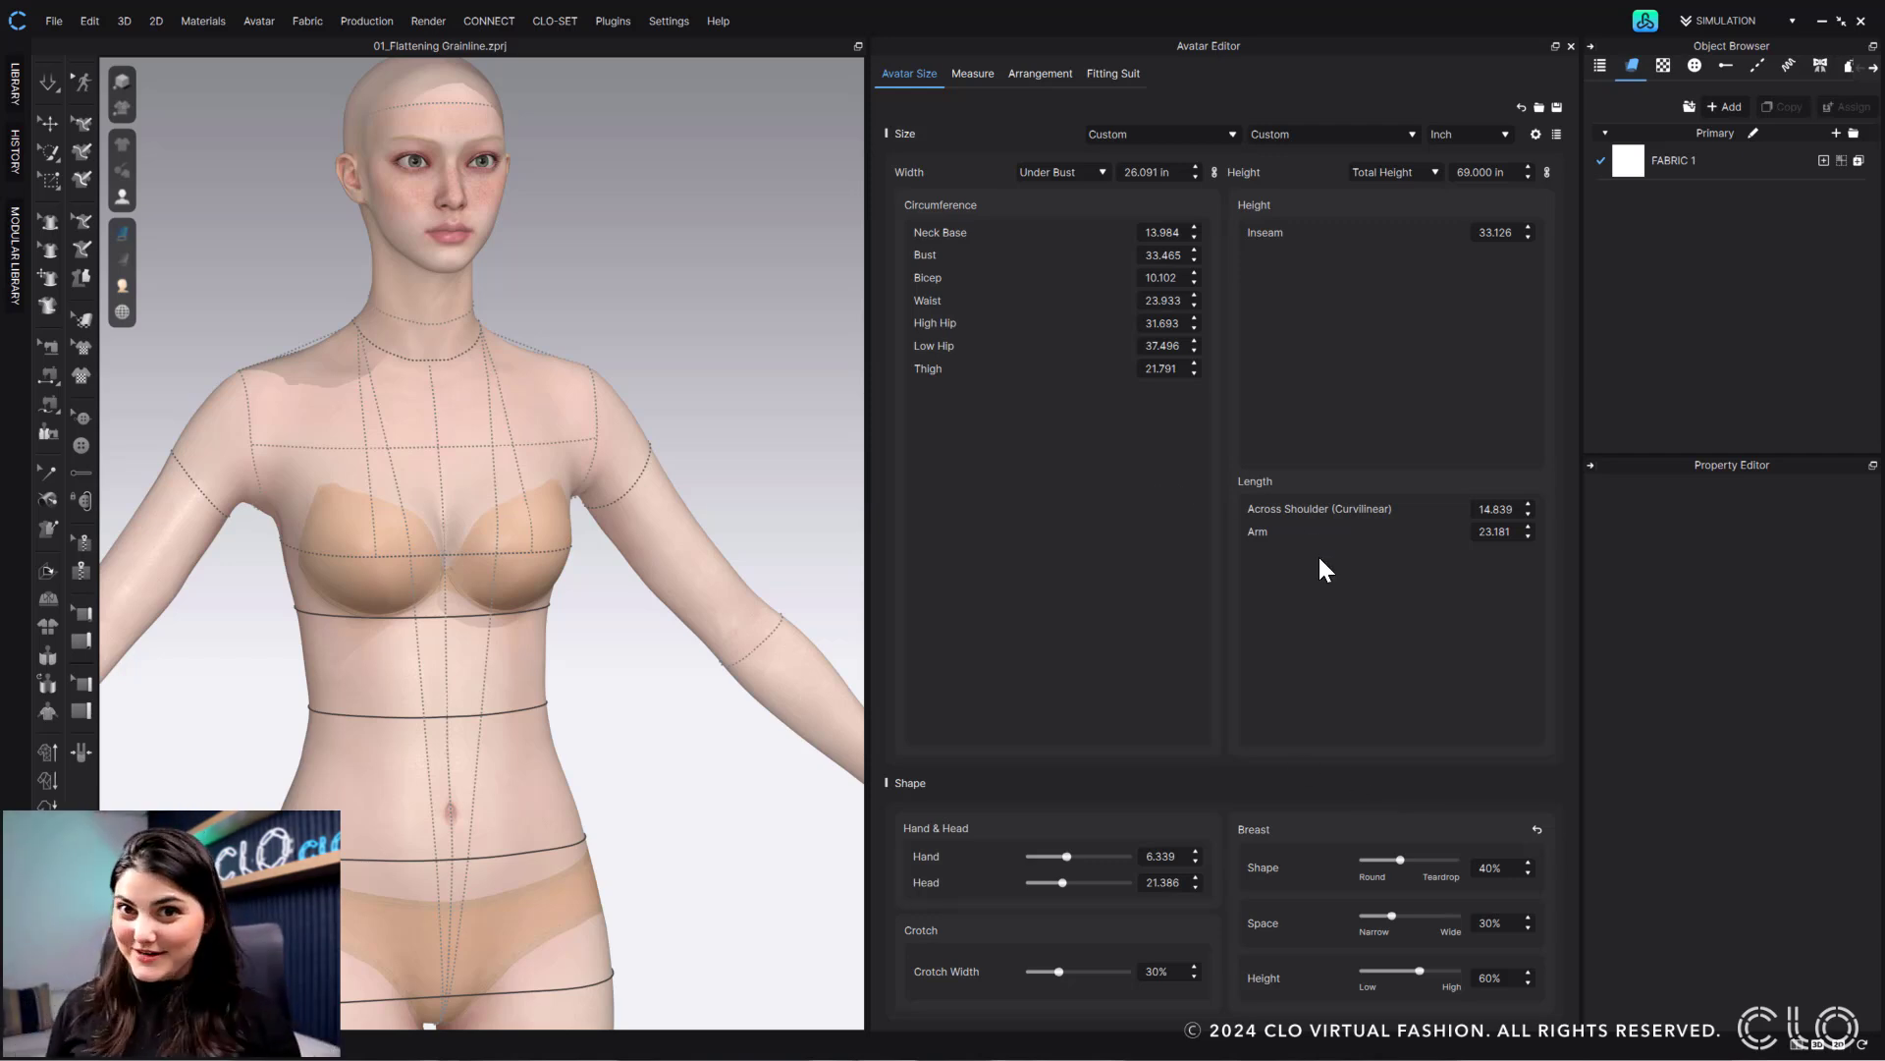
mouse_move(1106, 806)
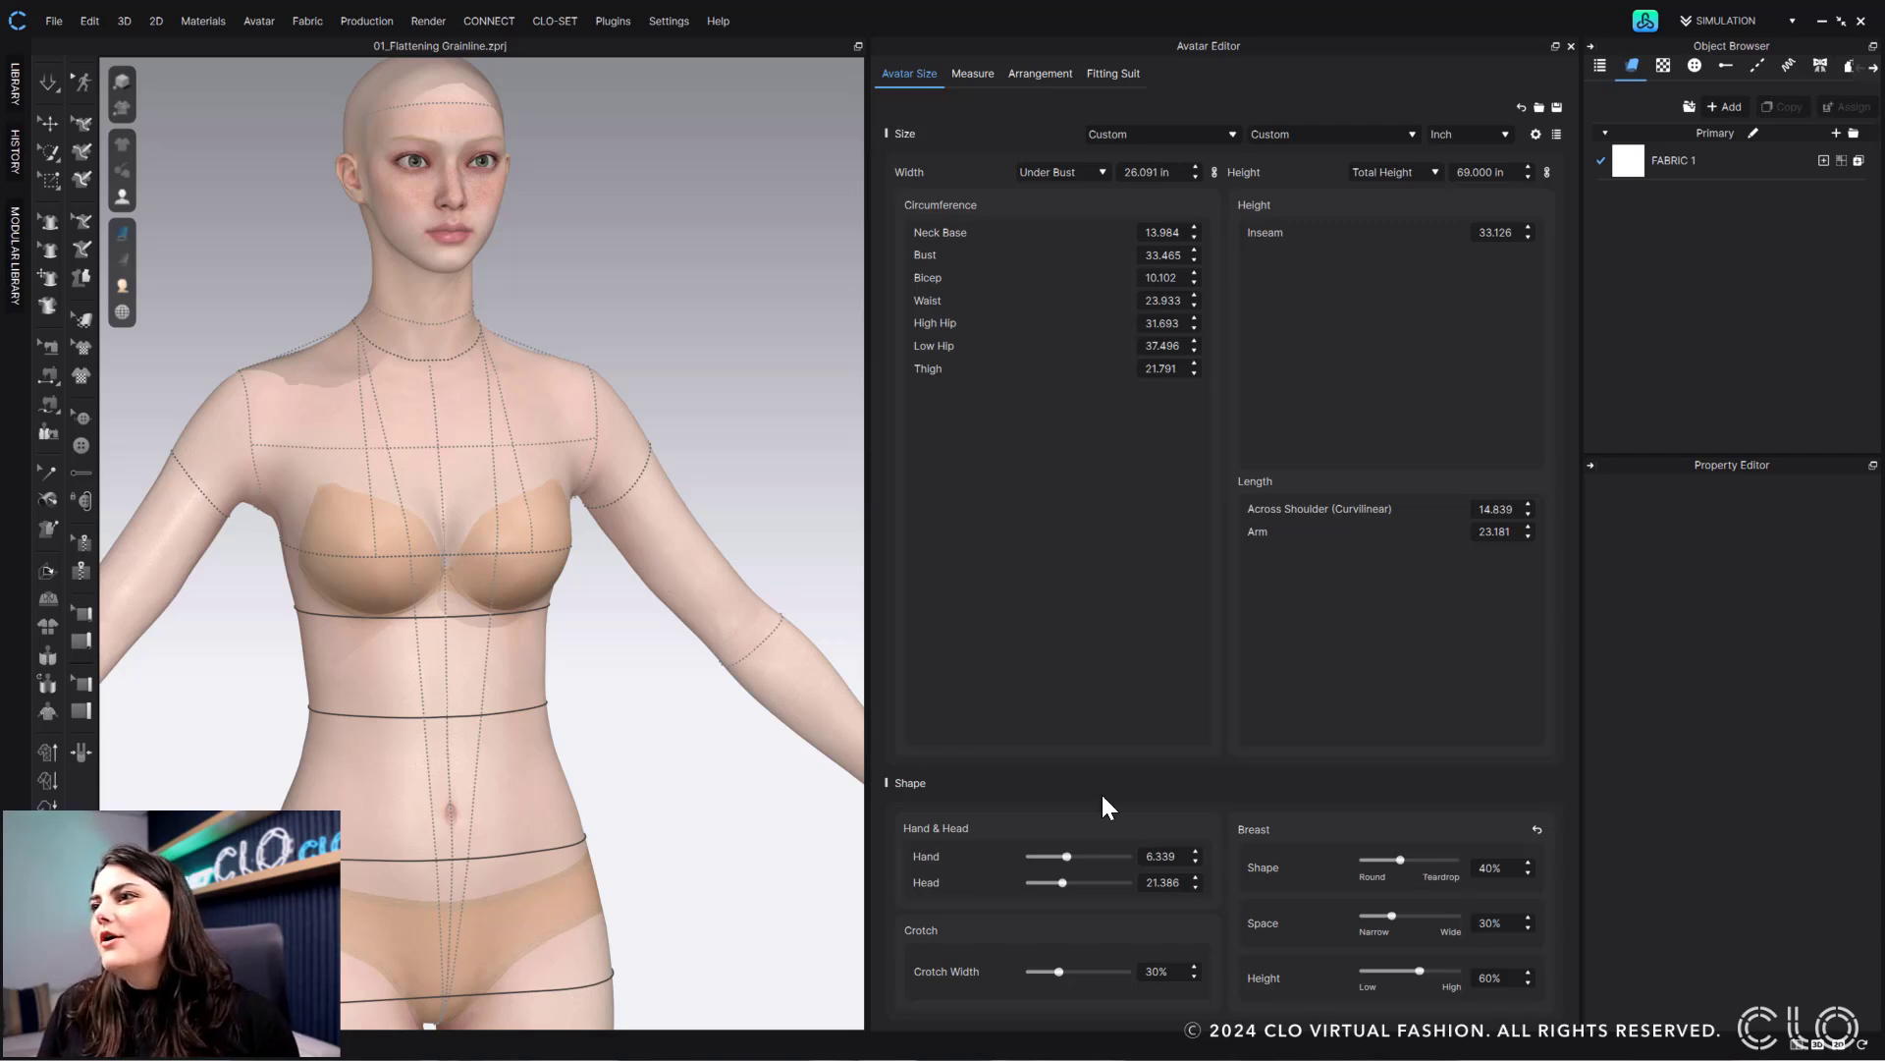
mouse_move(1310, 911)
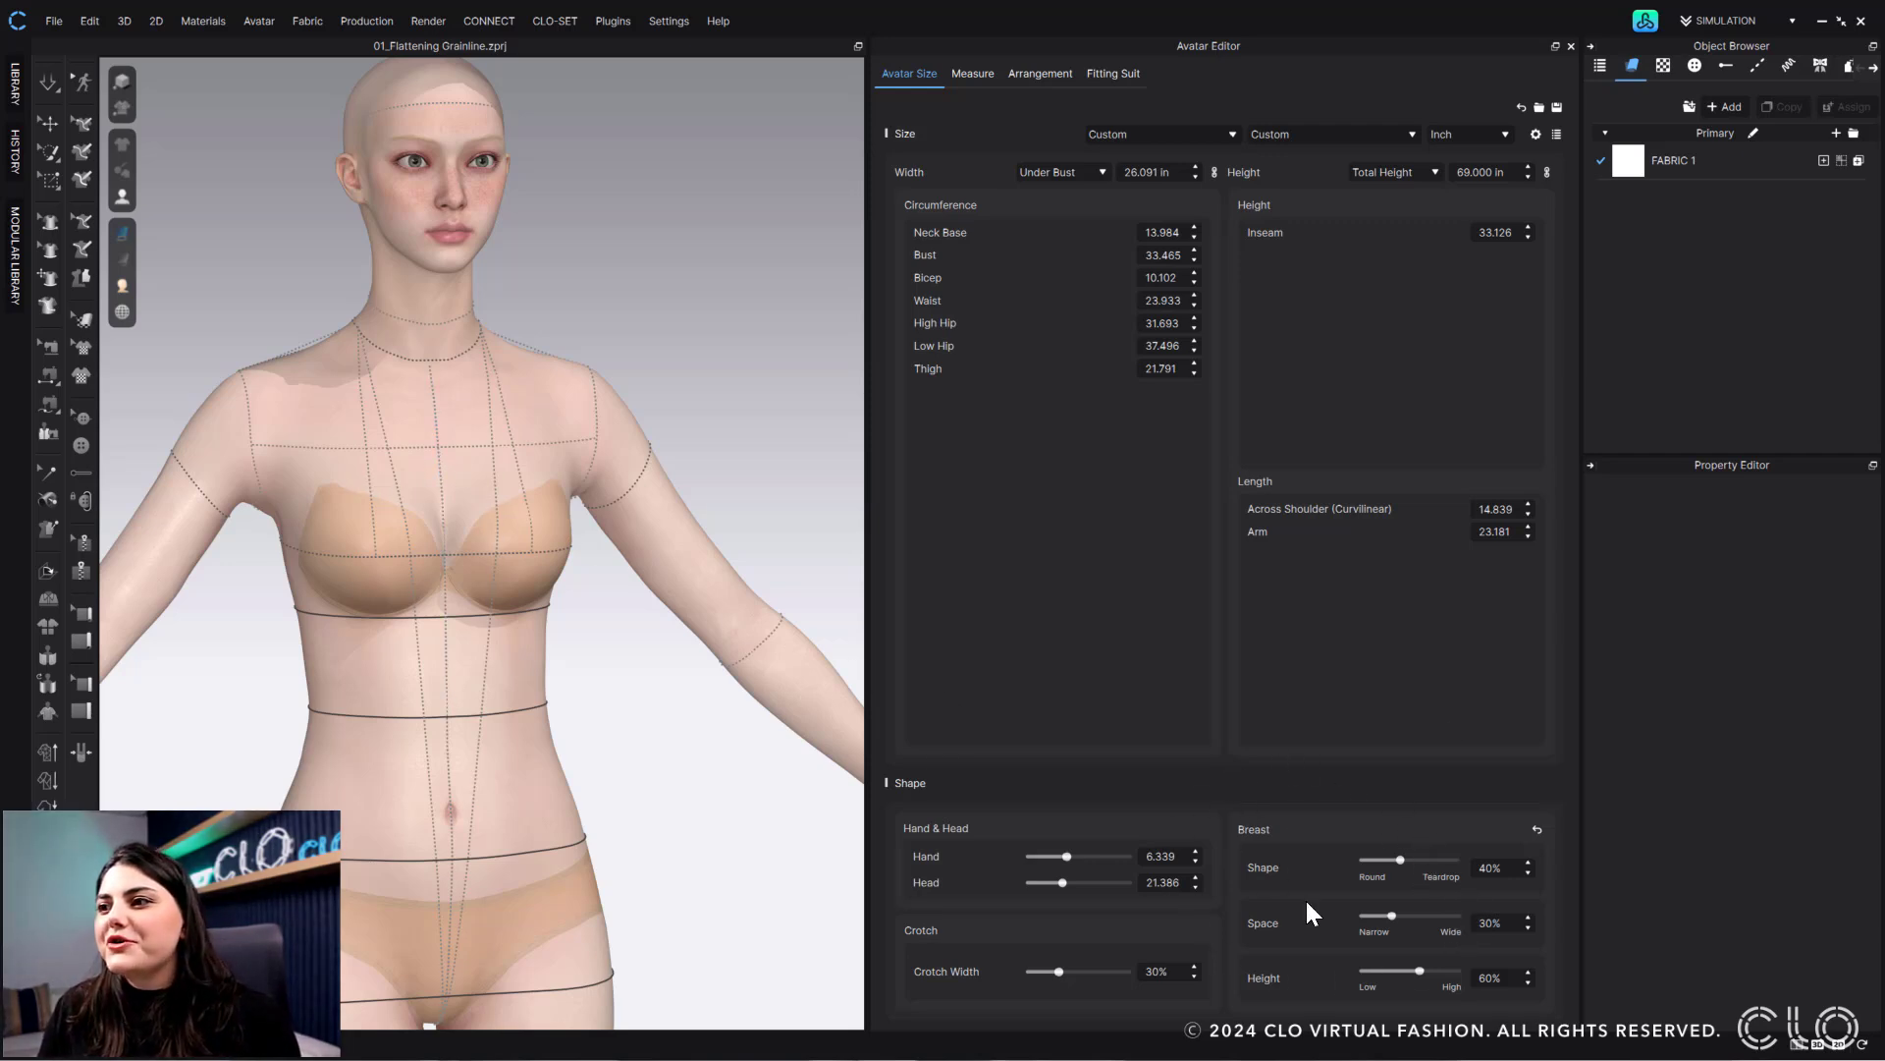
mouse_move(1277, 896)
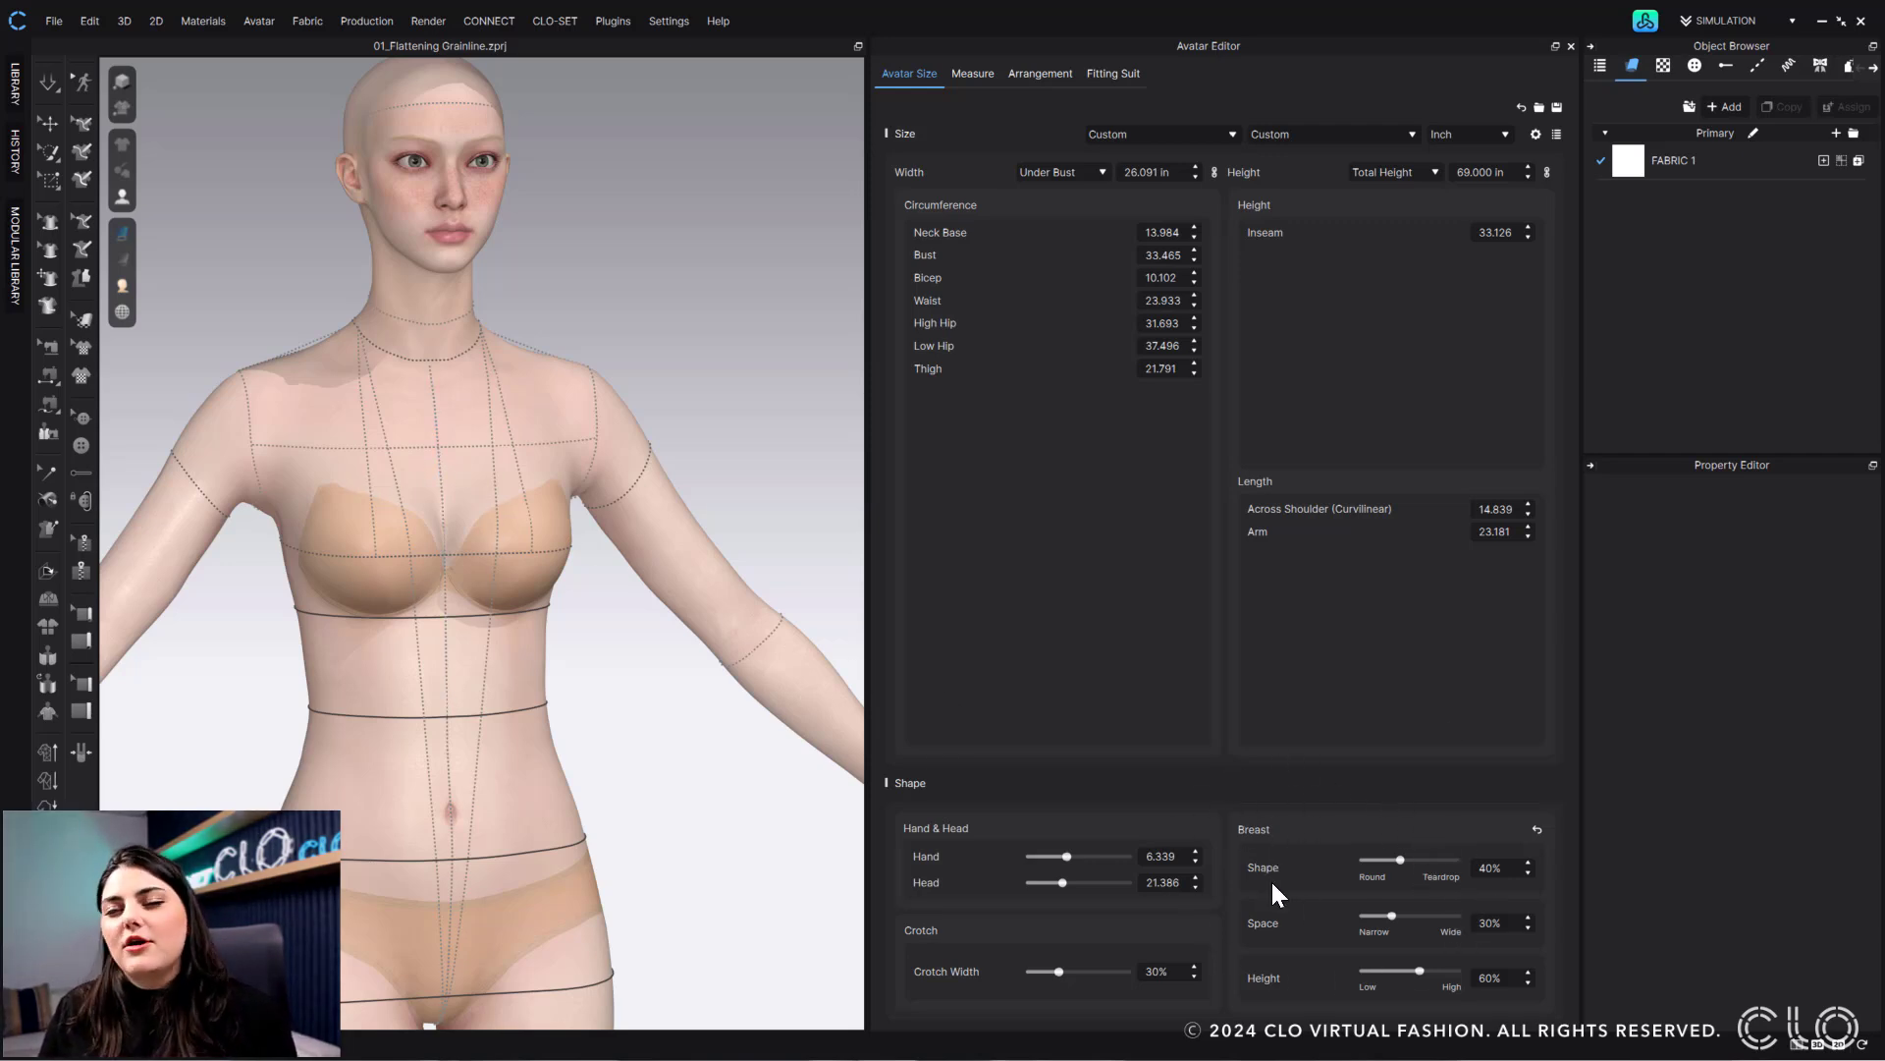
- Move the Breast Shape slider between round and teardrop, settling at 73%
left_click(1403, 886)
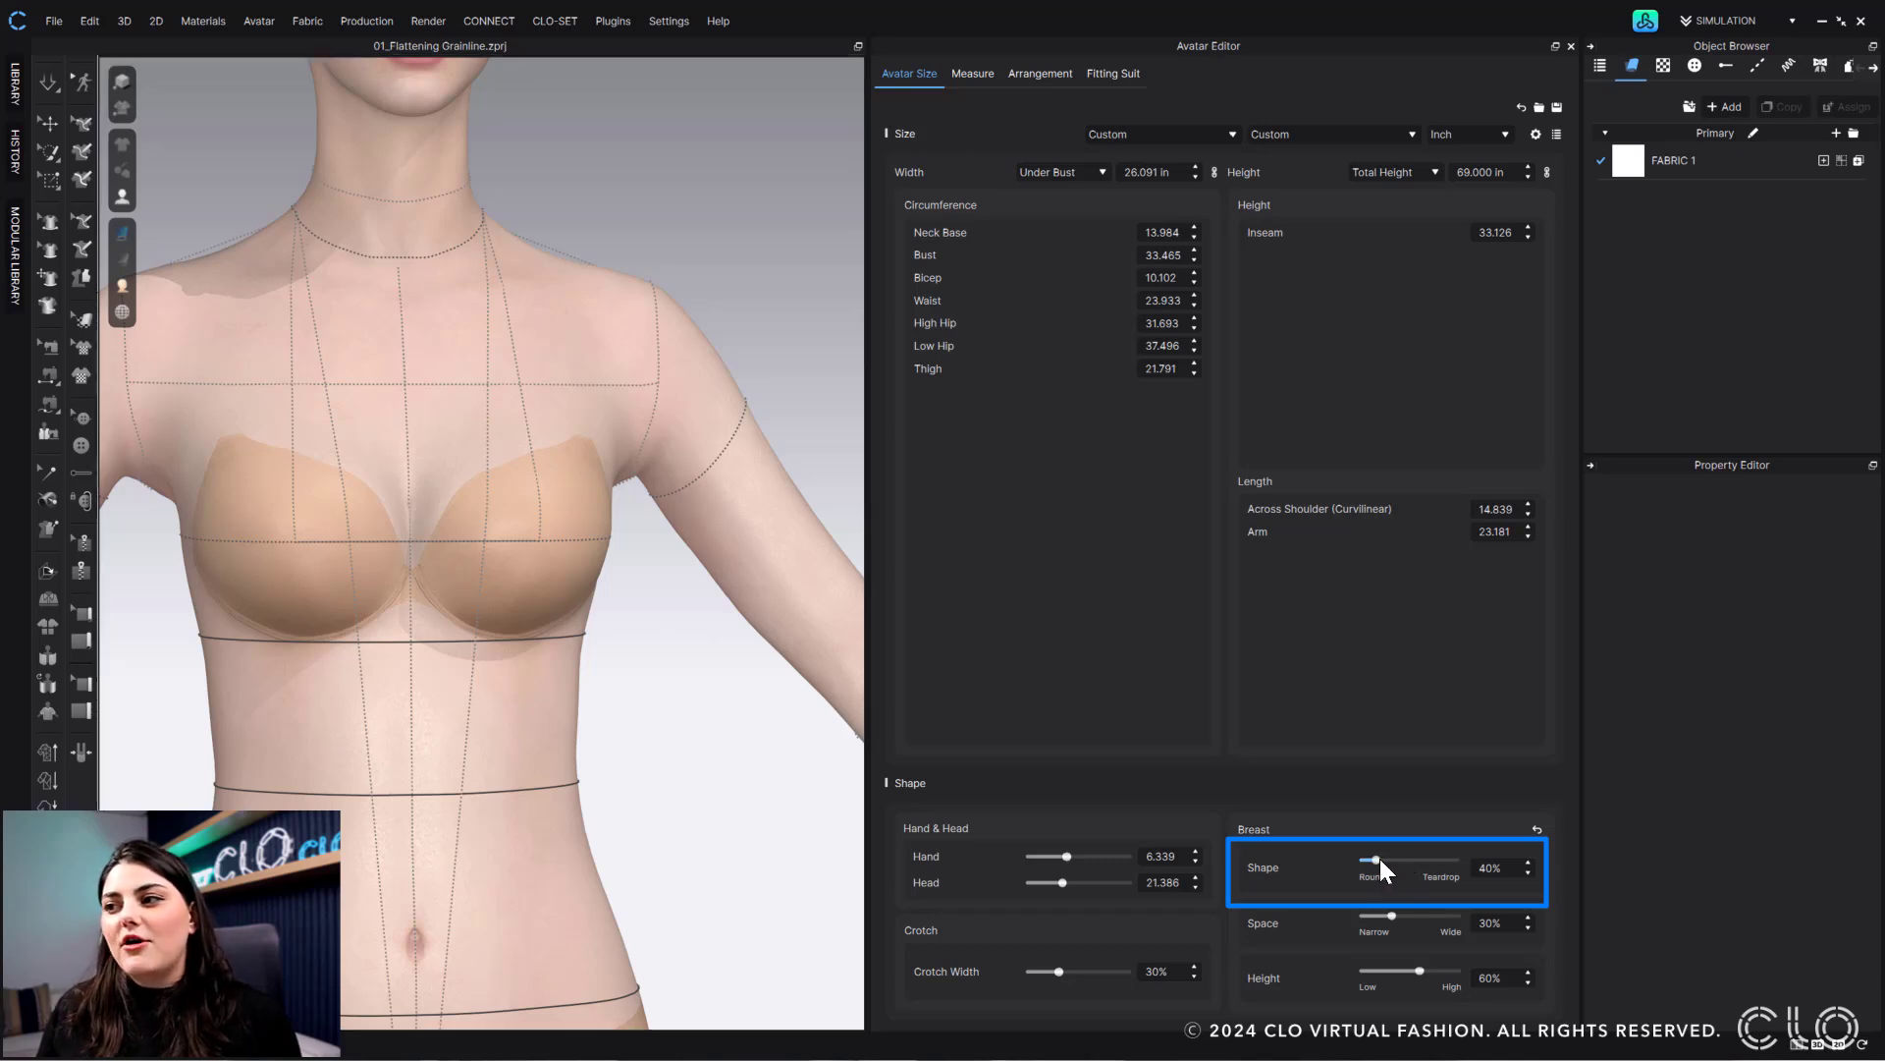
left_click_drag(1380, 866, 1371, 866)
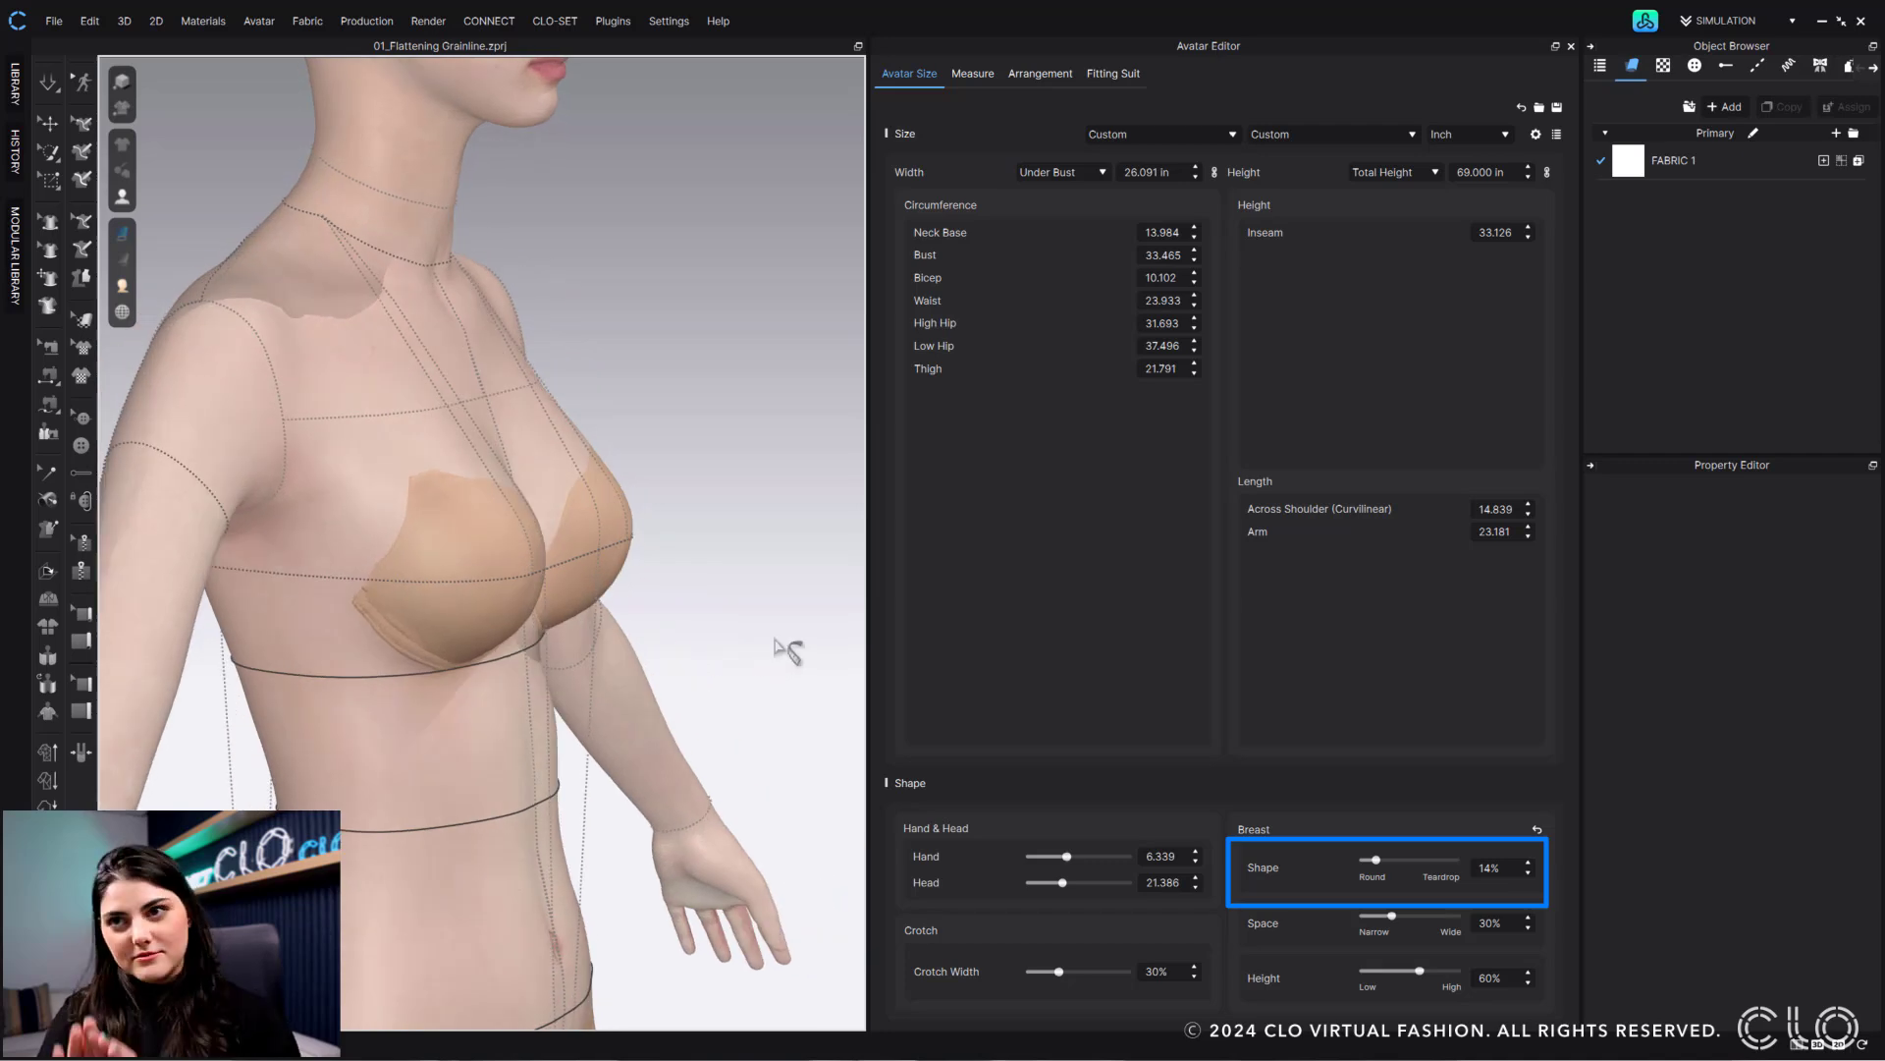
mouse_move(1400, 902)
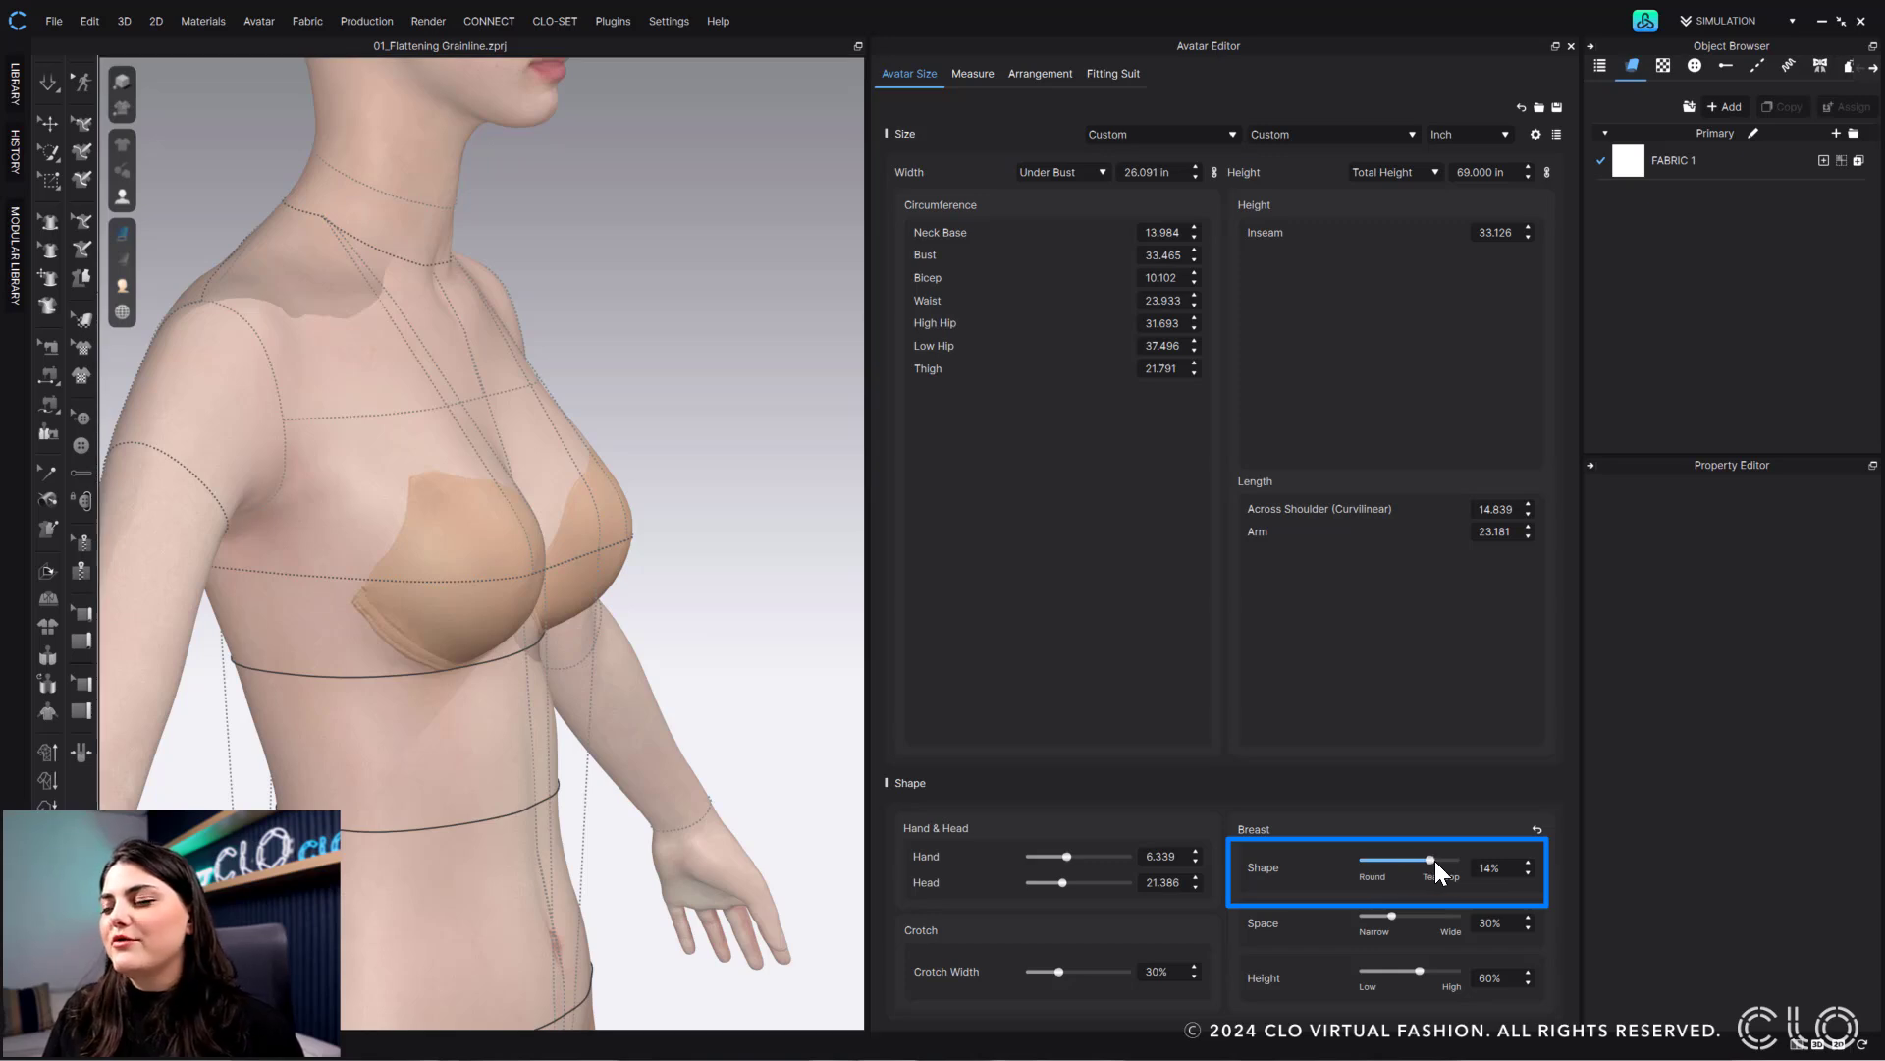
left_click_drag(1431, 866, 1450, 866)
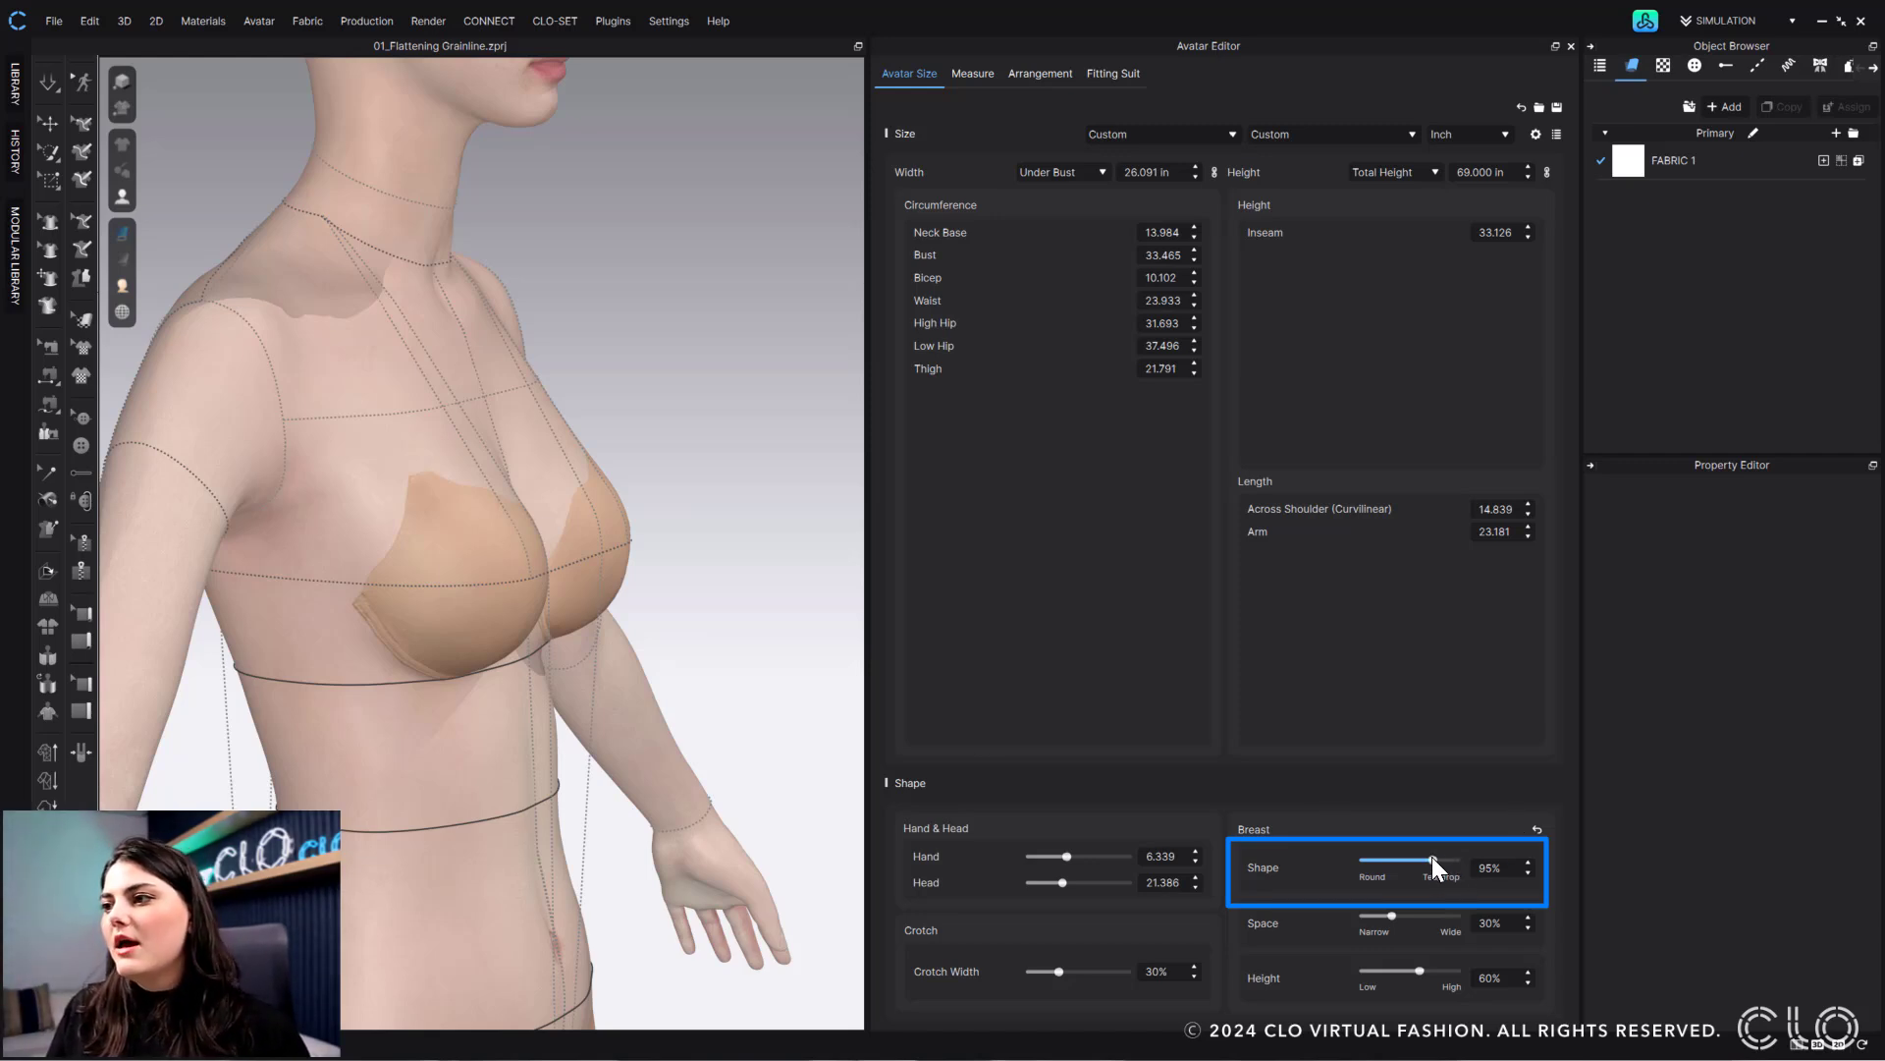
left_click_drag(1438, 866, 1404, 866)
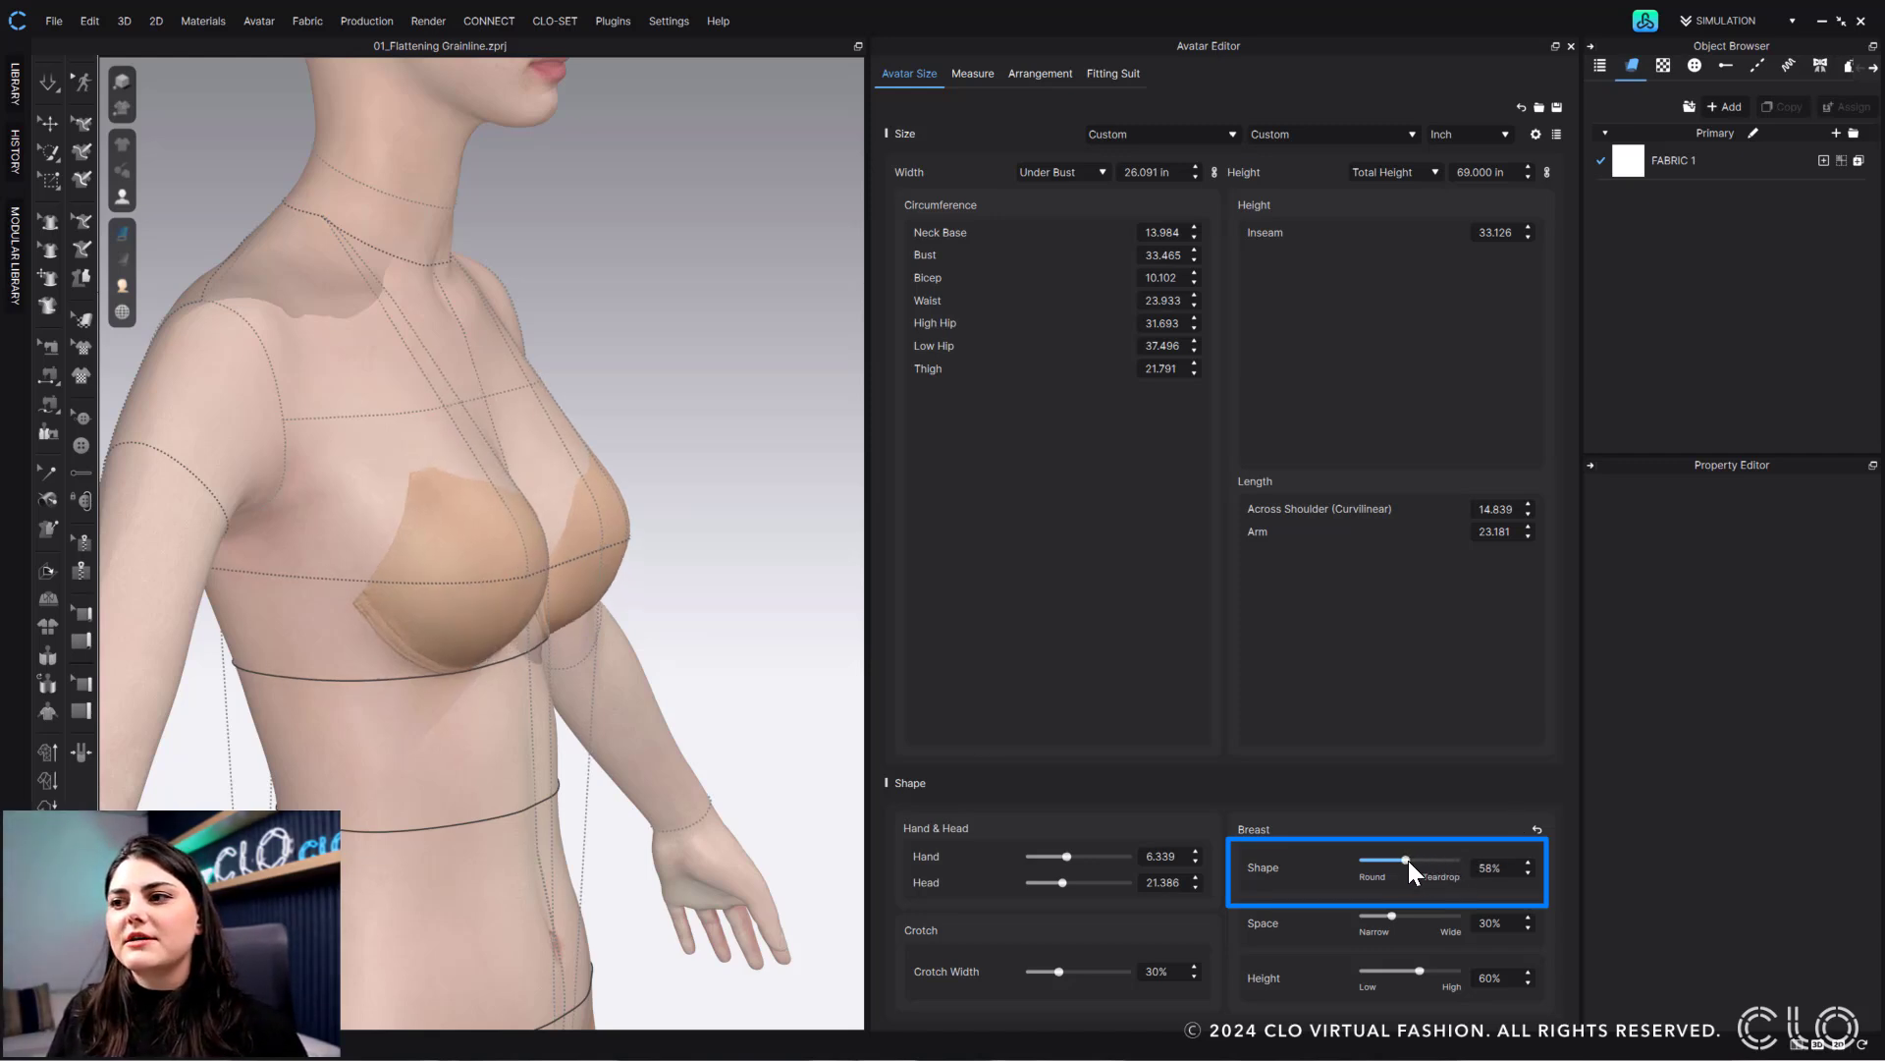
left_click_drag(1406, 862, 1414, 862)
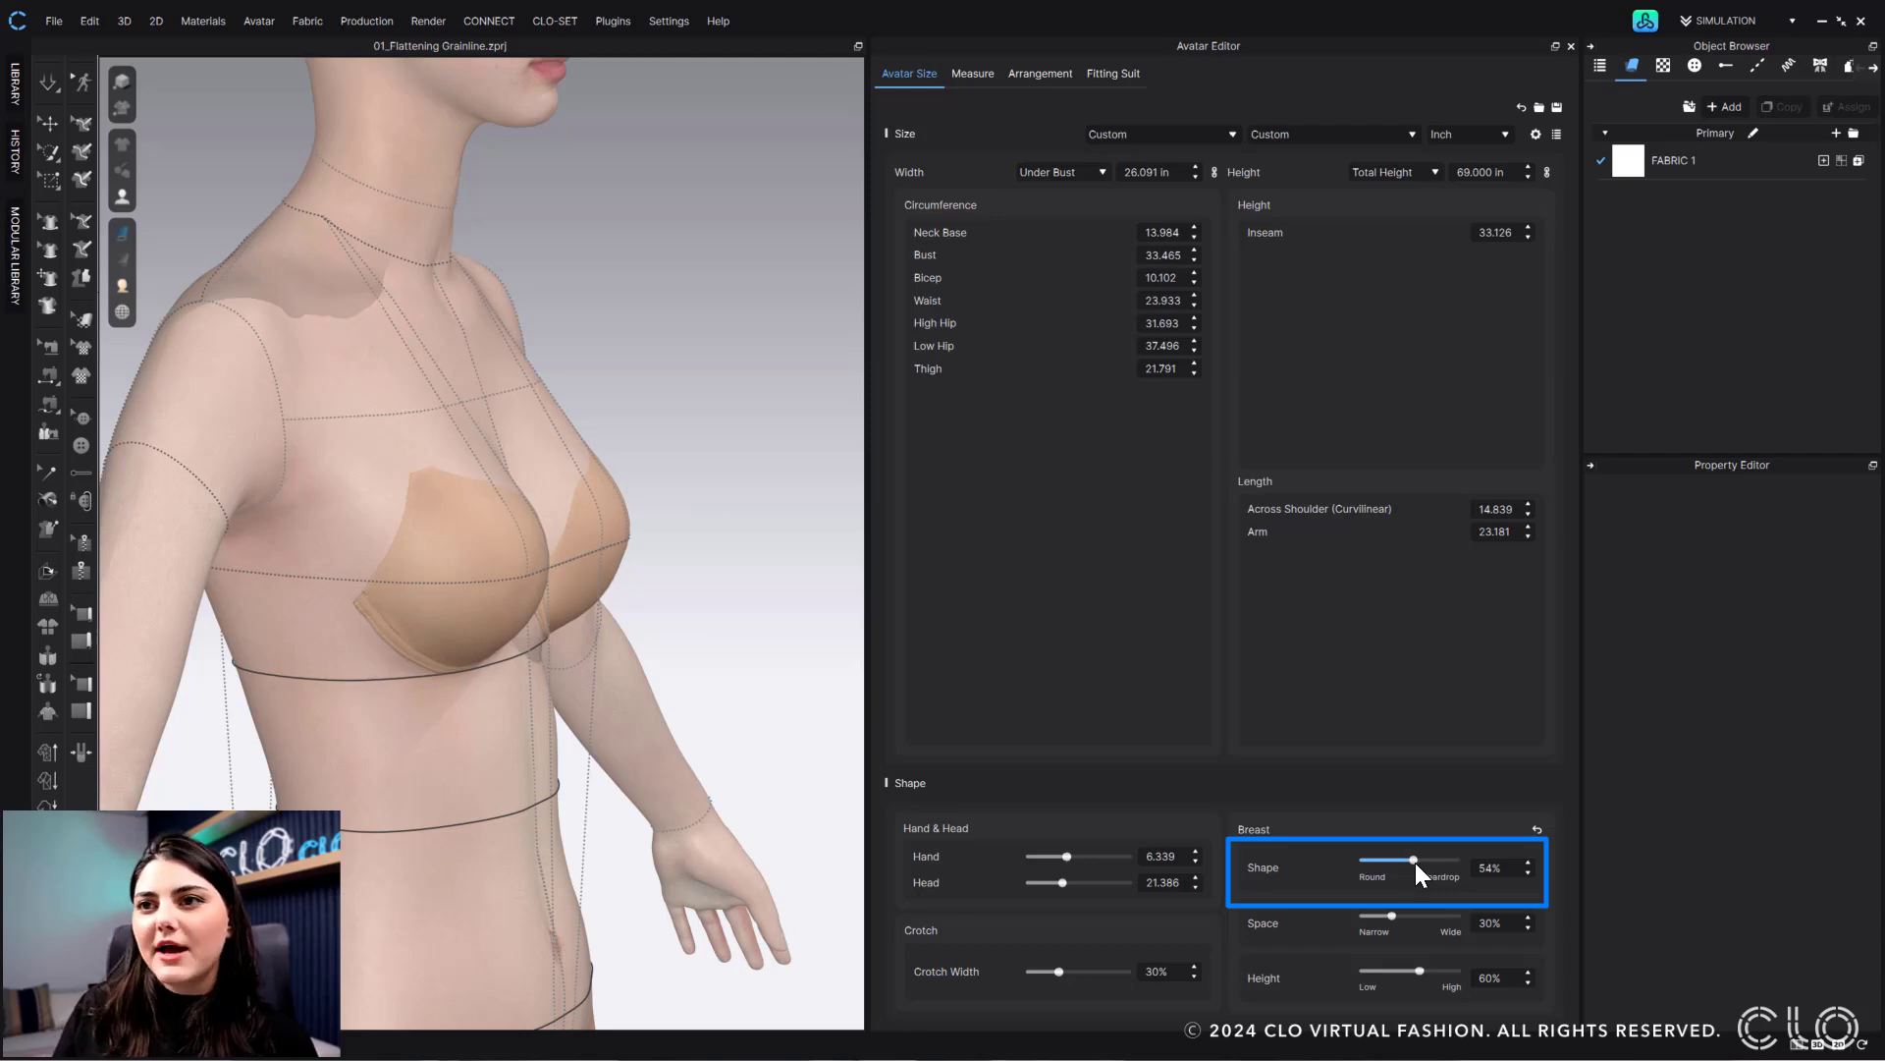
left_click_drag(1412, 866, 1437, 866)
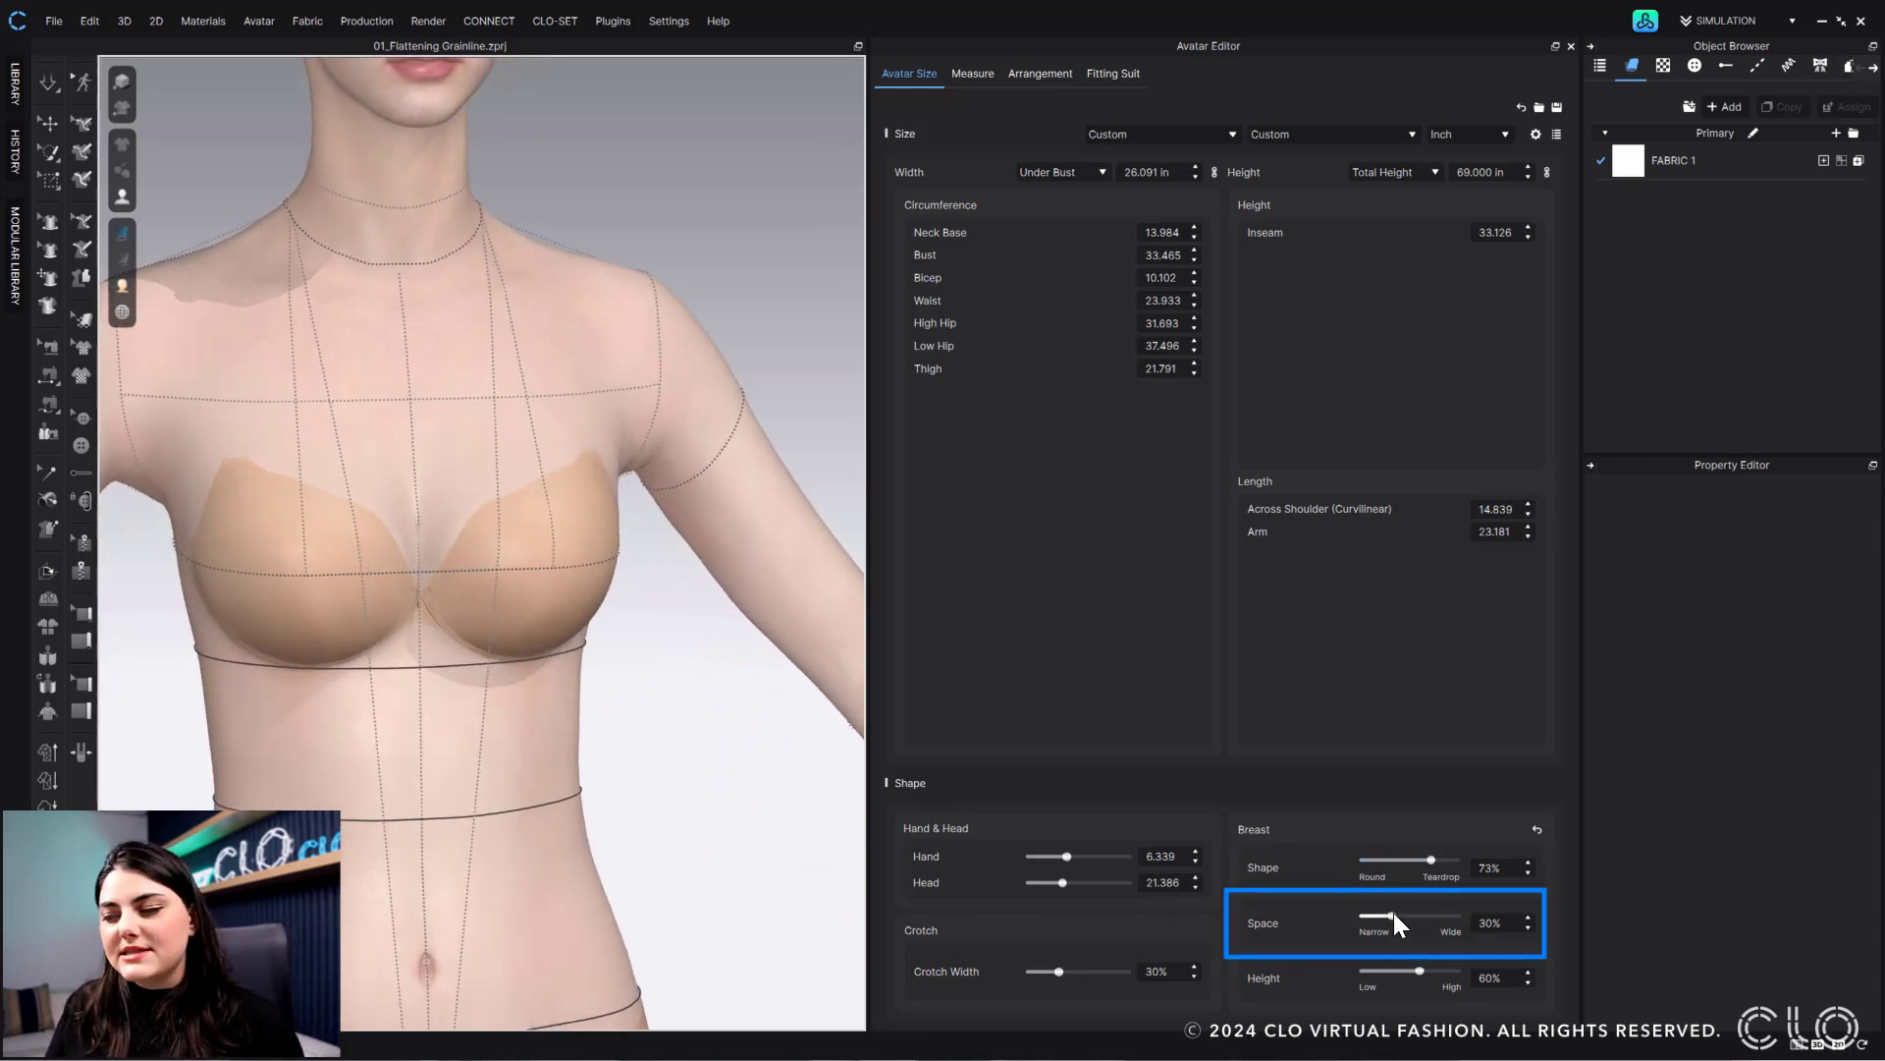
- Move the Breast Space slider from narrow to wide, settling at 45%
left_click_drag(1392, 921, 1363, 921)
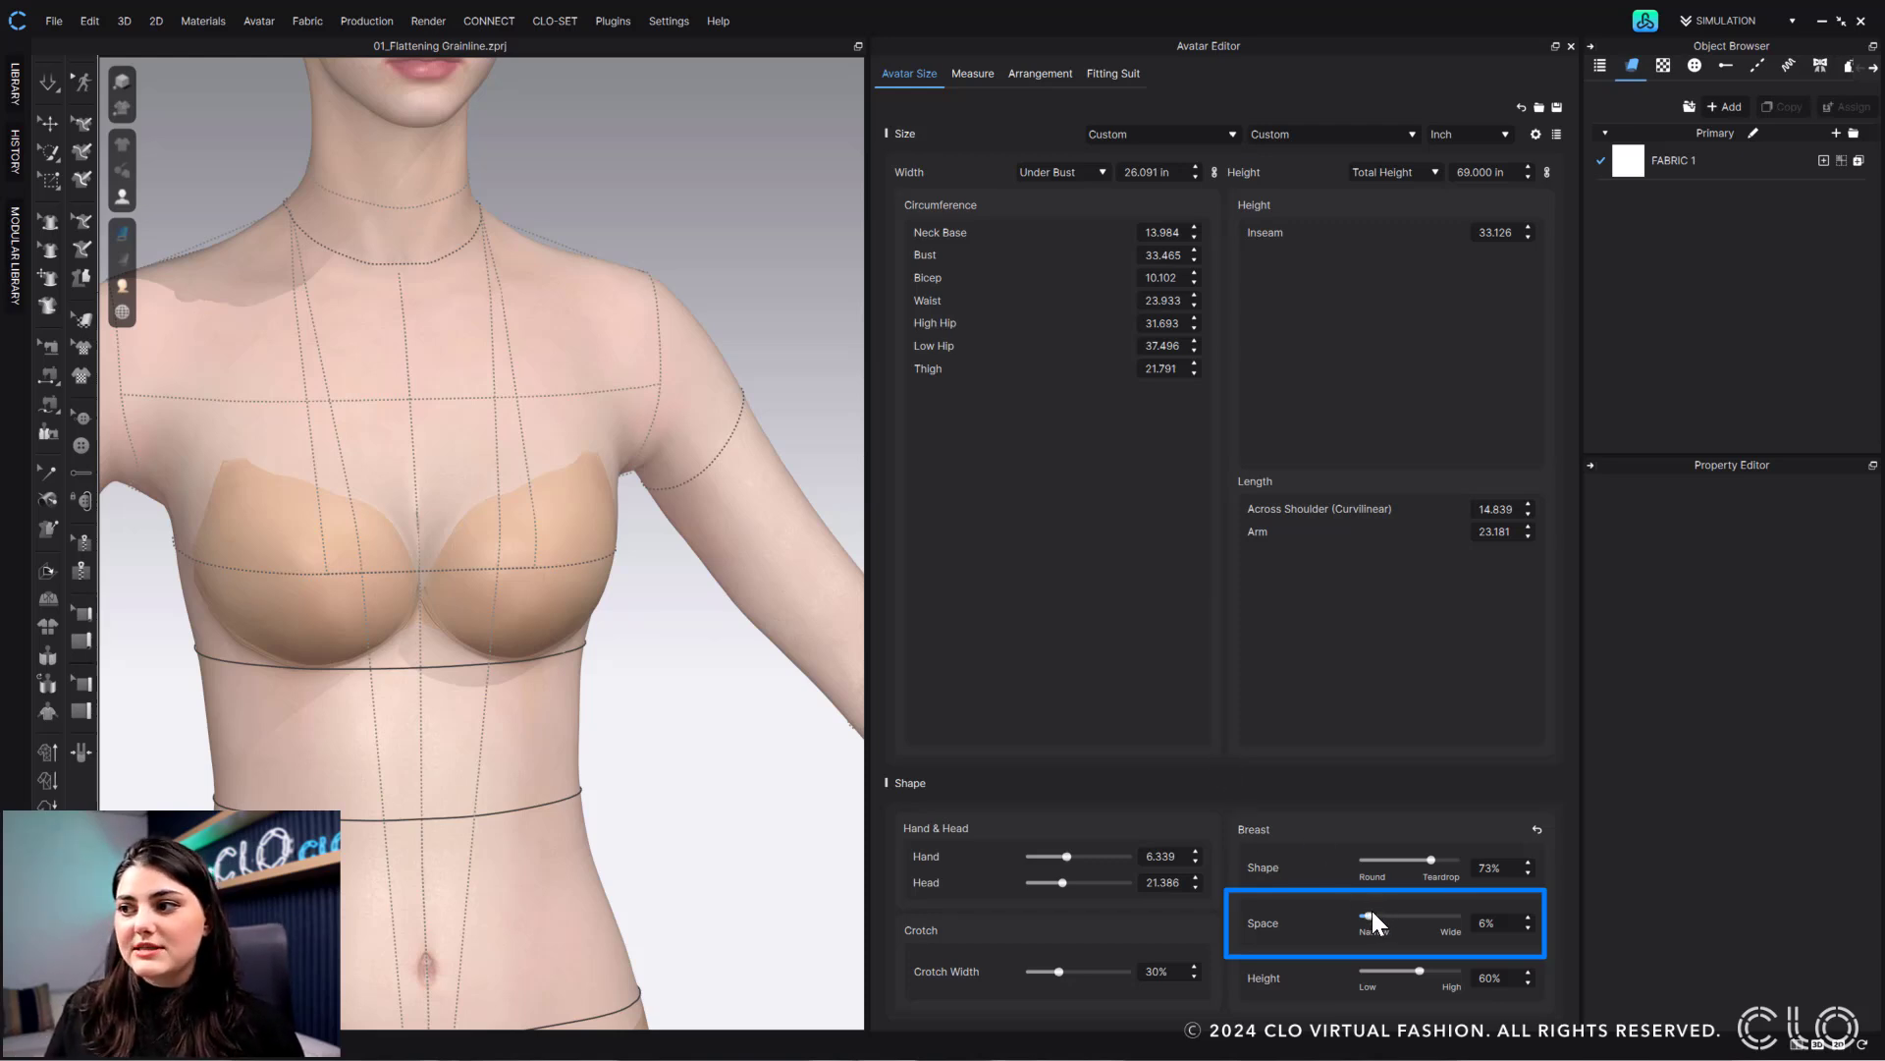
left_click_drag(1365, 923, 1444, 923)
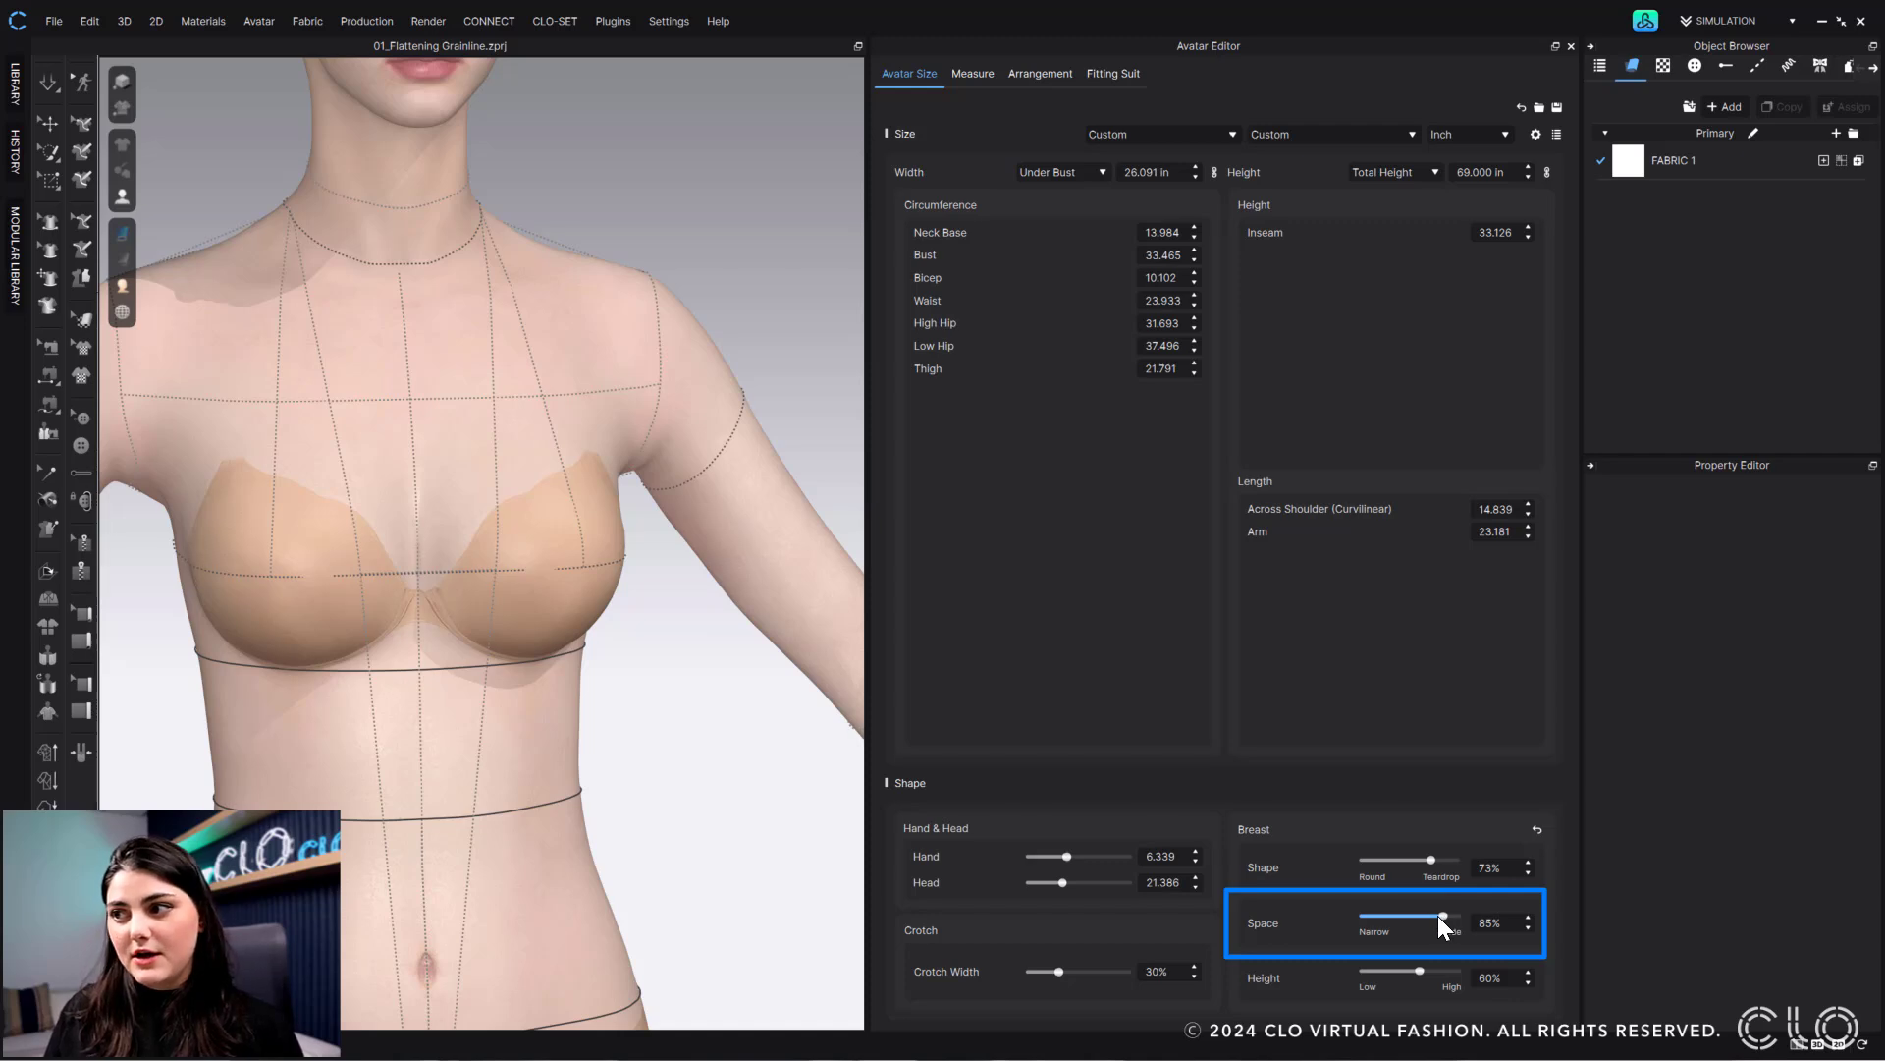
left_click_drag(1443, 923, 1426, 923)
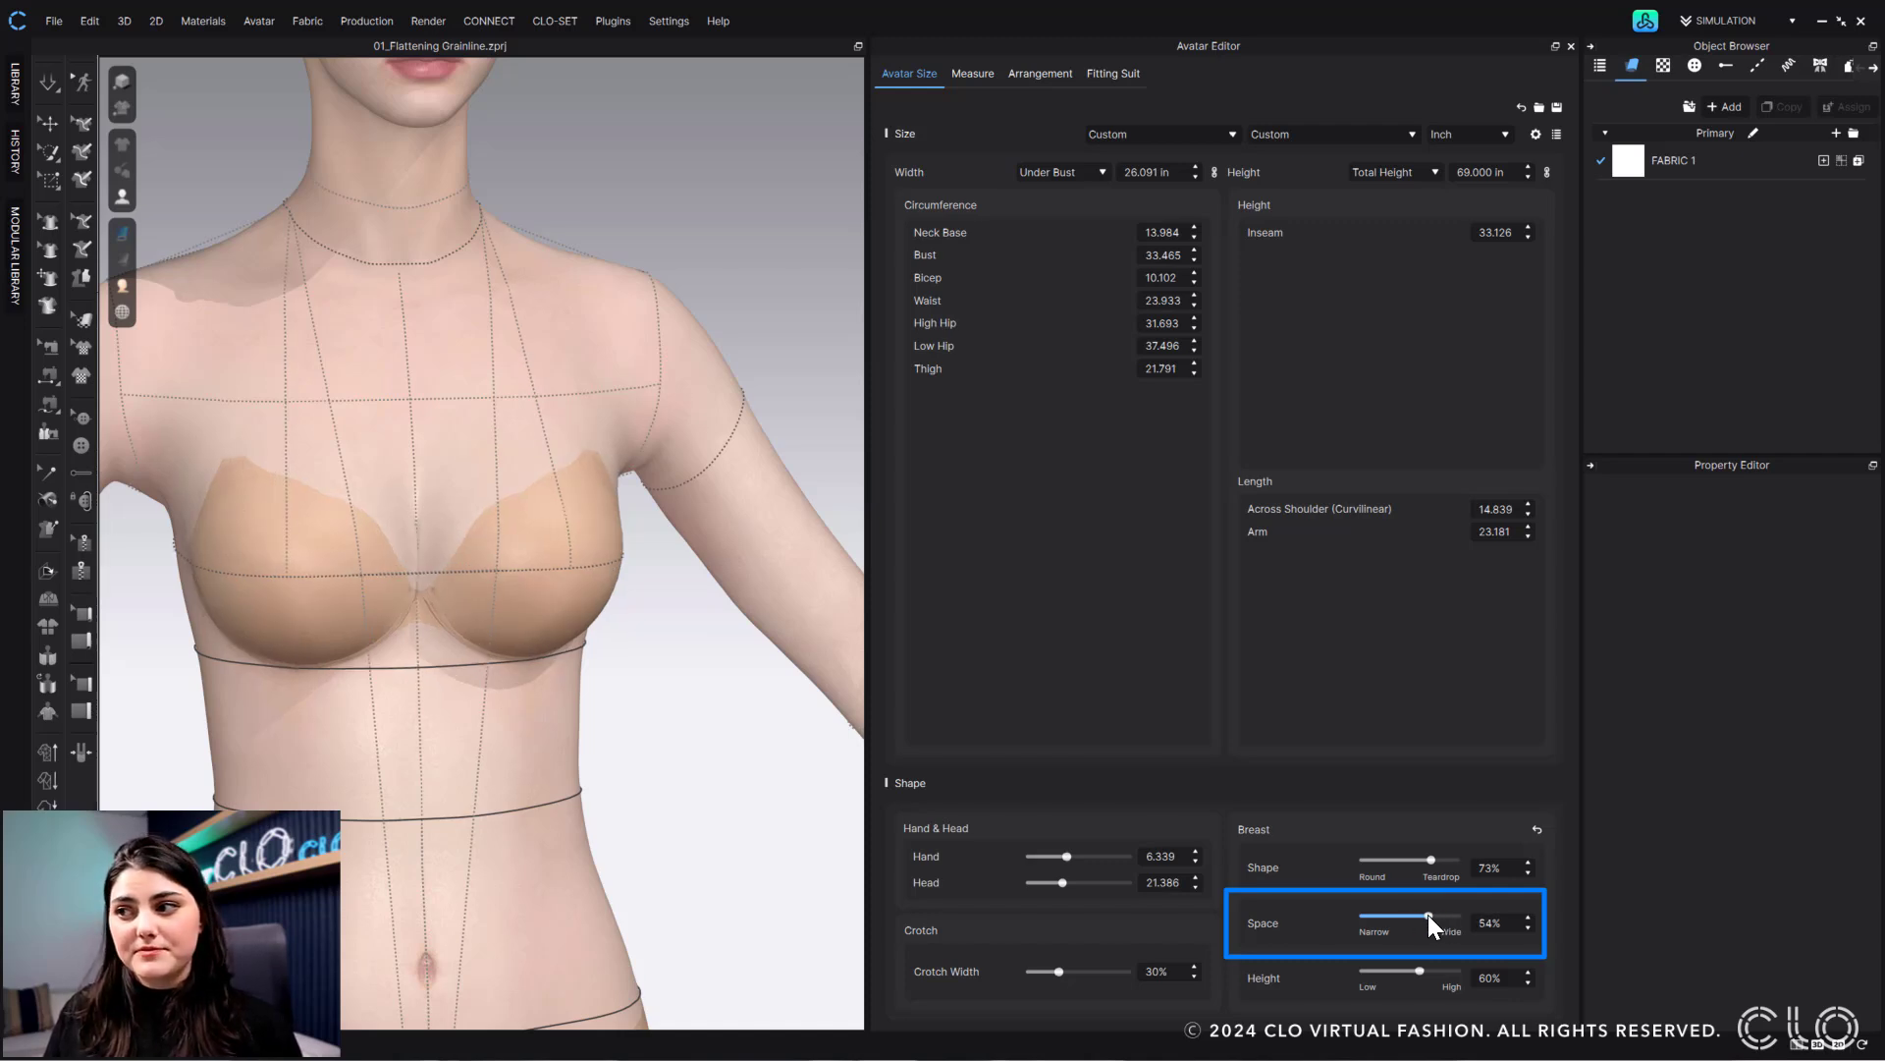
left_click_drag(1428, 923, 1410, 924)
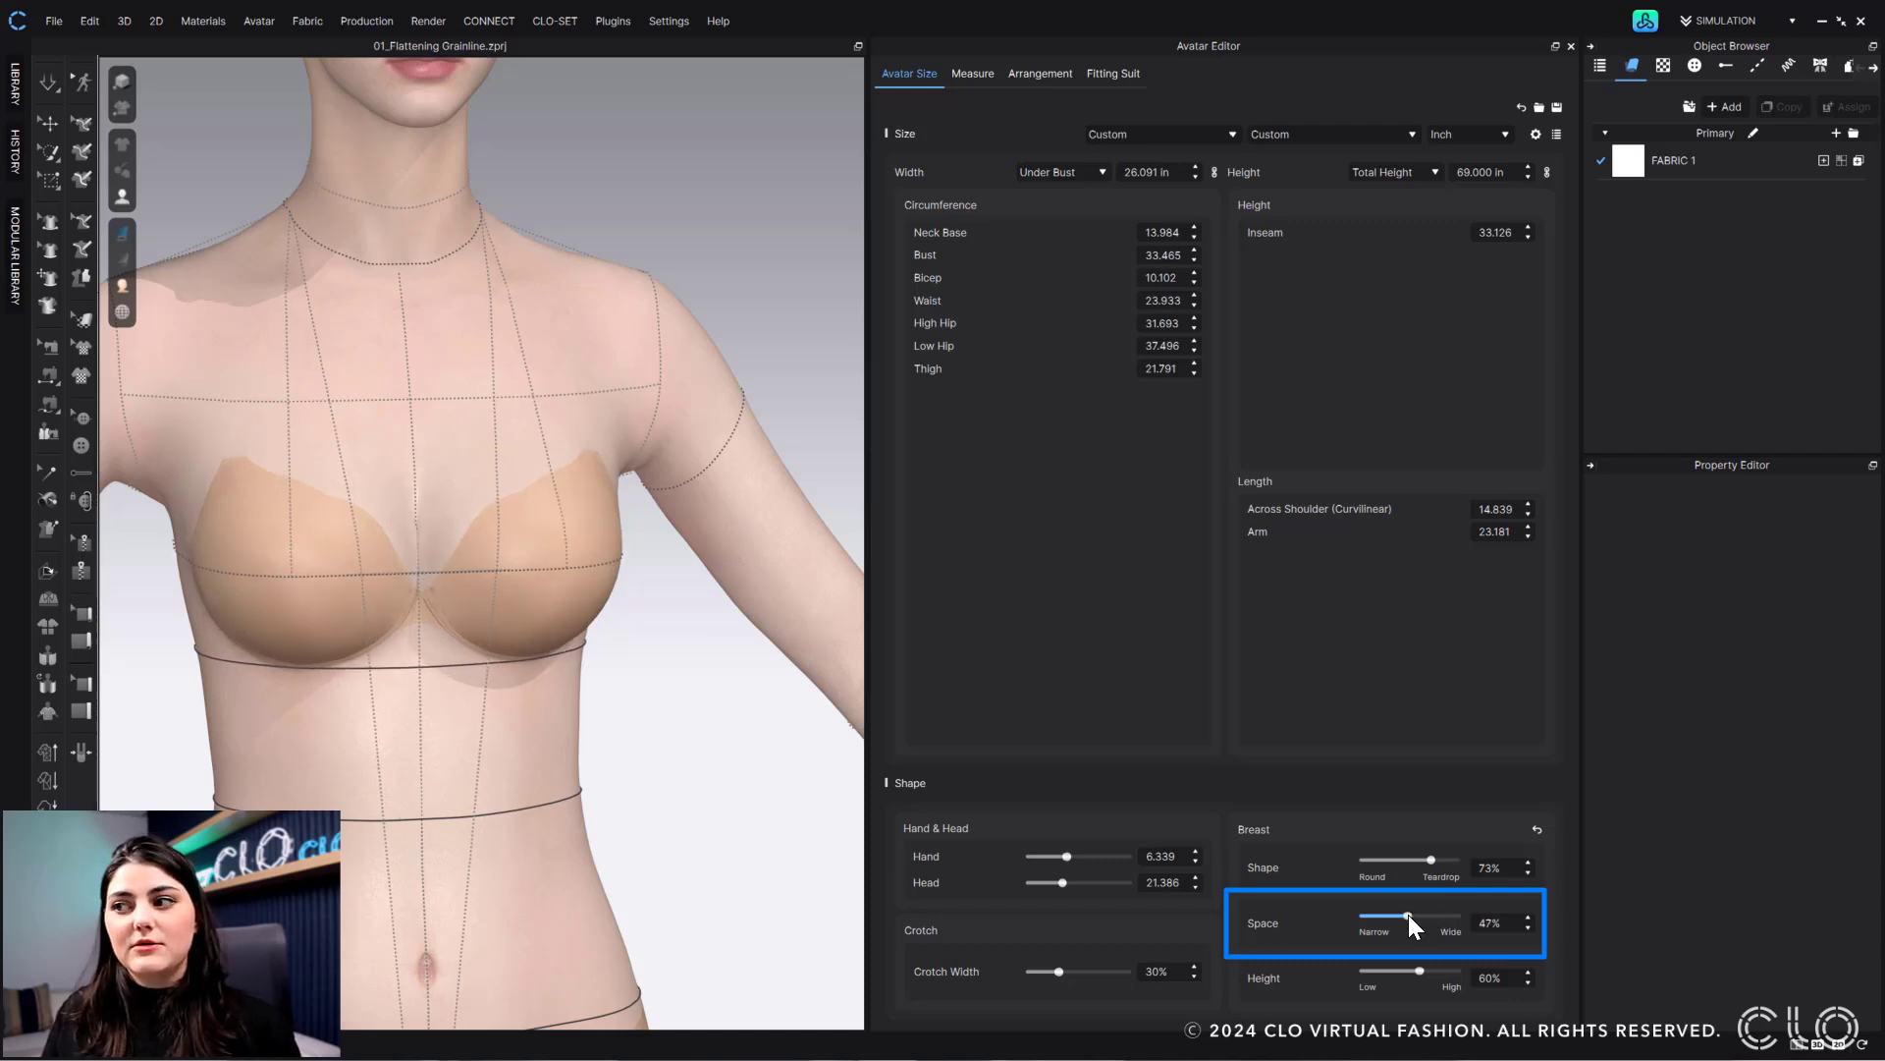
left_click_drag(1410, 923, 1400, 923)
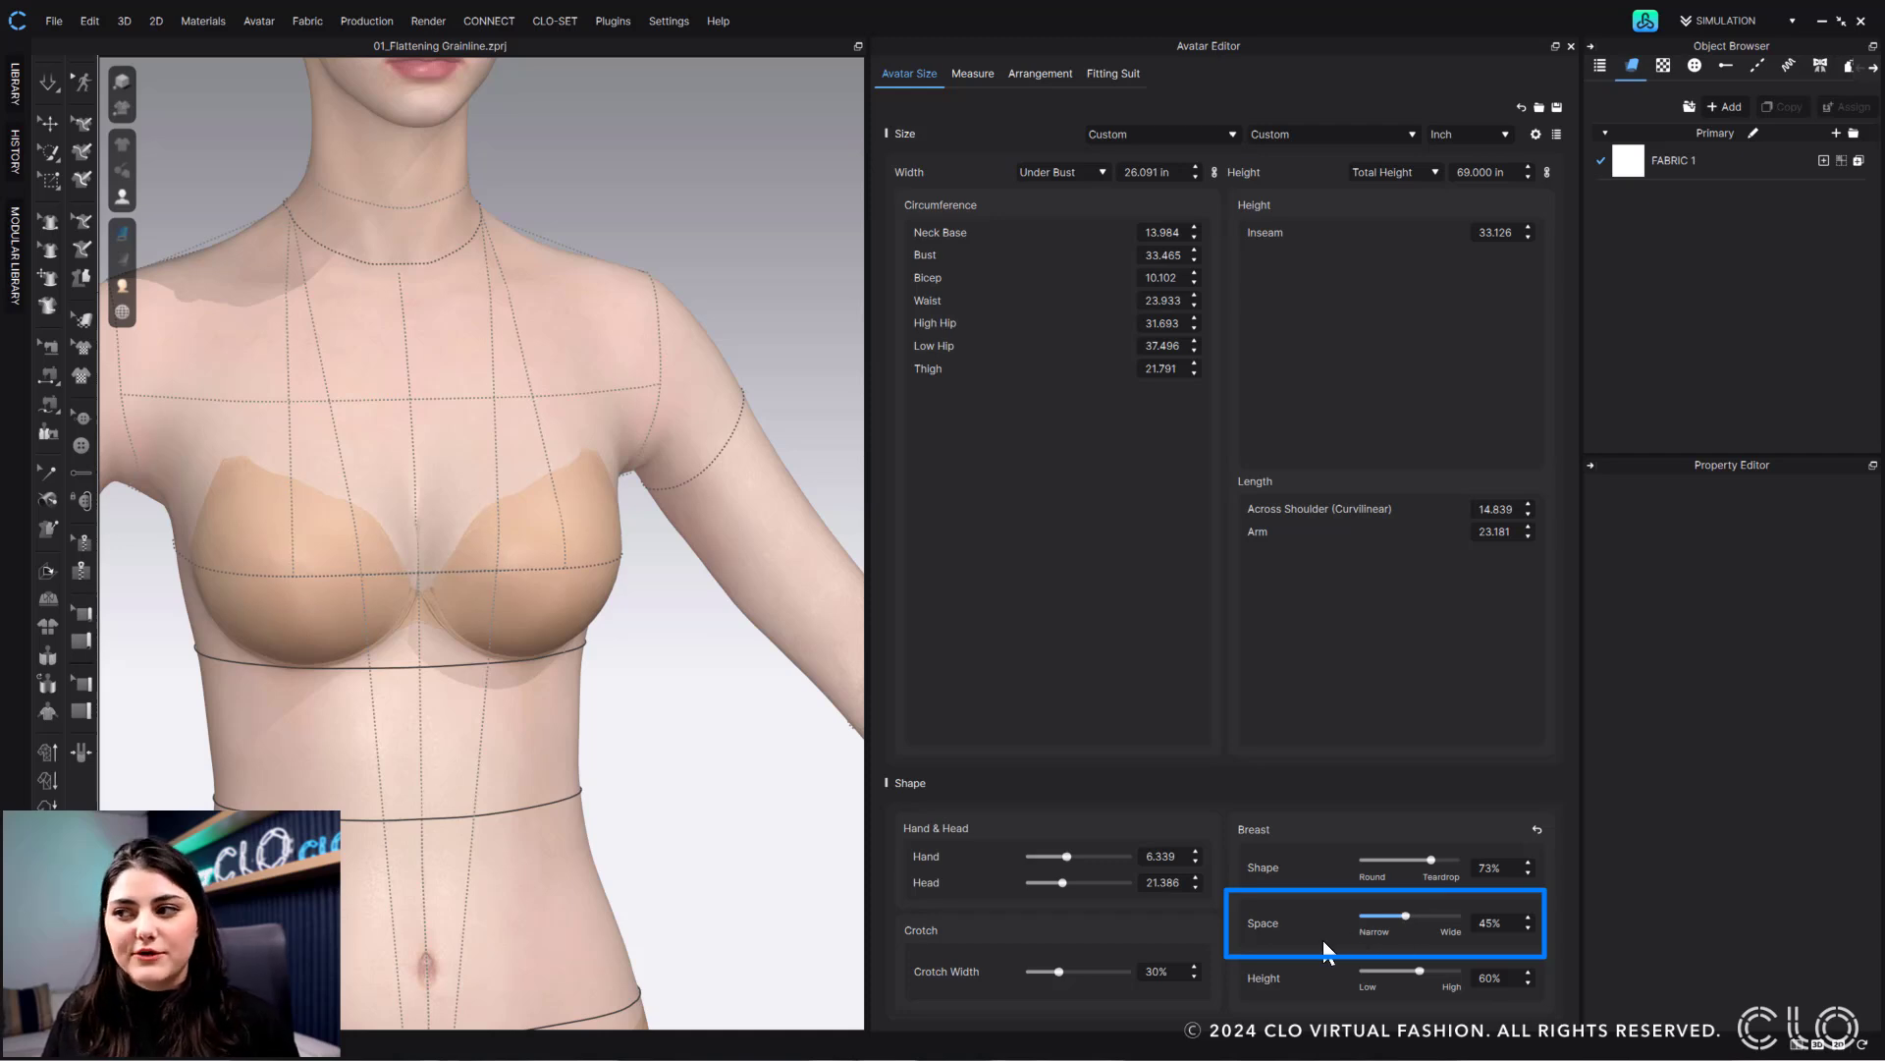
left_click(1420, 978)
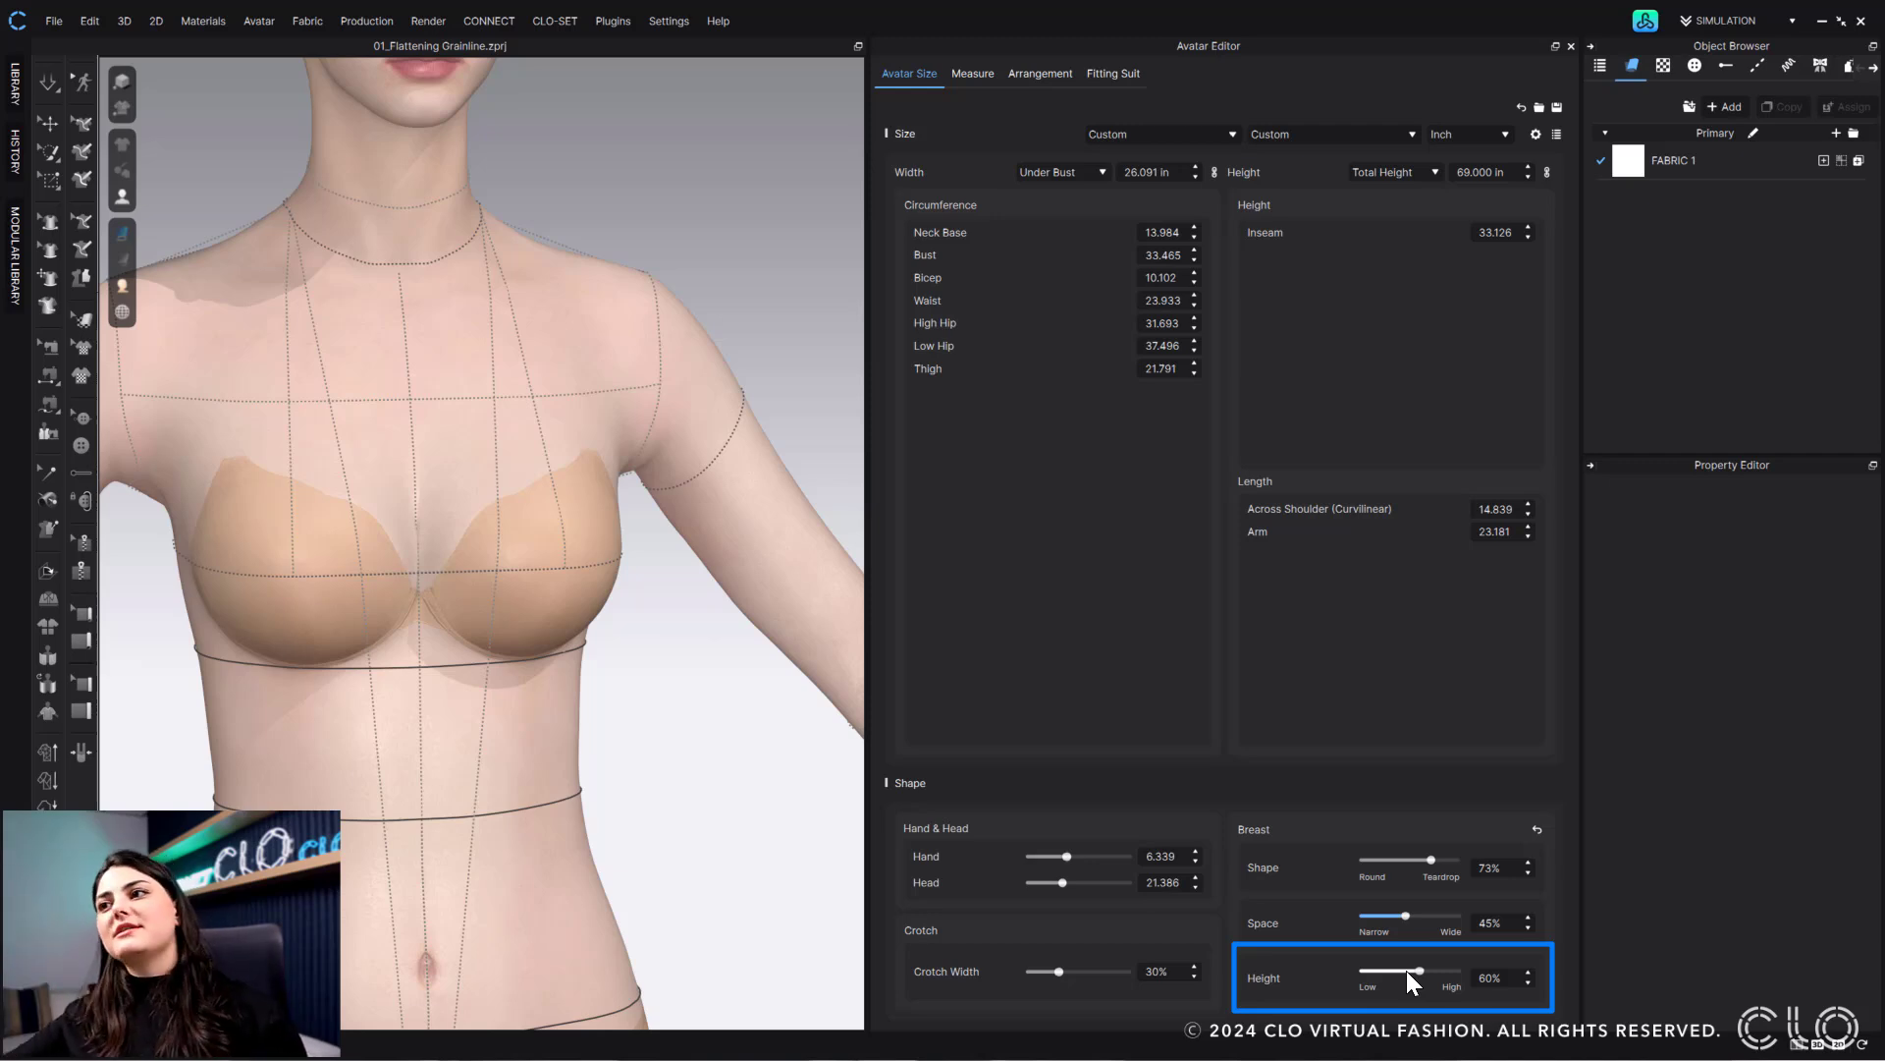
mouse_move(1397, 959)
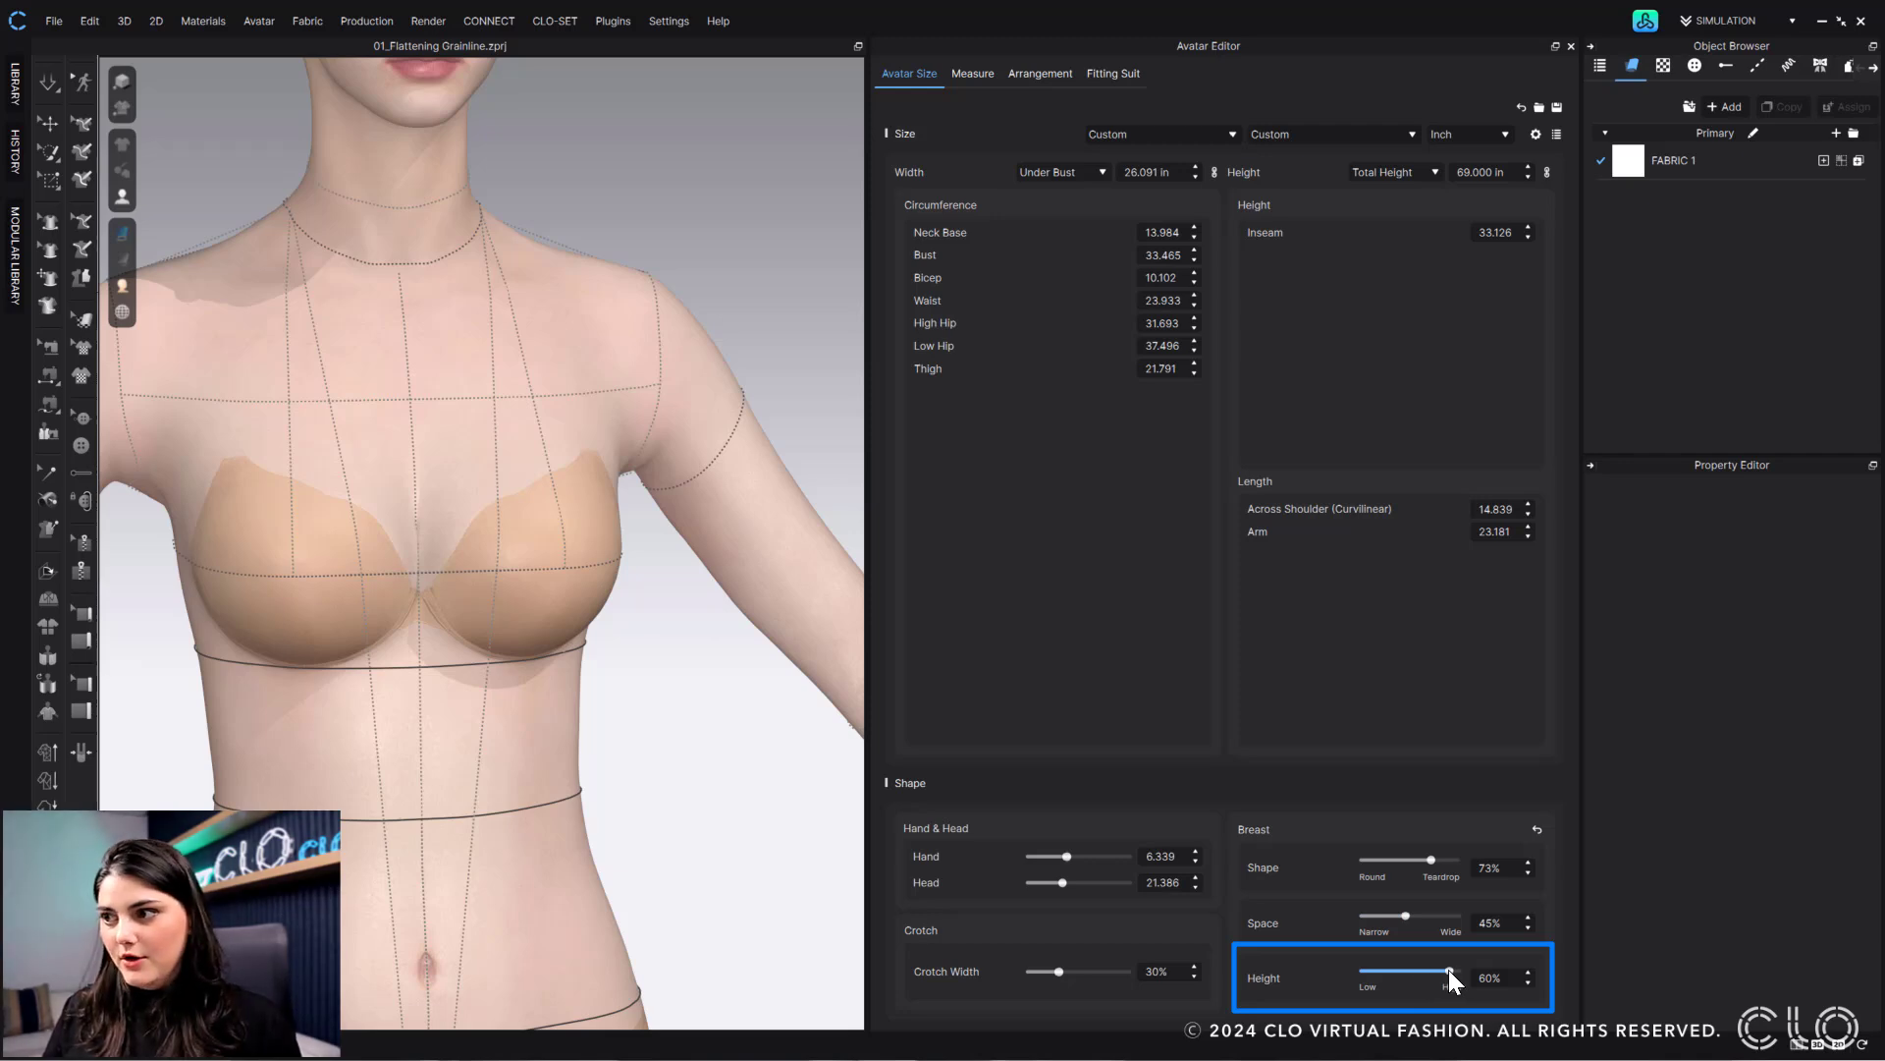
- Move the Breast Height slider low and high, settling at 54%
left_click_drag(1449, 977, 1426, 977)
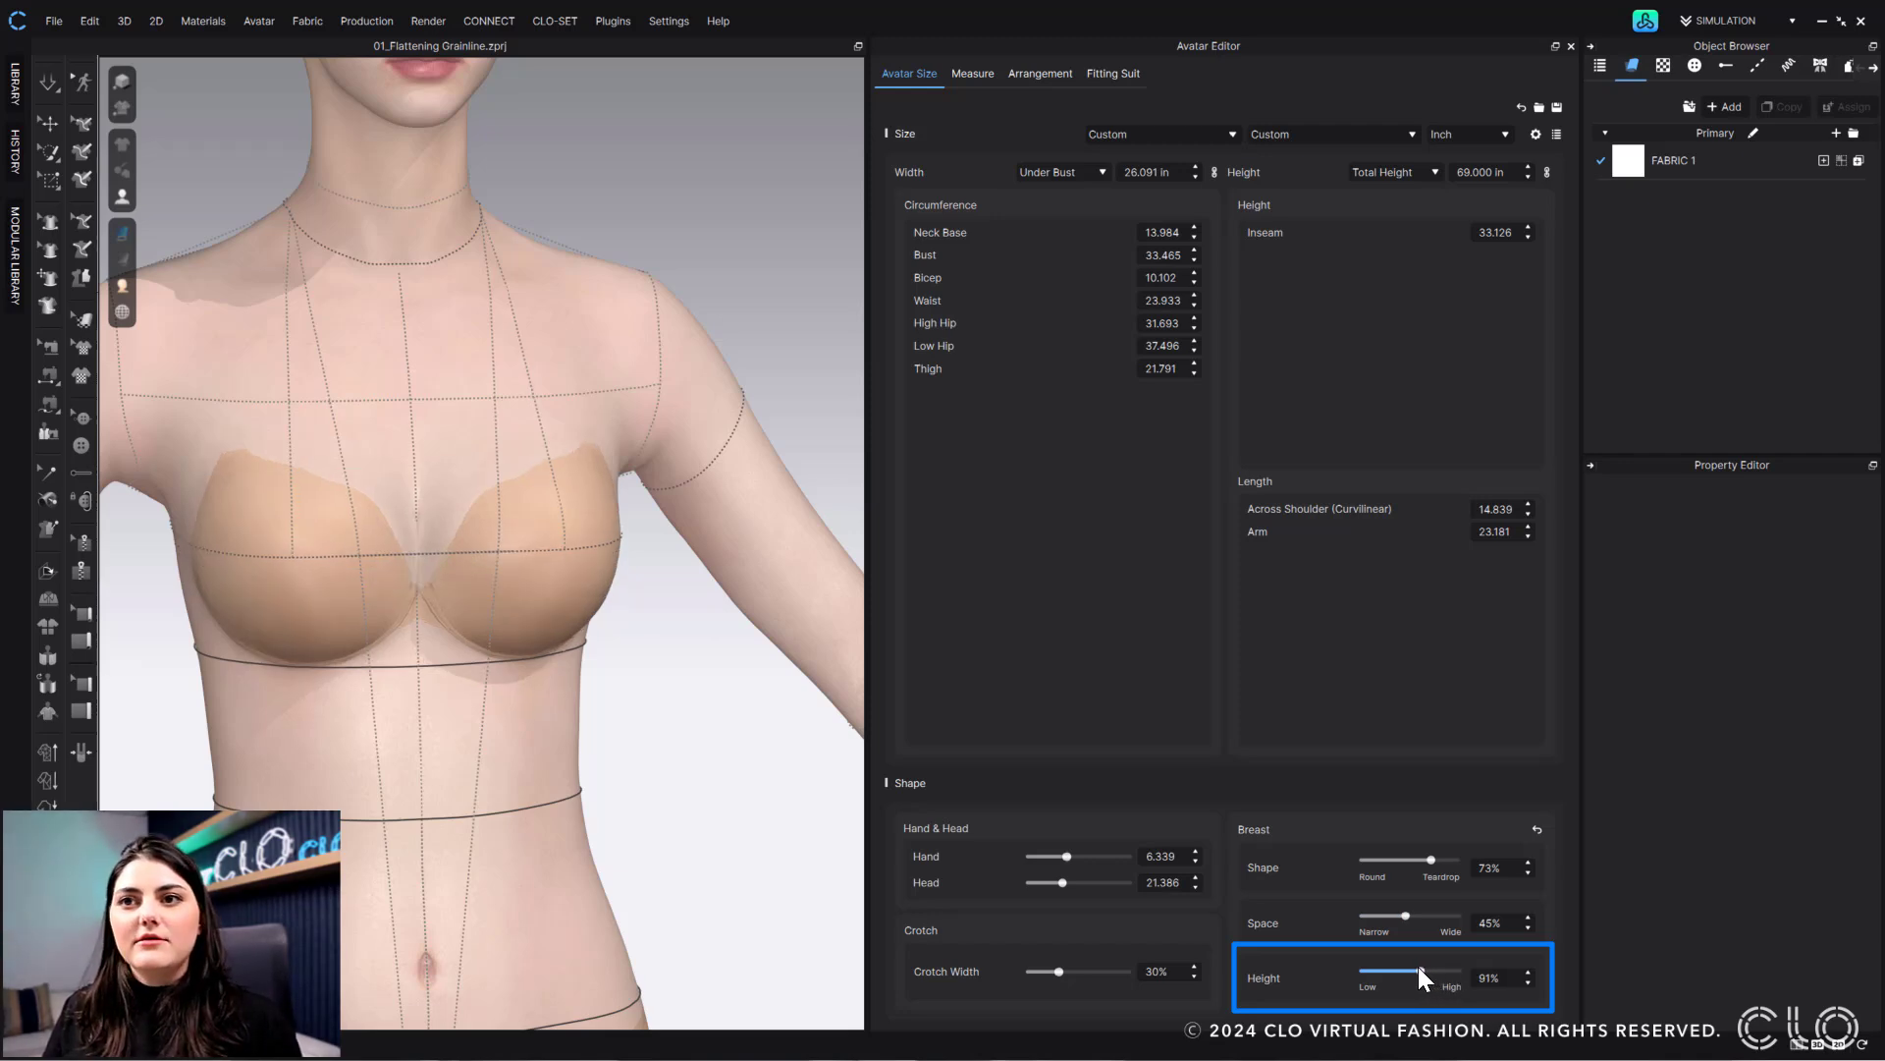
left_click_drag(1428, 976, 1398, 976)
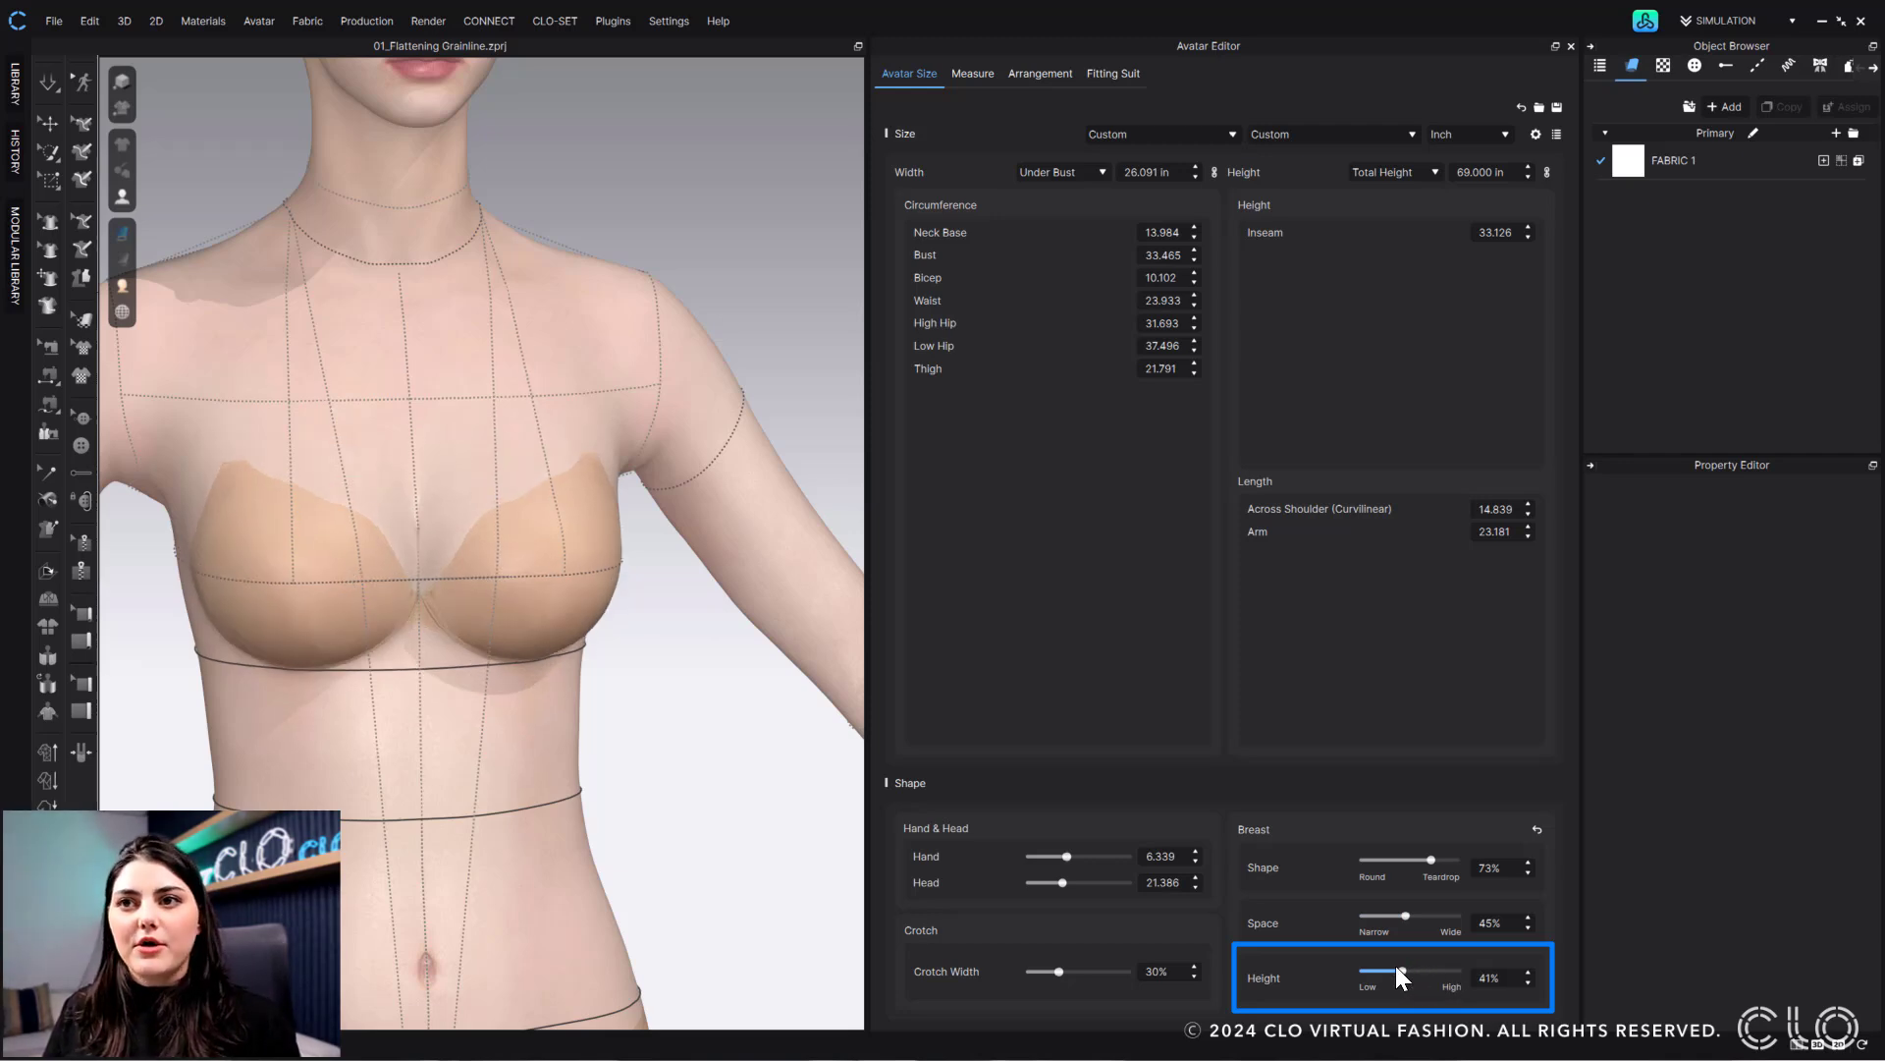
left_click_drag(1398, 970, 1381, 970)
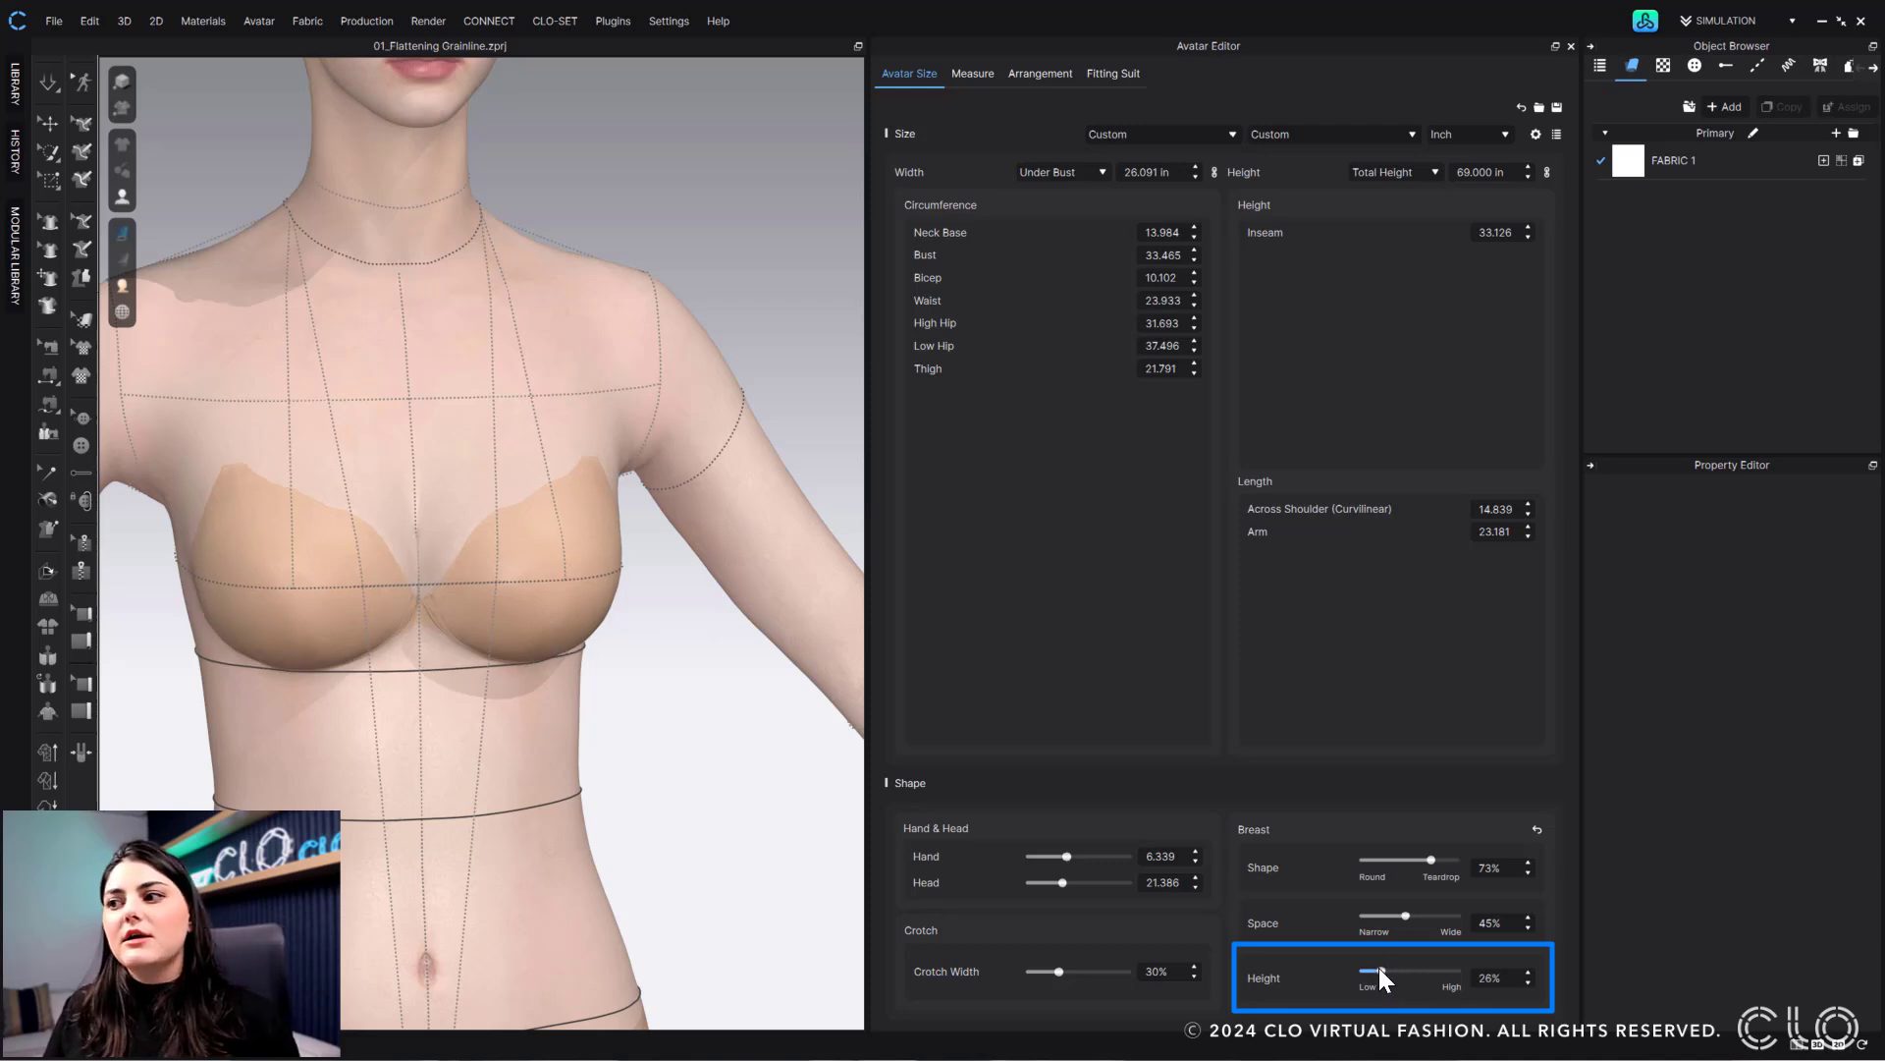
left_click_drag(1381, 976, 1393, 976)
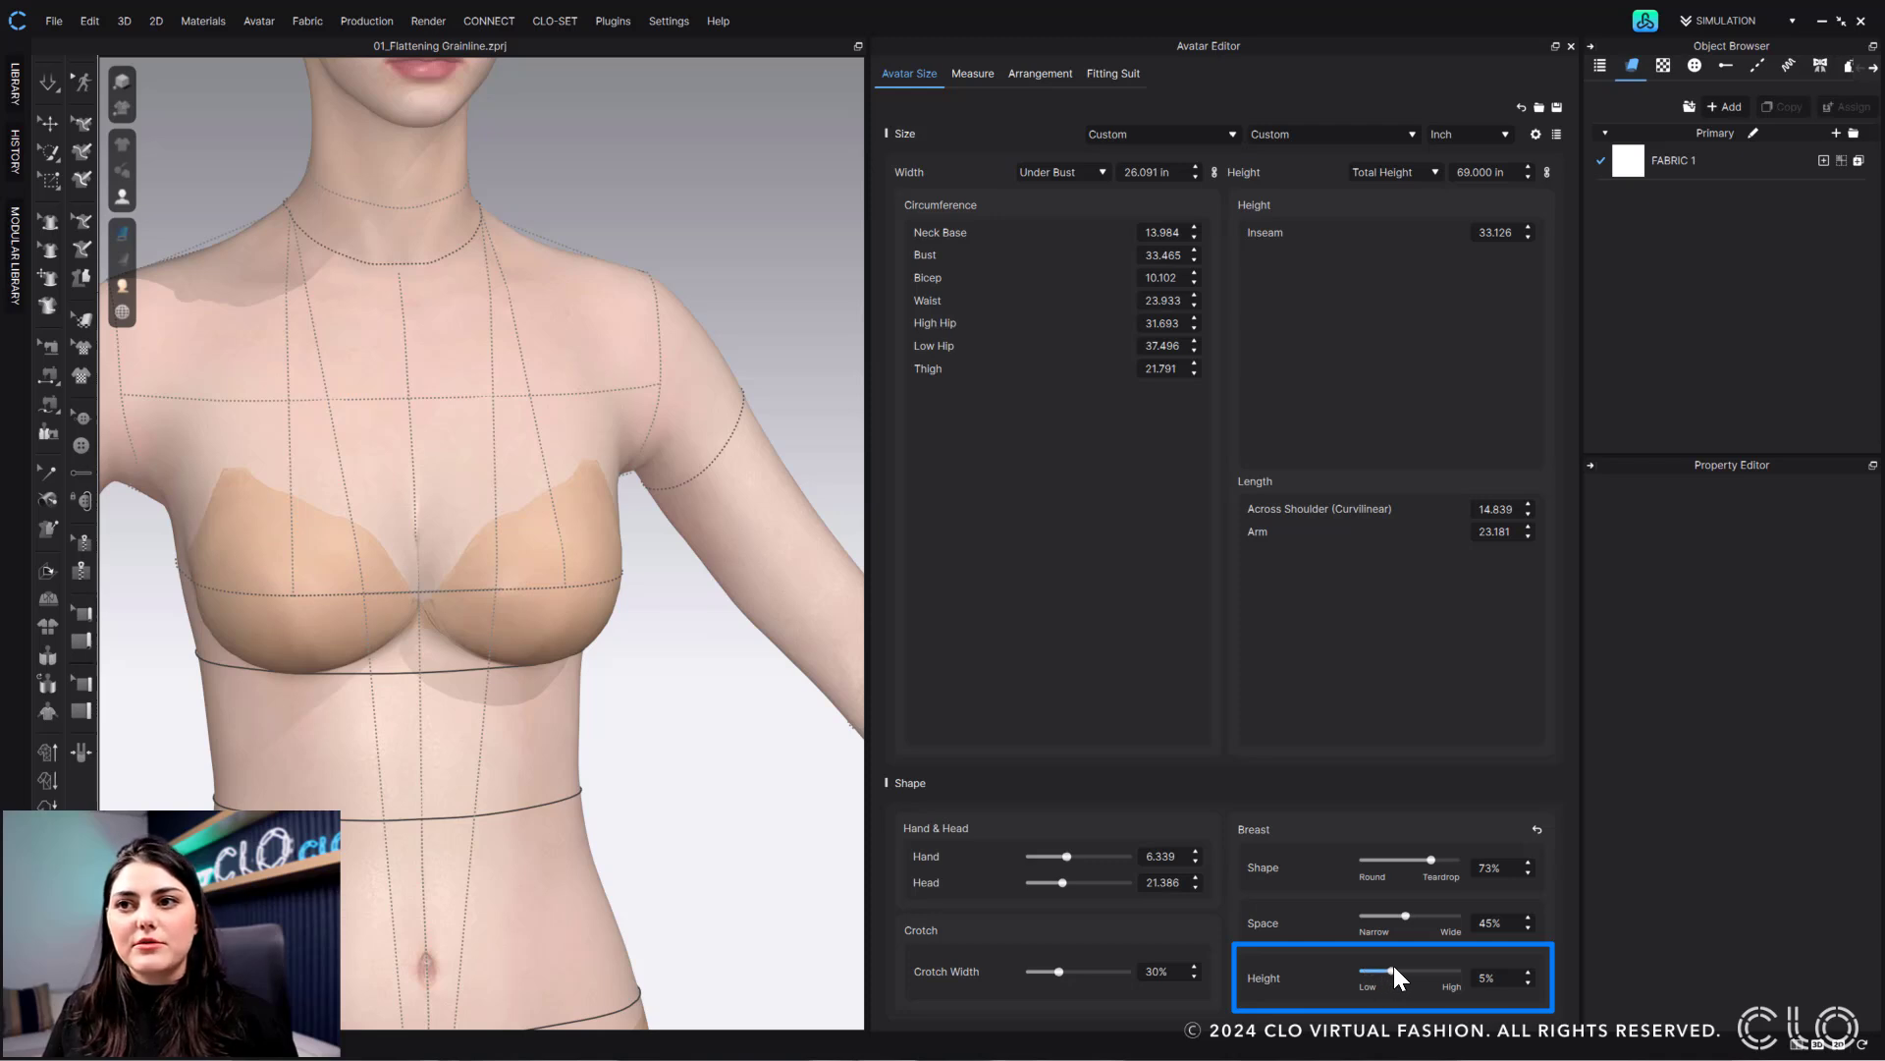
left_click_drag(1390, 972, 1440, 973)
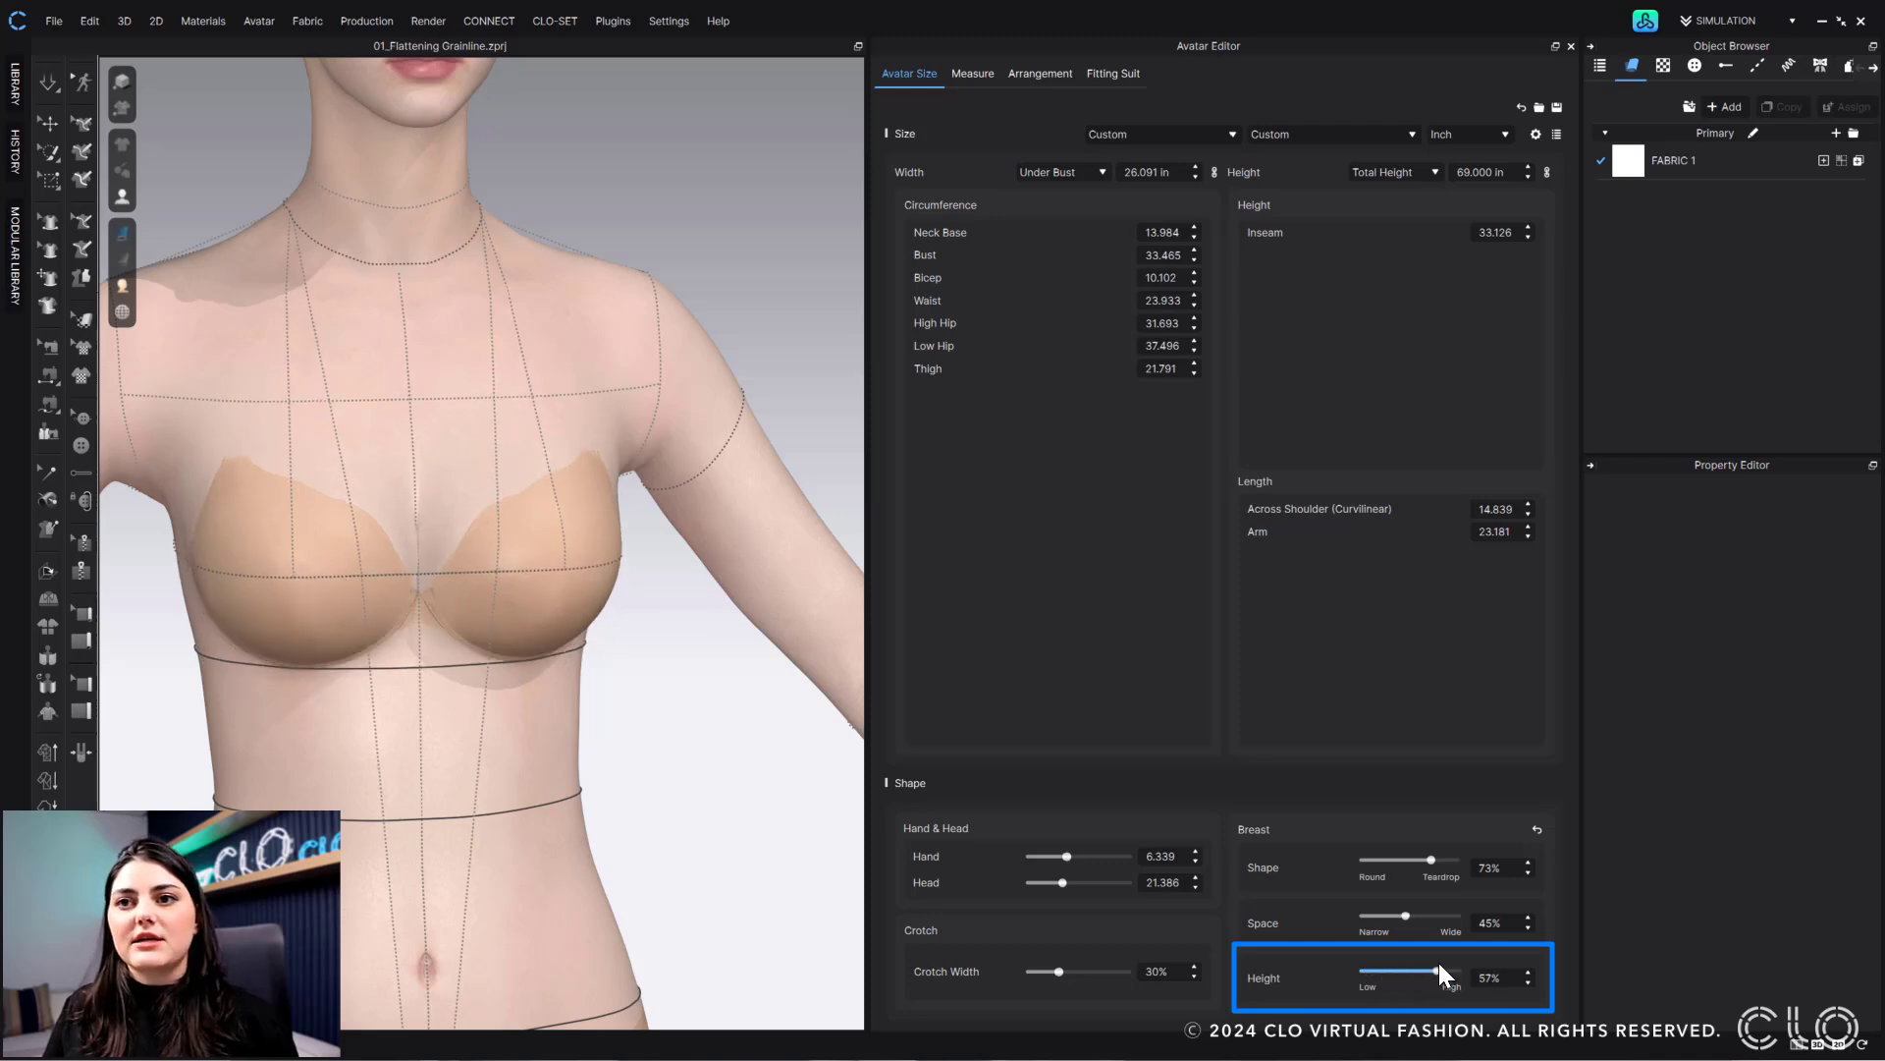
left_click_drag(1438, 977, 1465, 970)
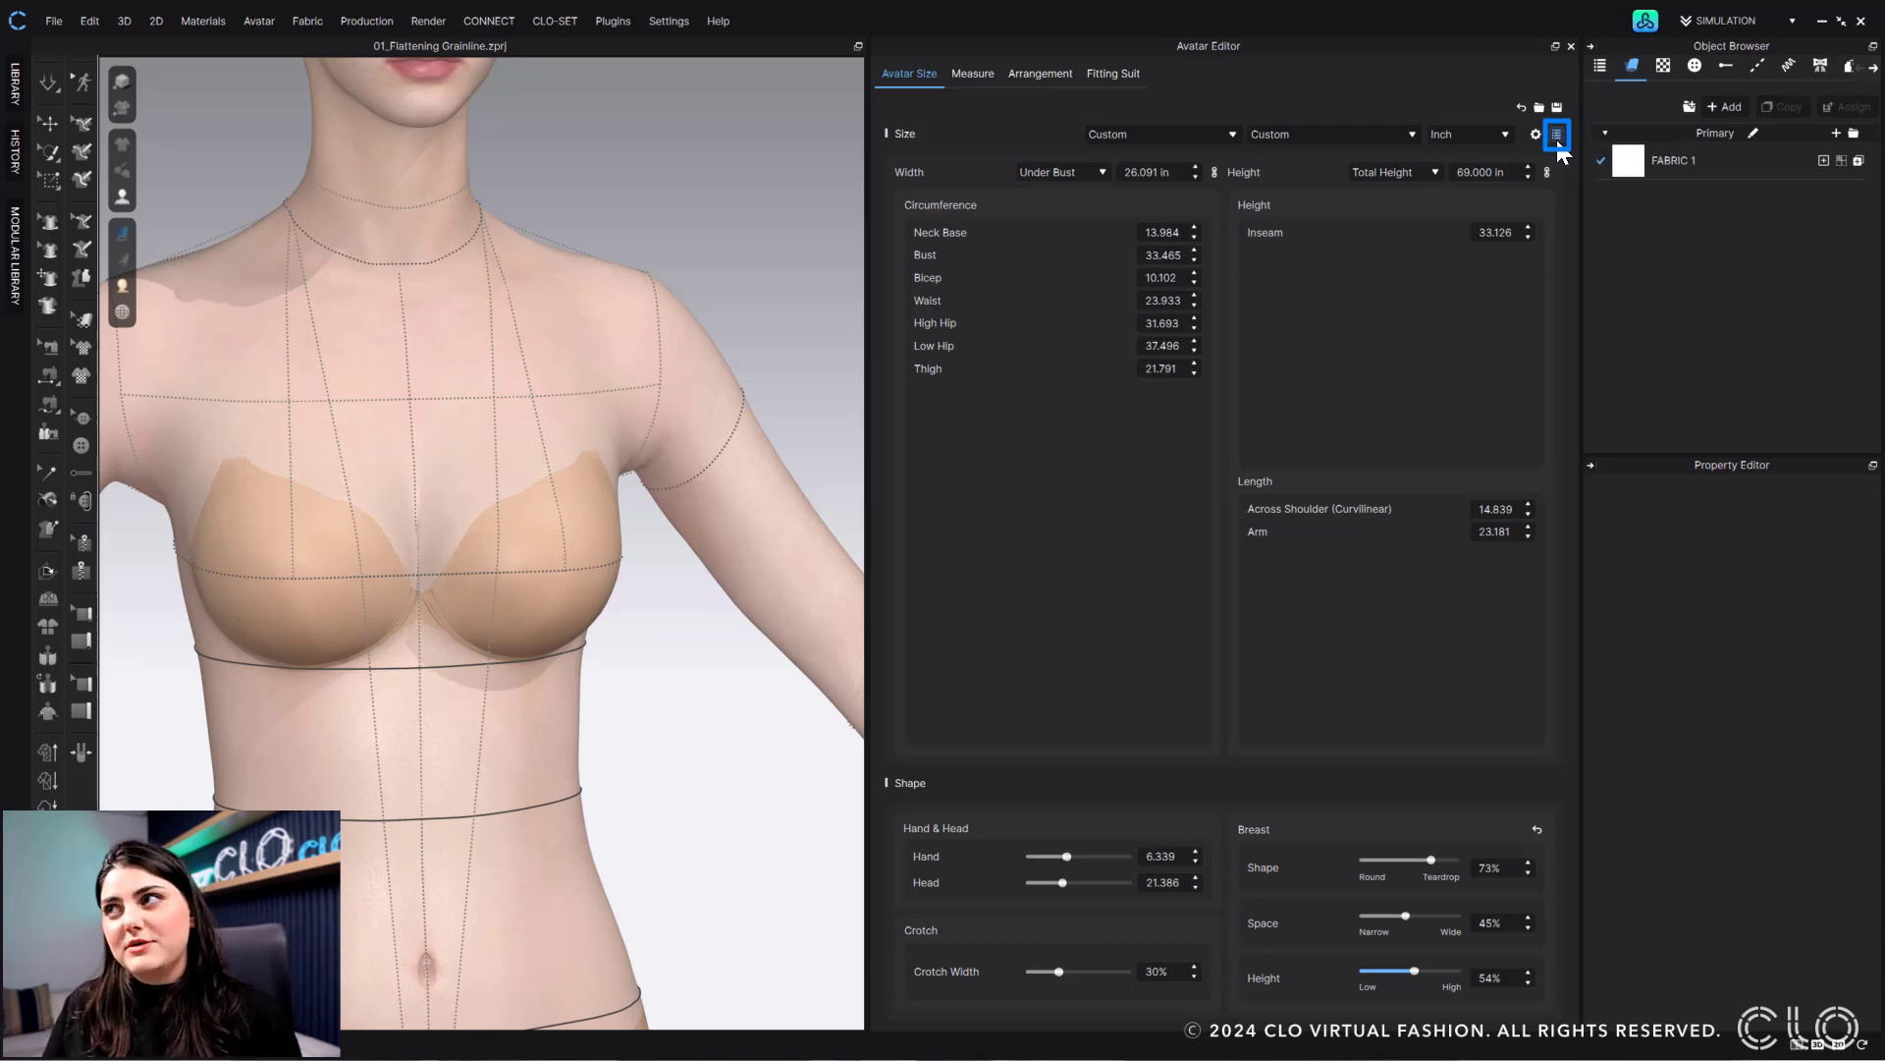
- List all avatar measurements and work the Breast Shape slider toward 44%
left_click(1556, 134)
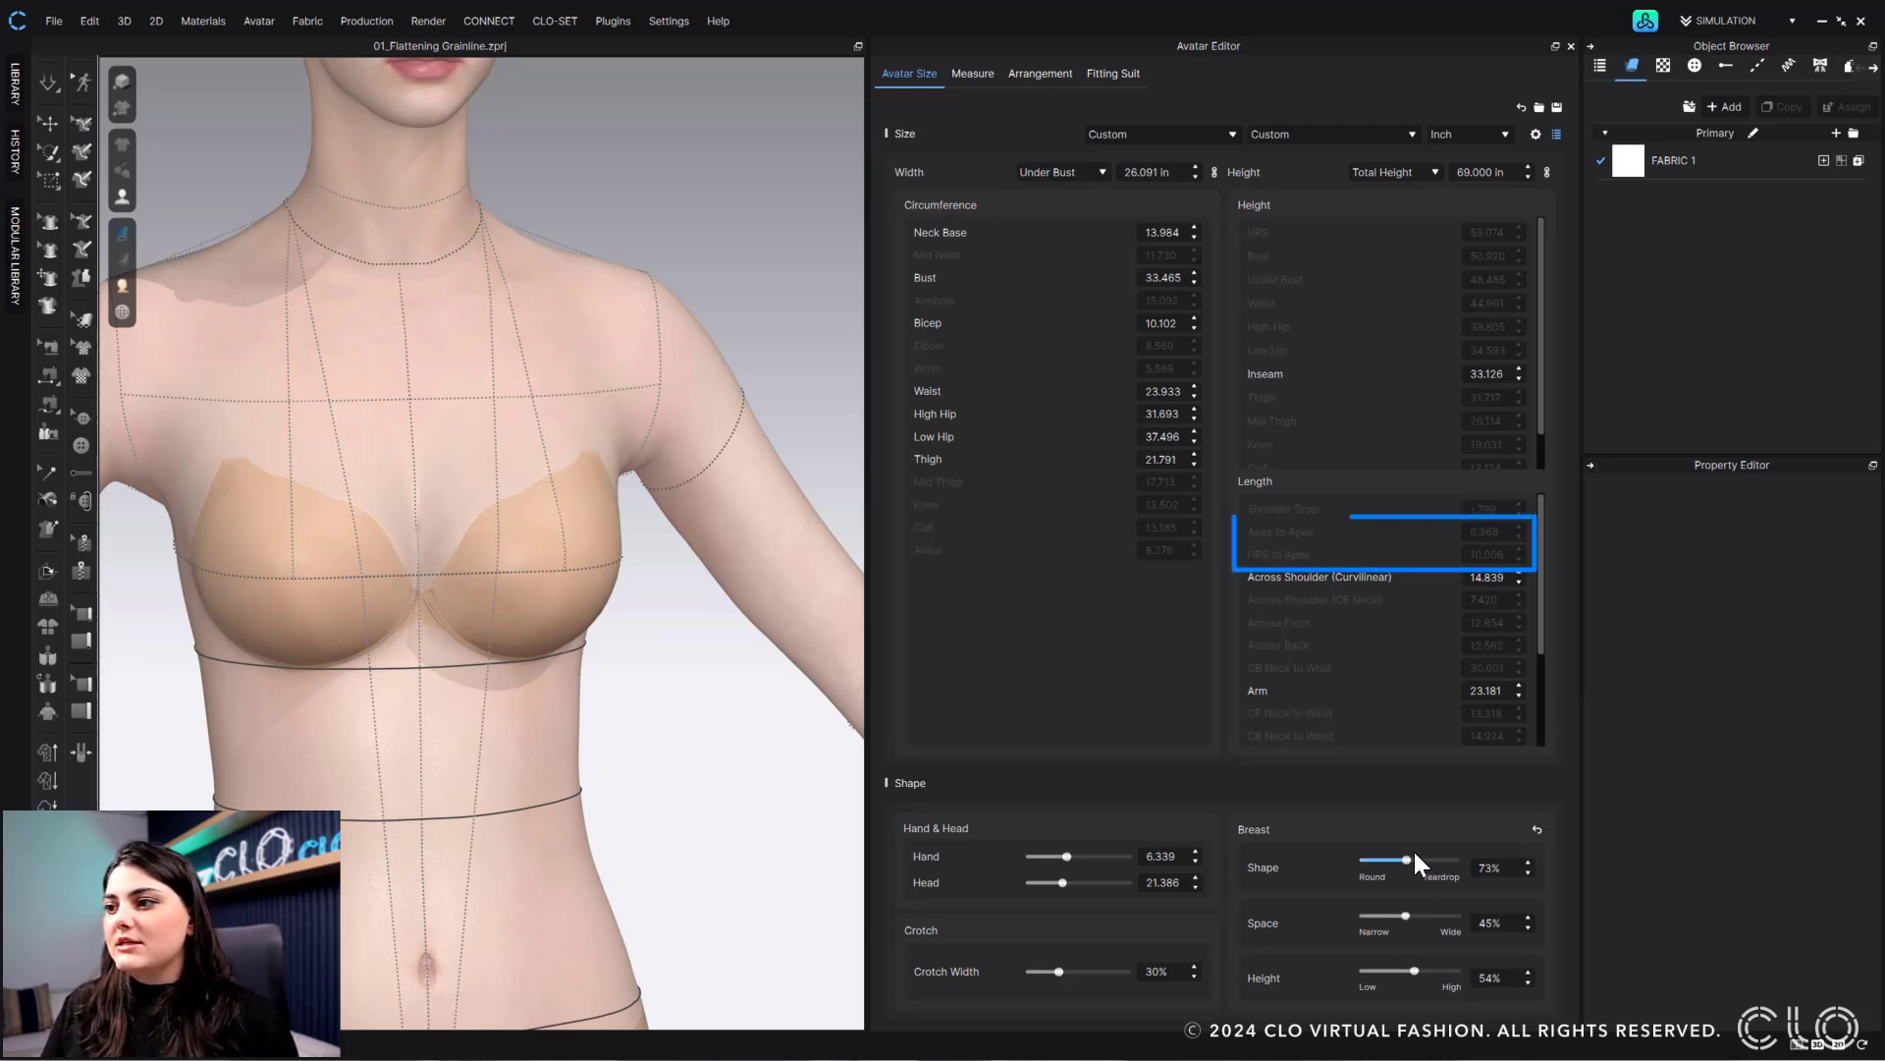
left_click_drag(1388, 860, 1404, 860)
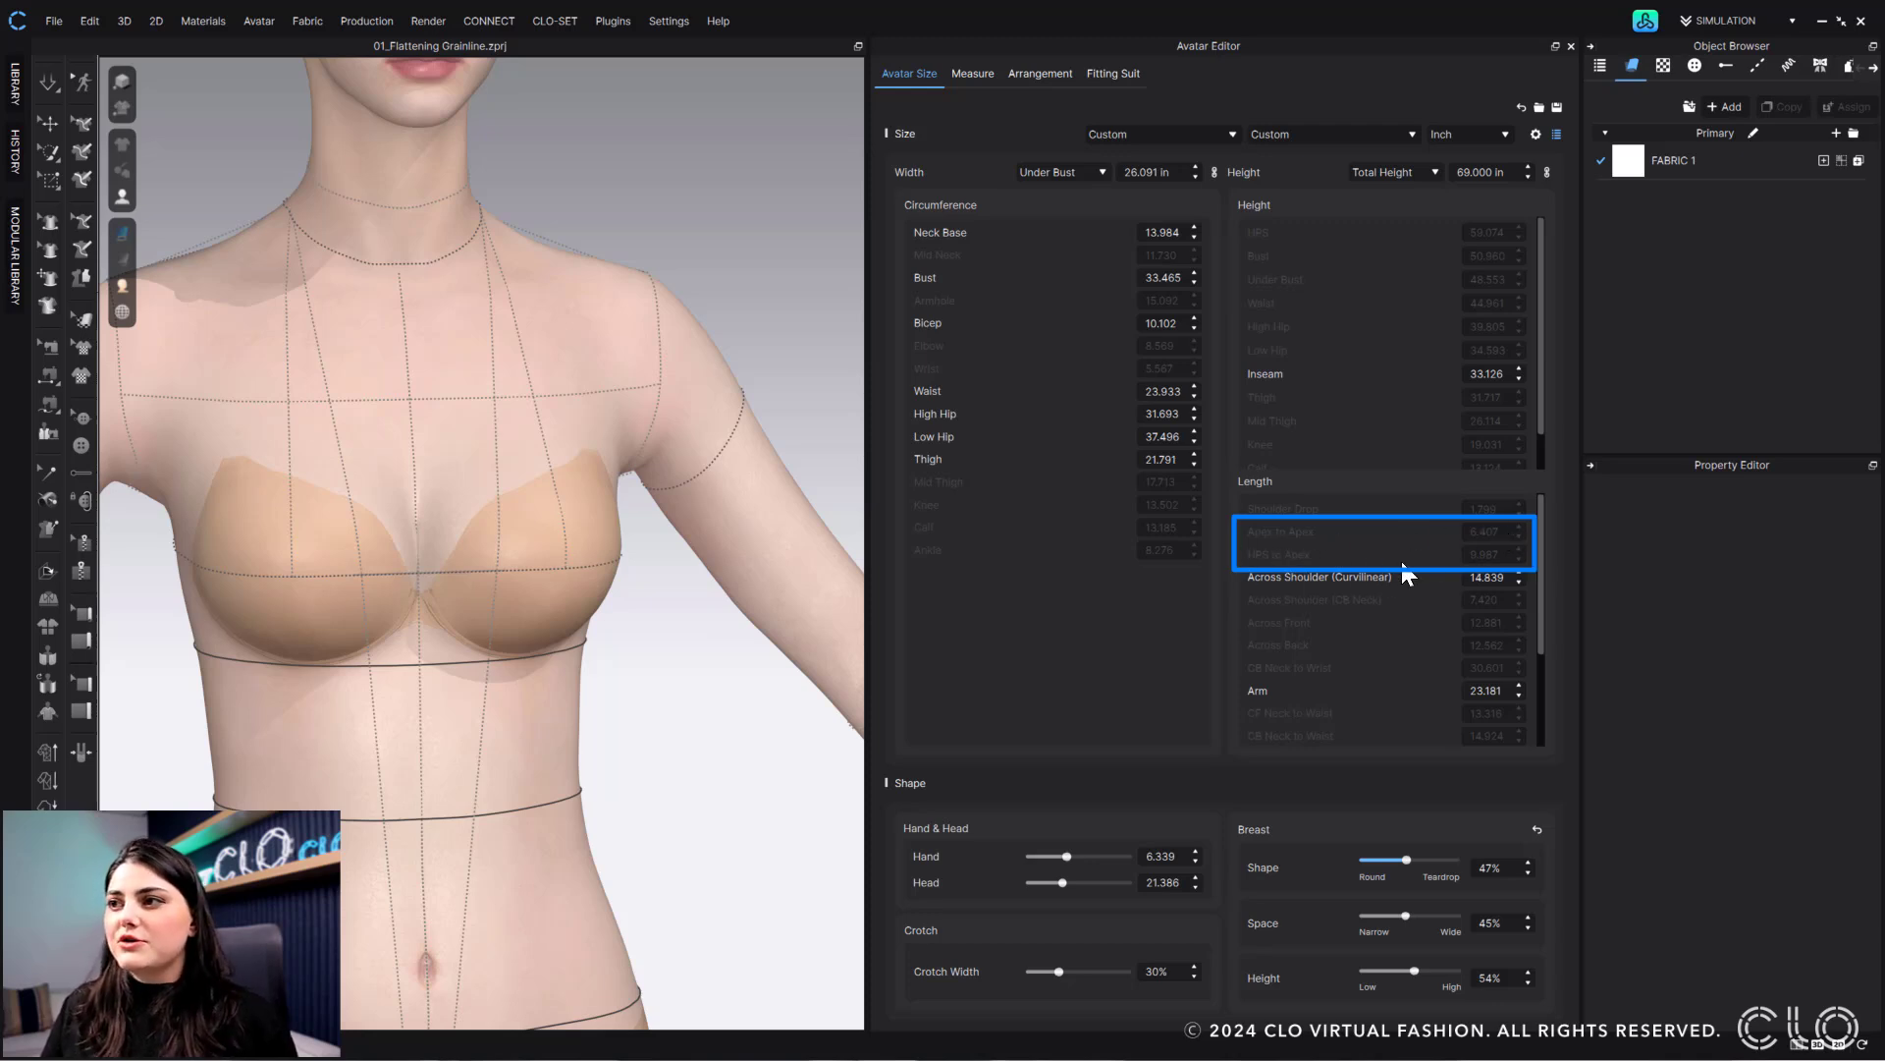
mouse_move(1428, 899)
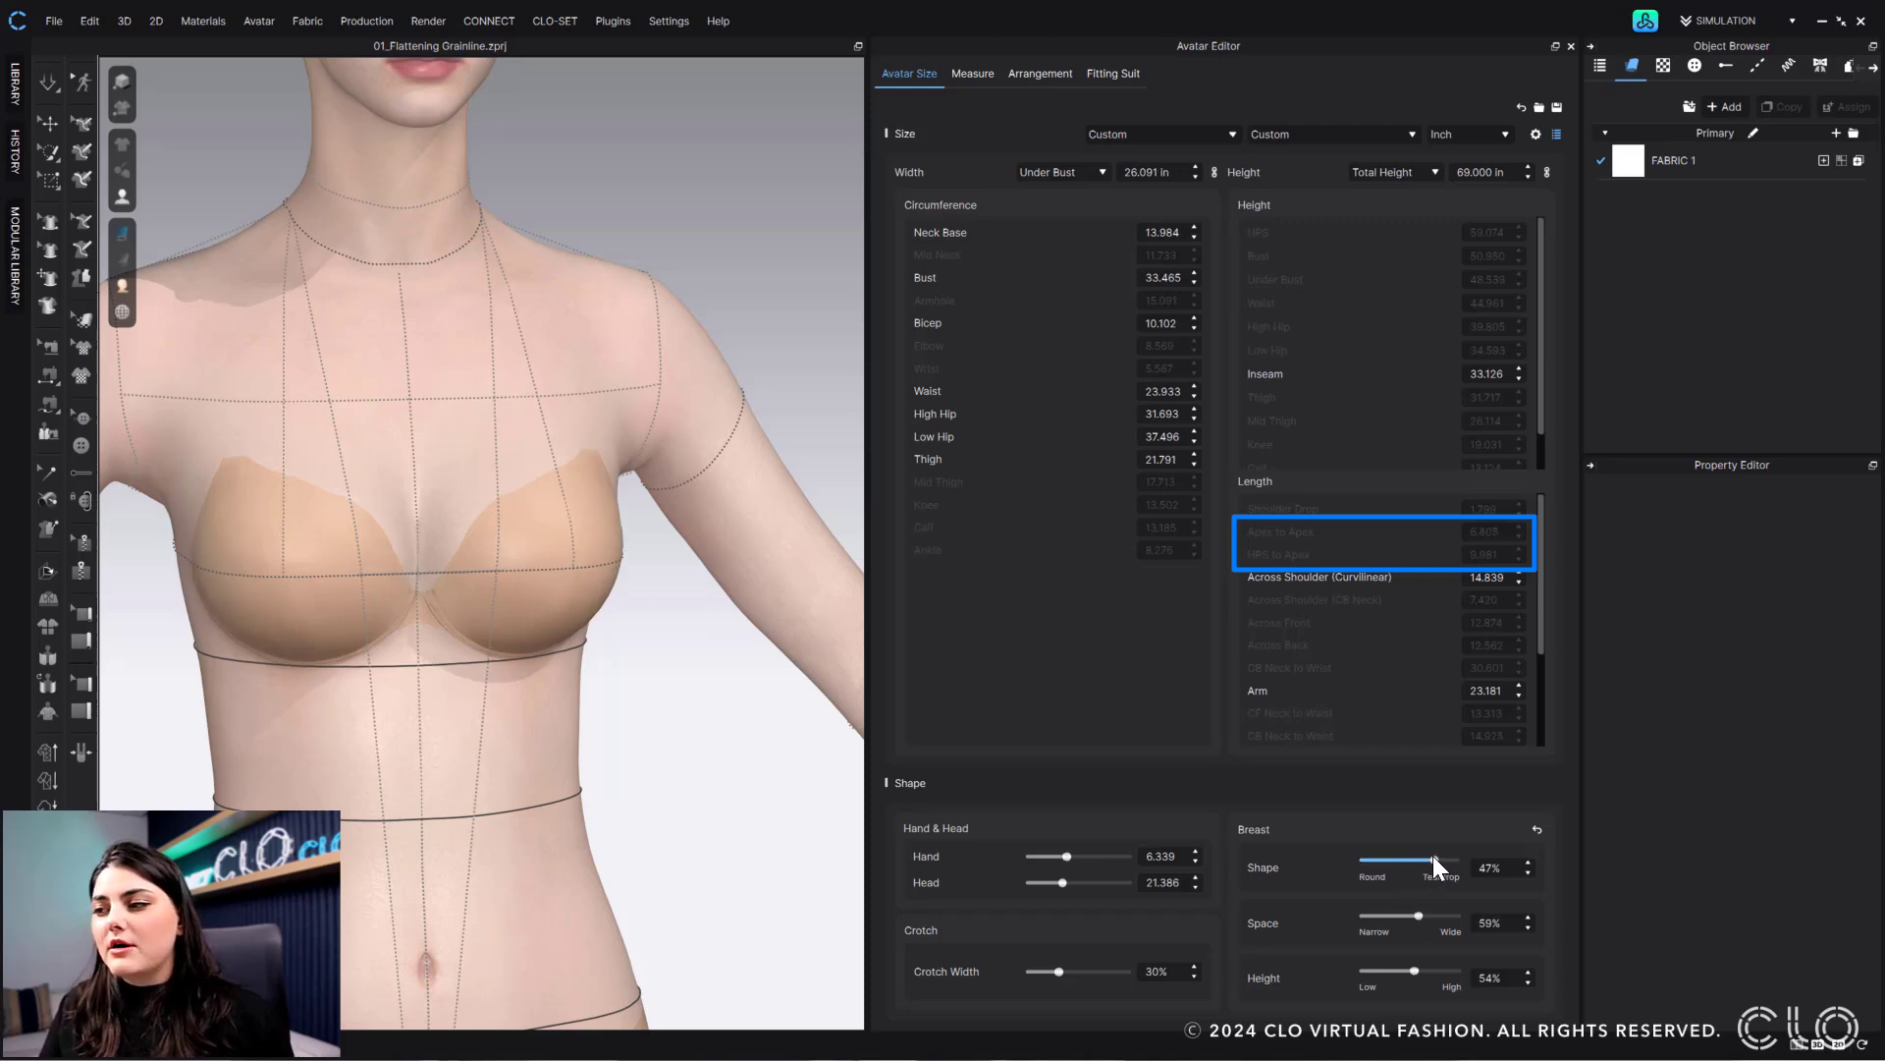
left_click_drag(1437, 866, 1381, 866)
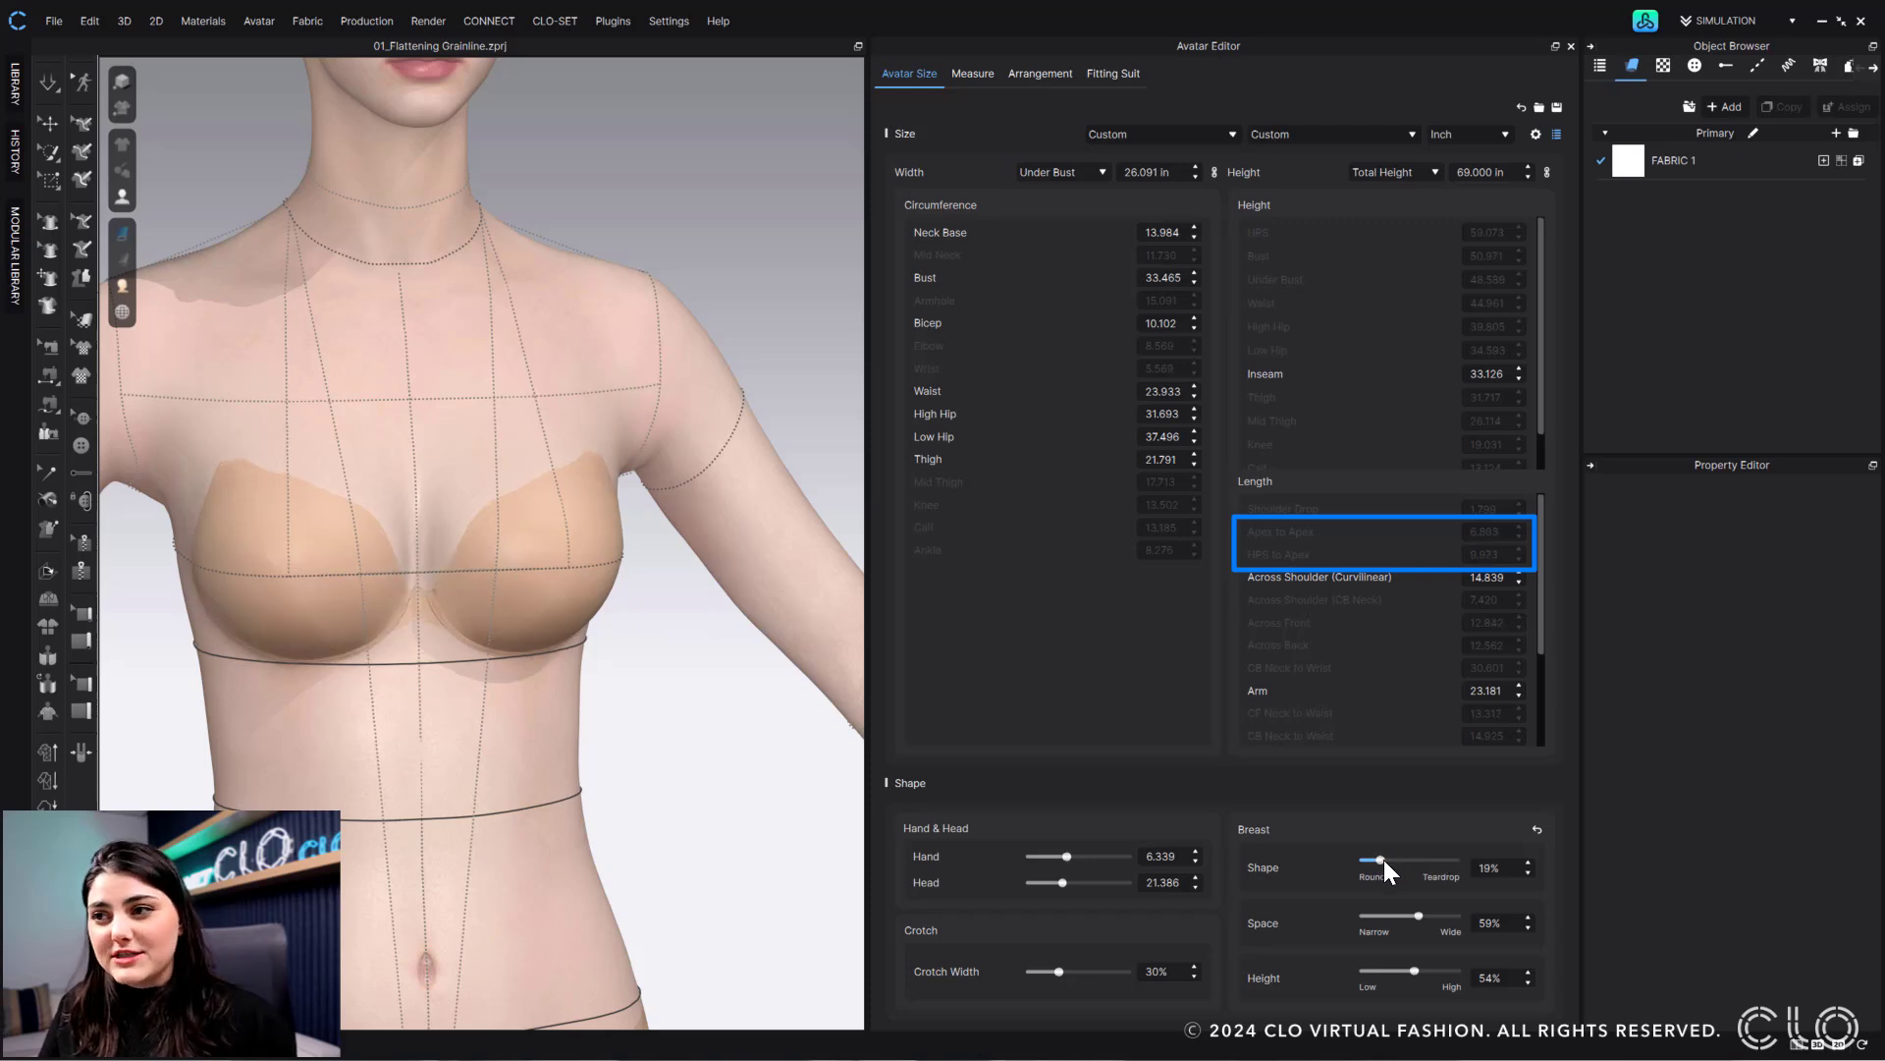
left_click_drag(1379, 860, 1410, 860)
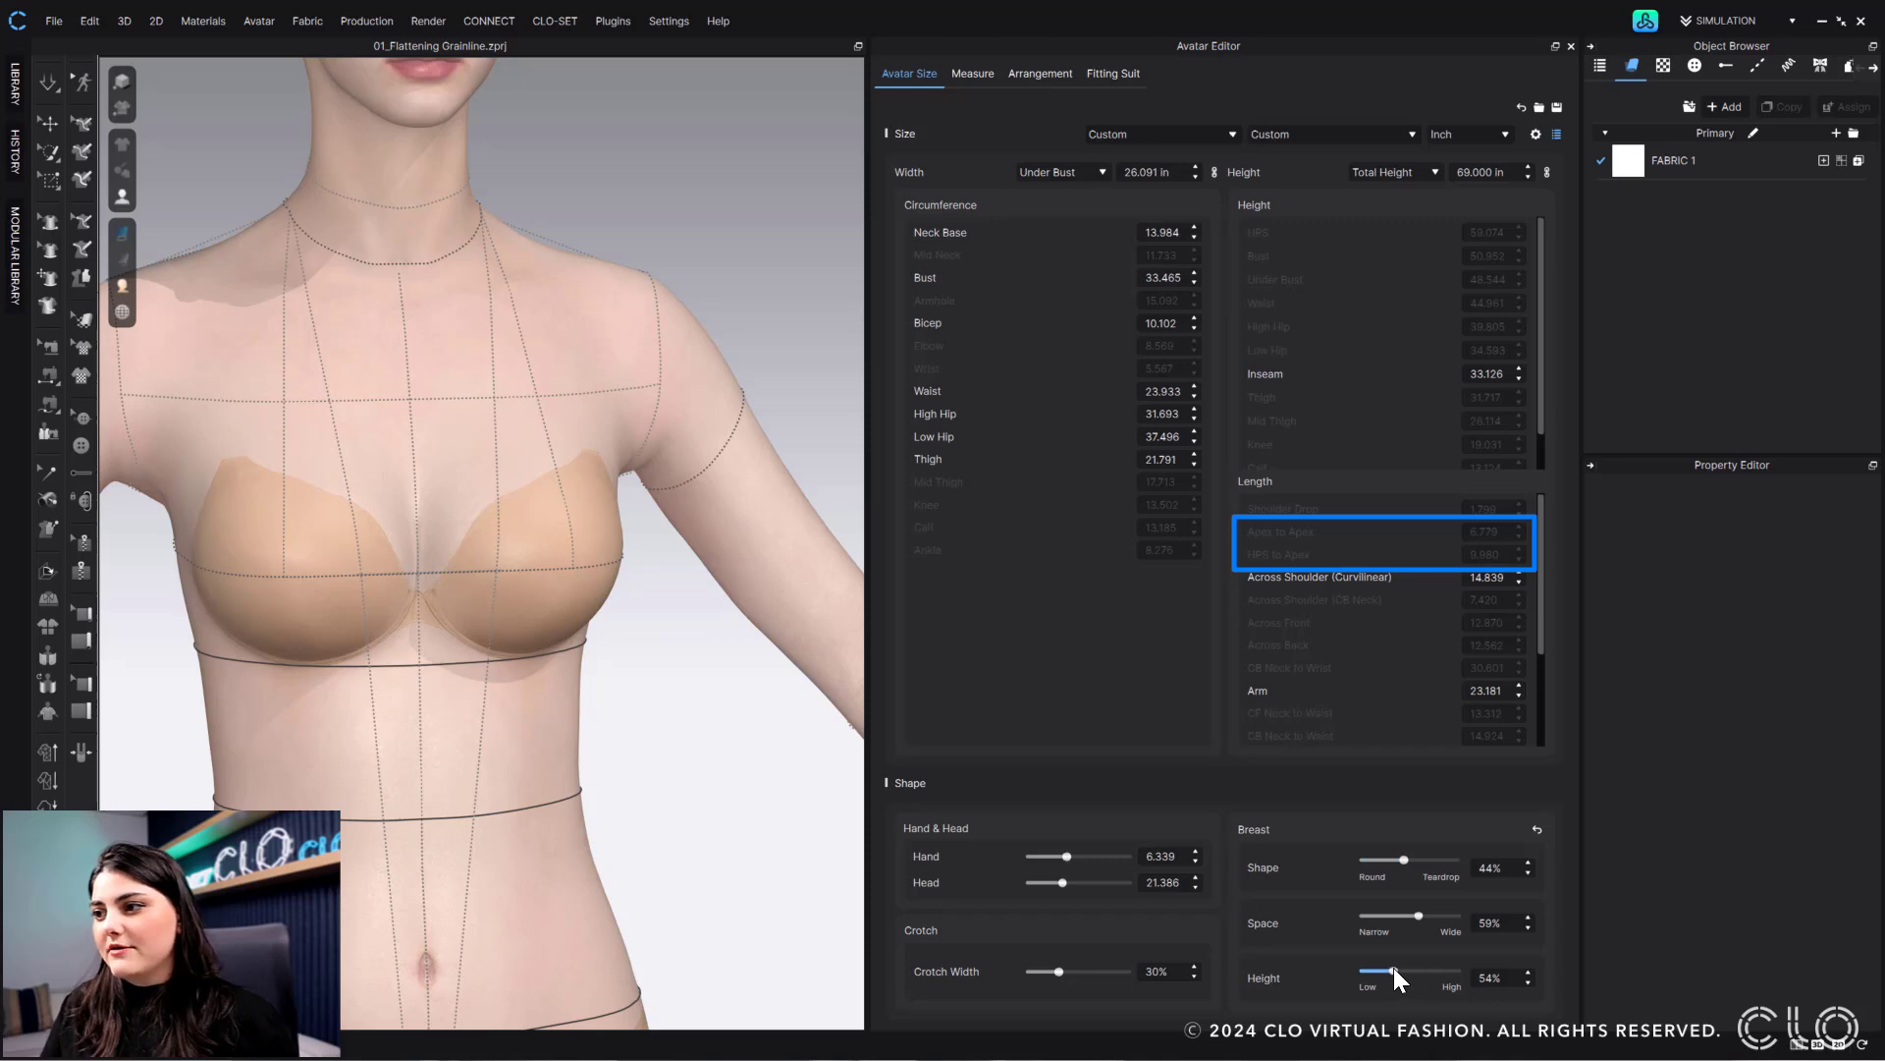
- Fine-tune Breast Height to 50% and Shape back to the middle, with Space at 59%
left_click_drag(1394, 973, 1407, 974)
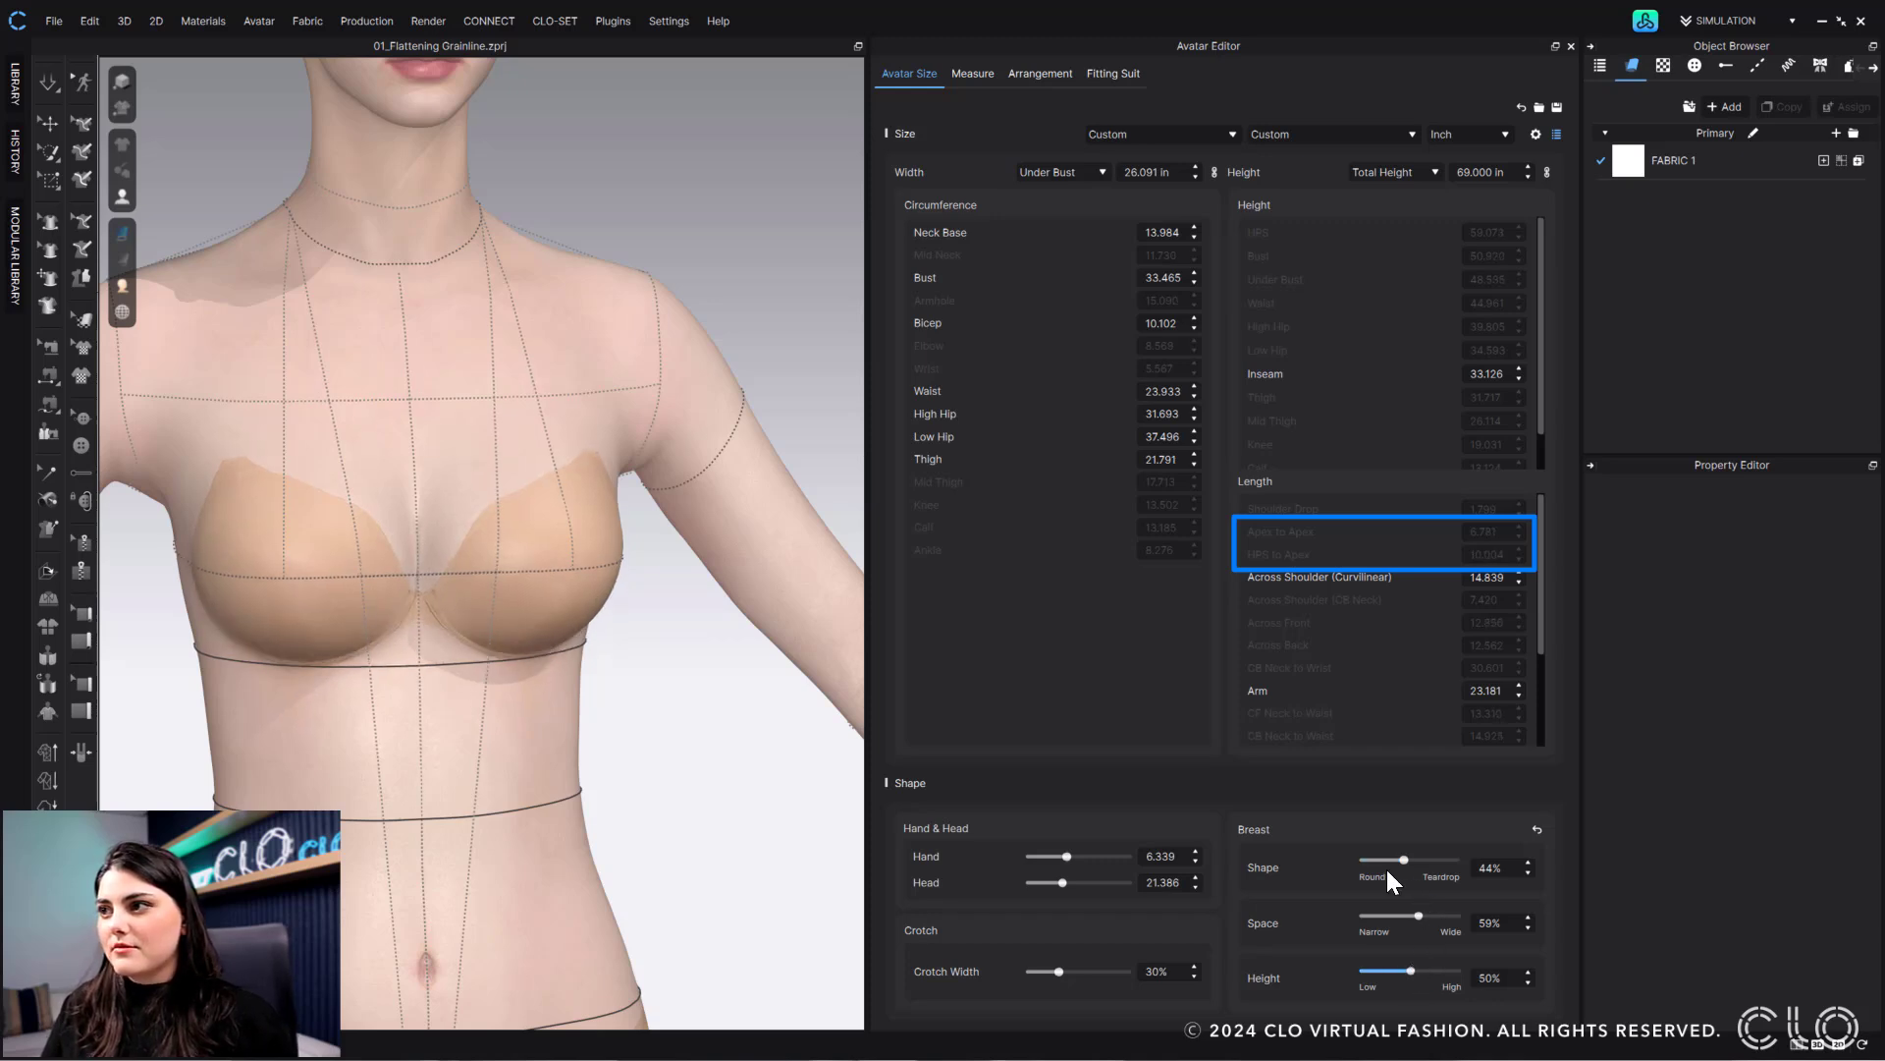
left_click_drag(1416, 860, 1404, 866)
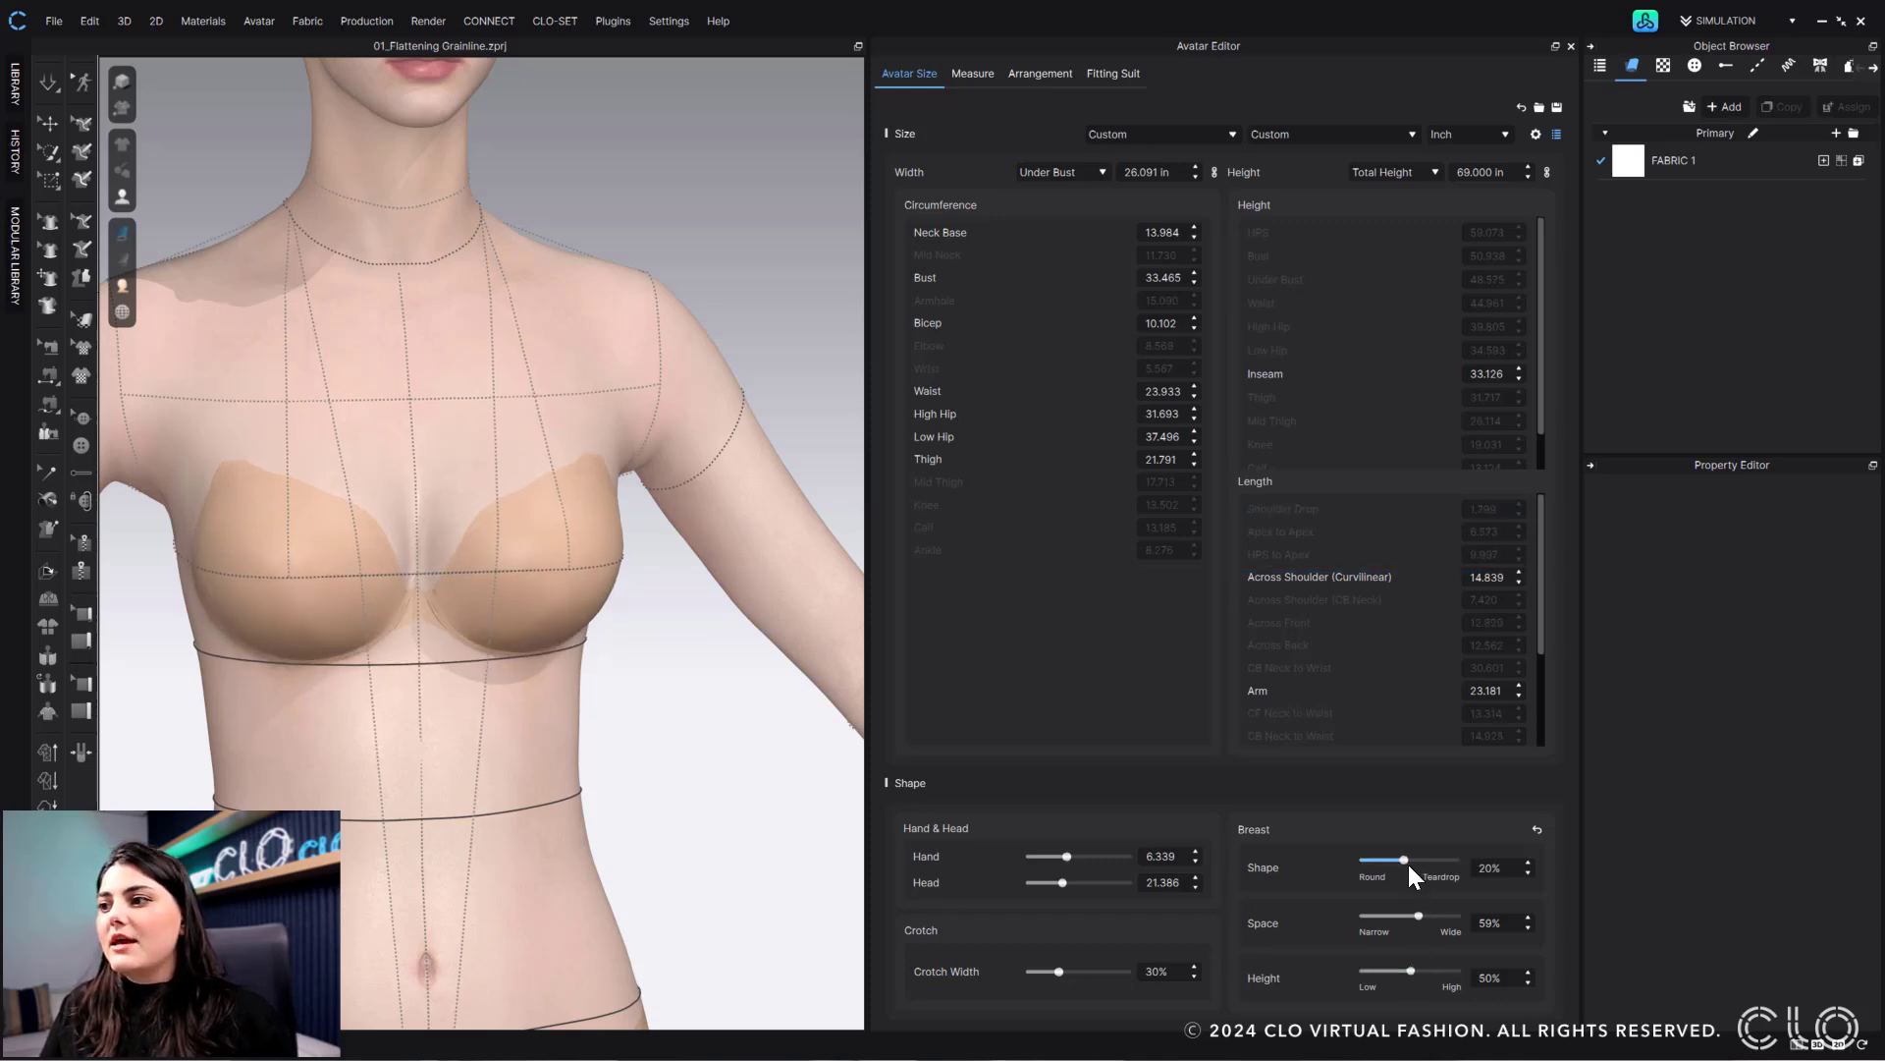
left_click_drag(1405, 866, 1416, 866)
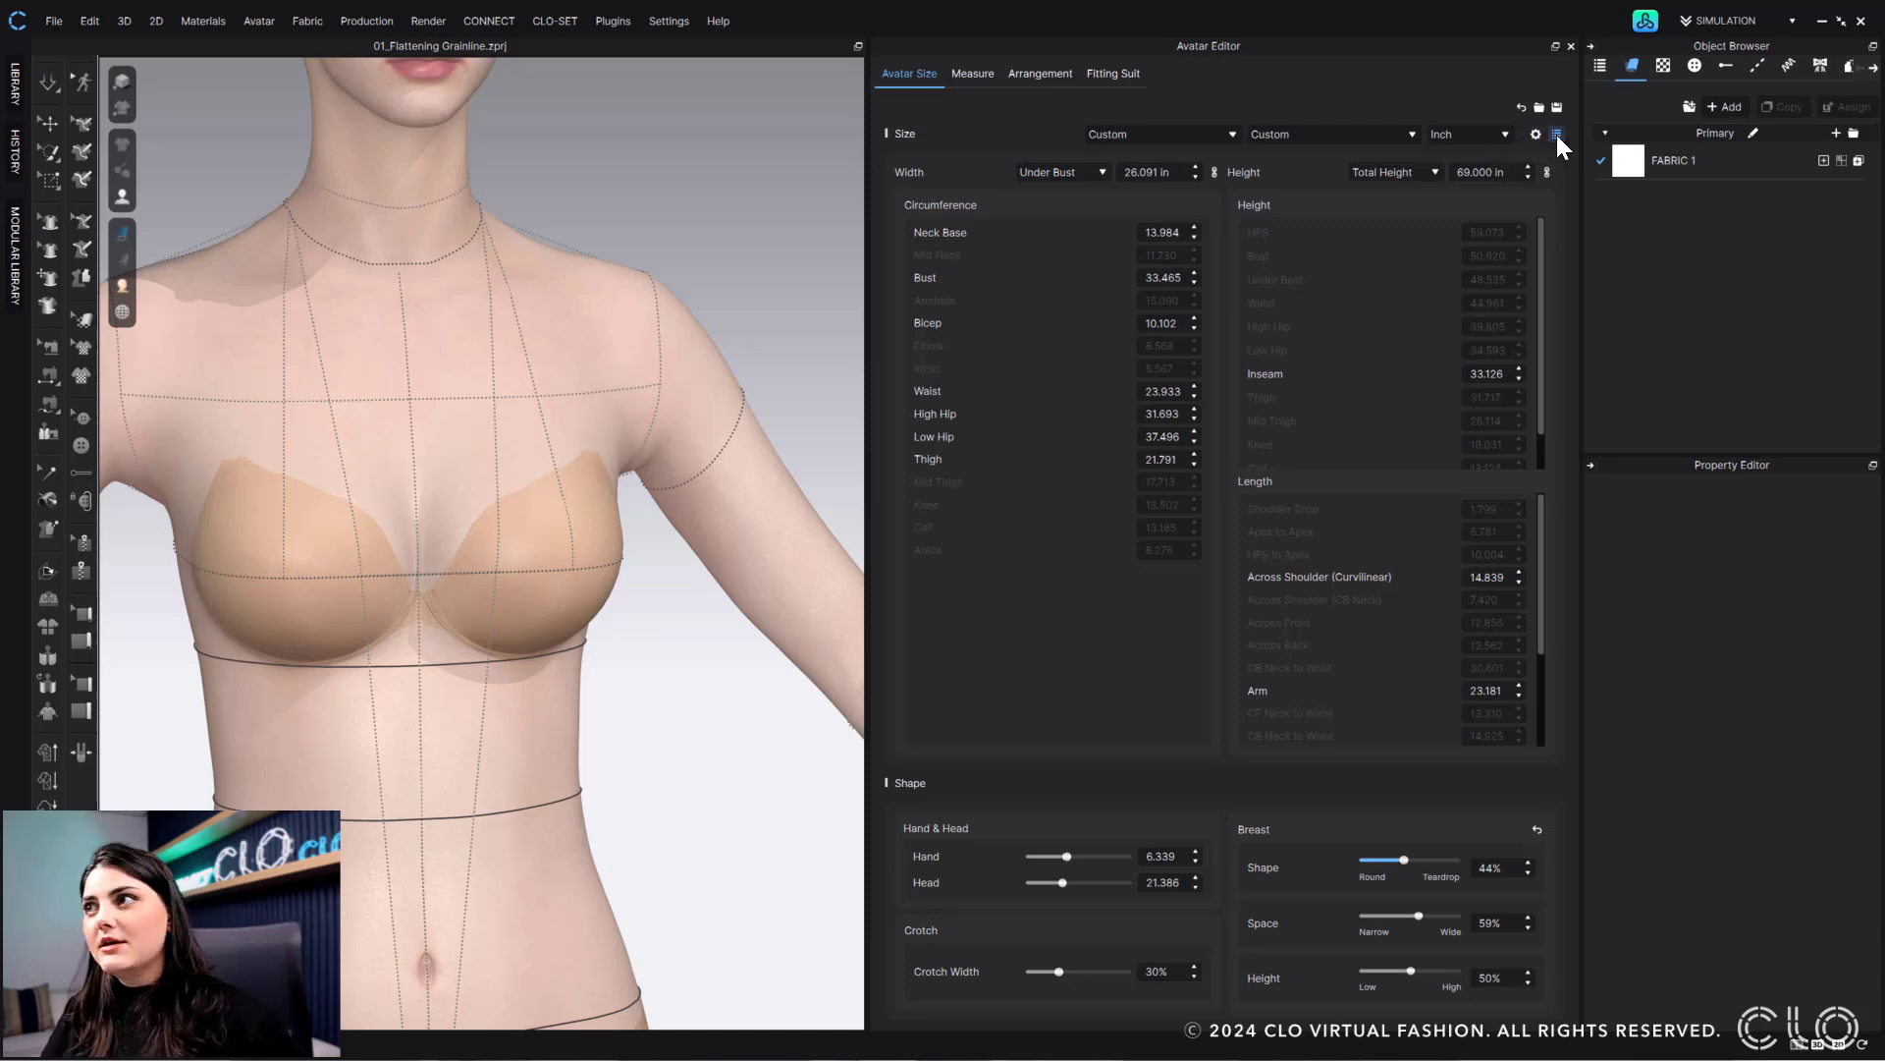
mouse_move(1557, 133)
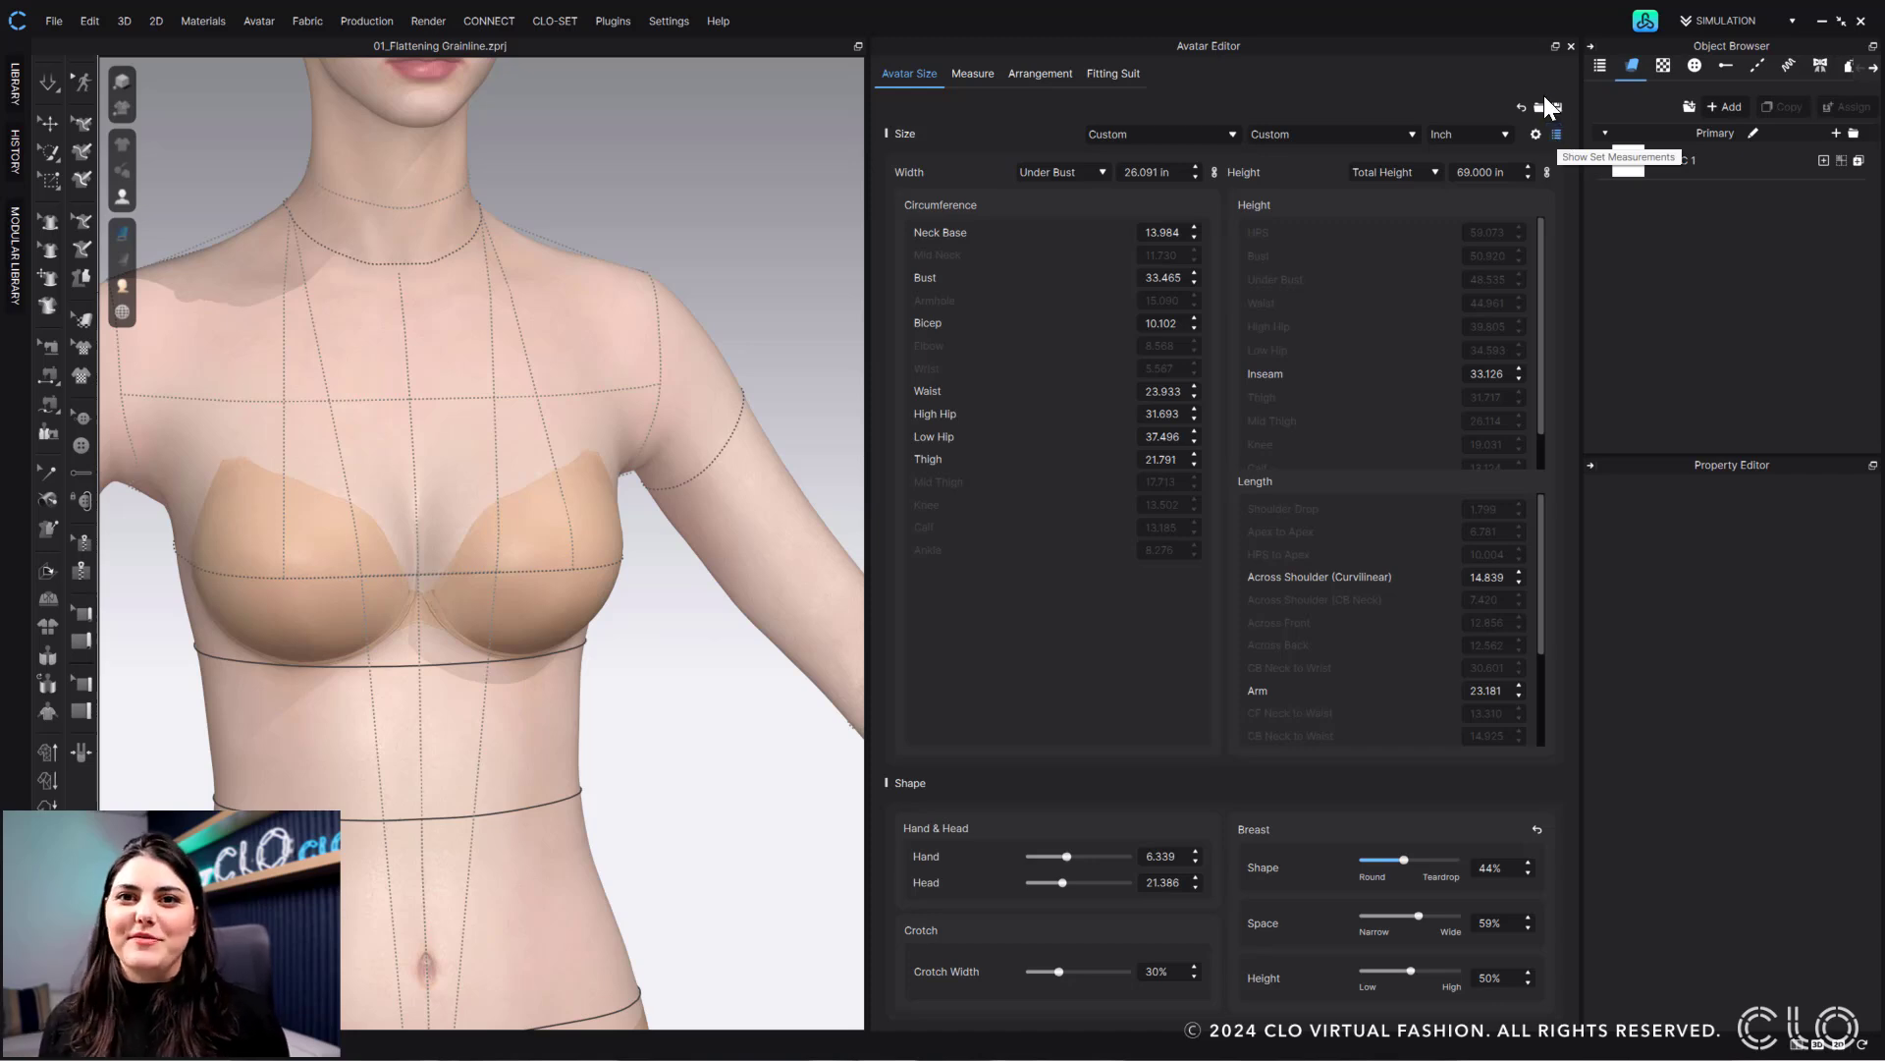
- Activate Apex to Apex and HPS to Apex measurements, set to 7 and 11 inches
left_click(1556, 106)
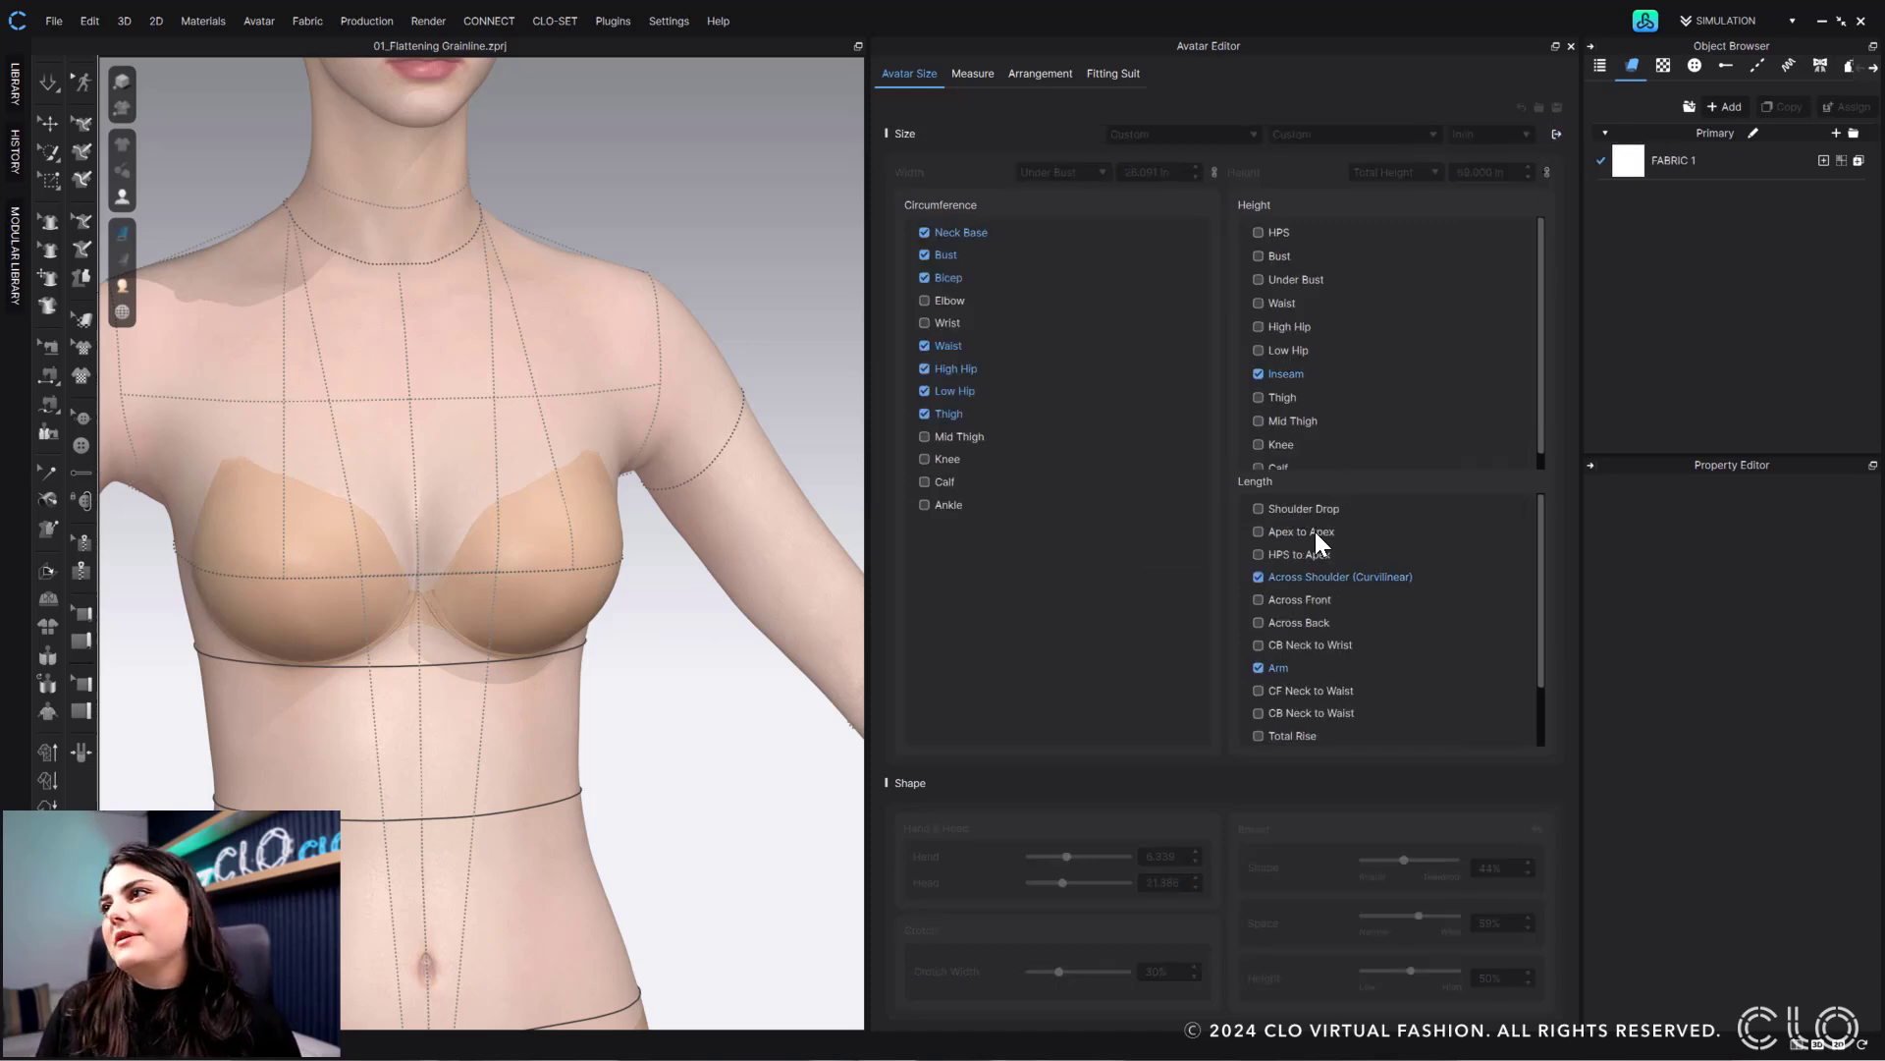
left_click(1257, 531)
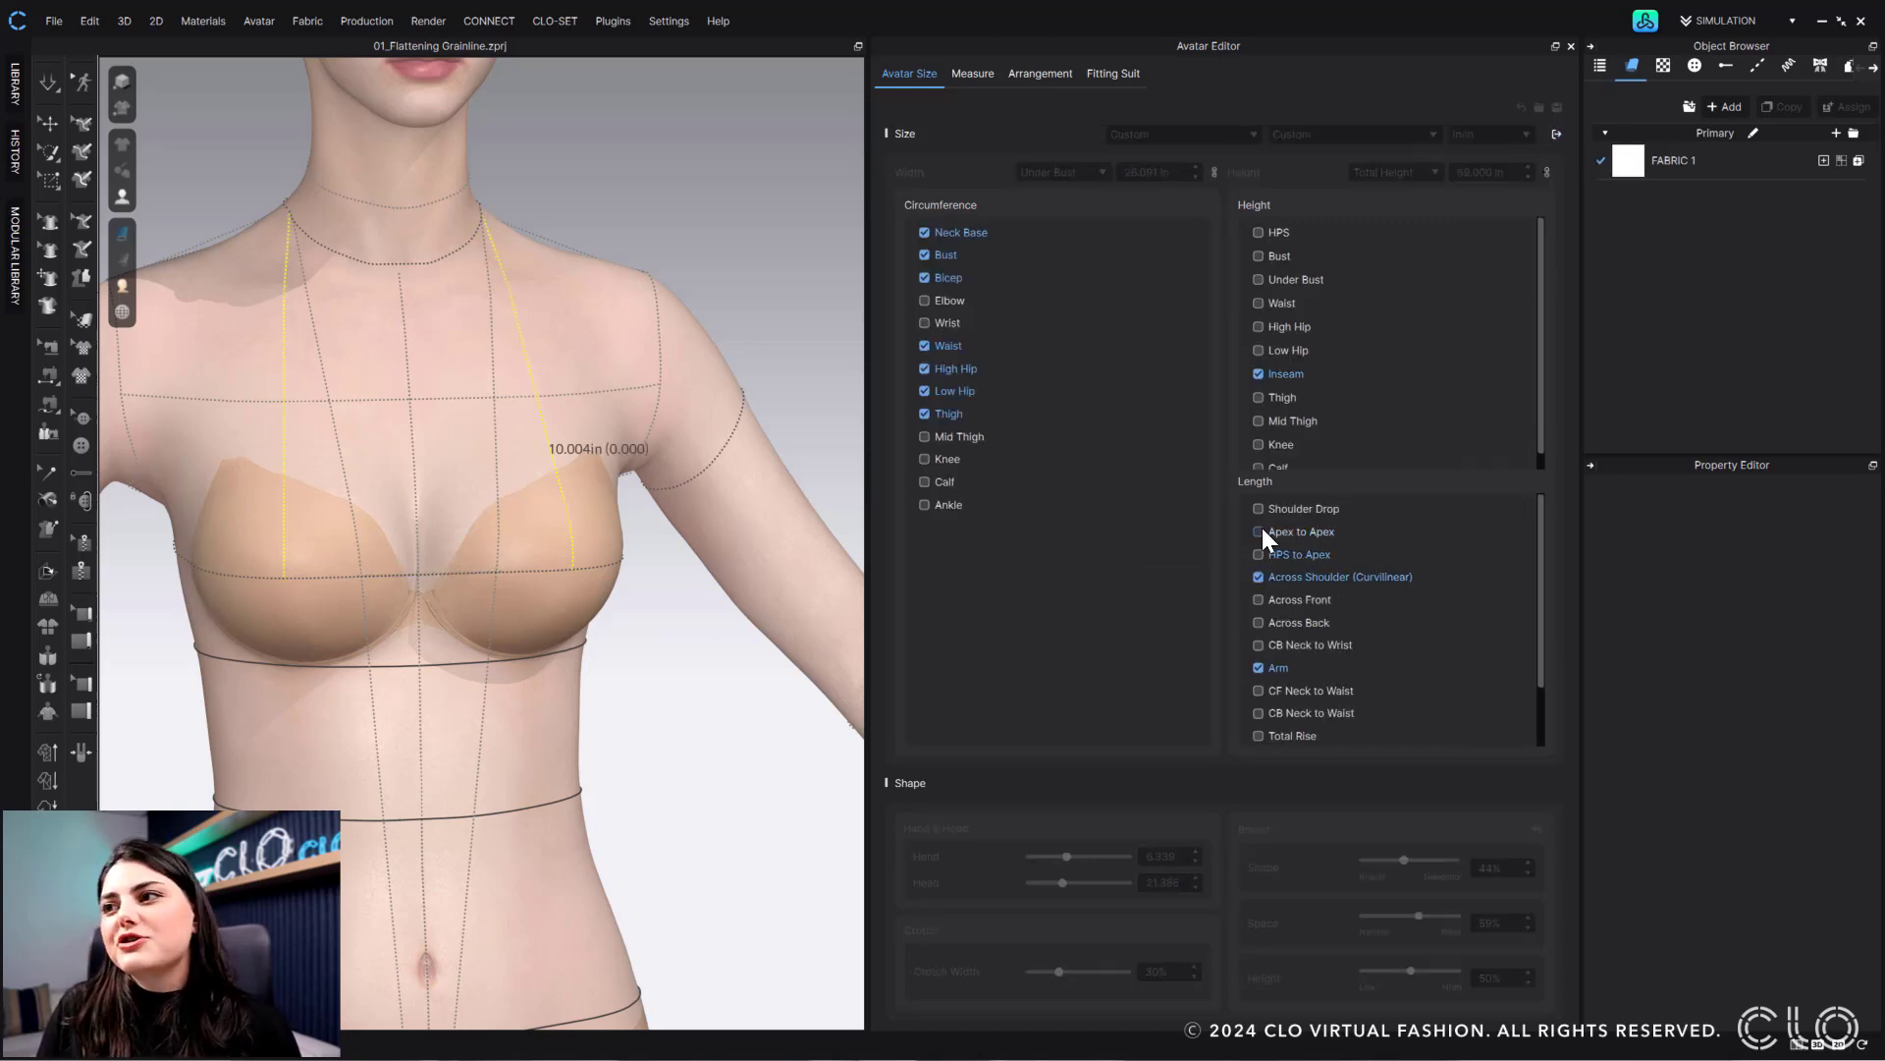
left_click(1257, 530)
type("7.000")
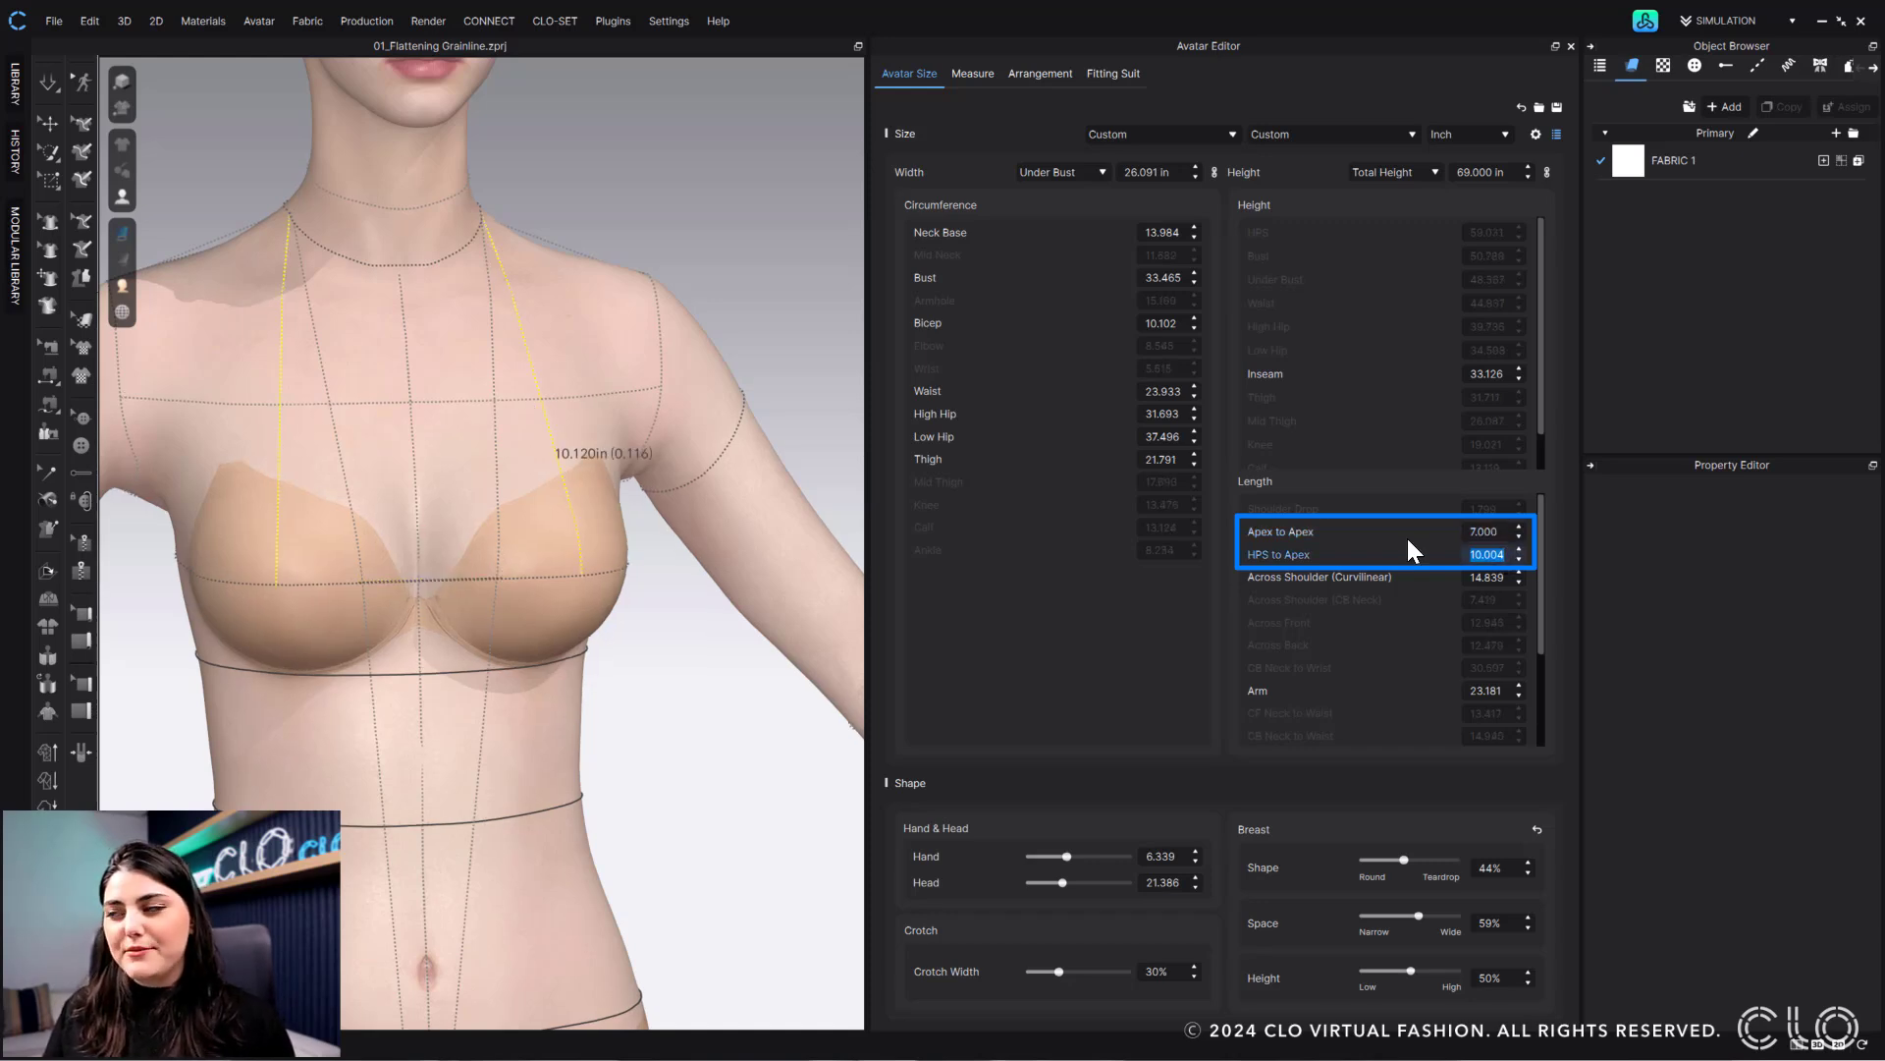
type("11")
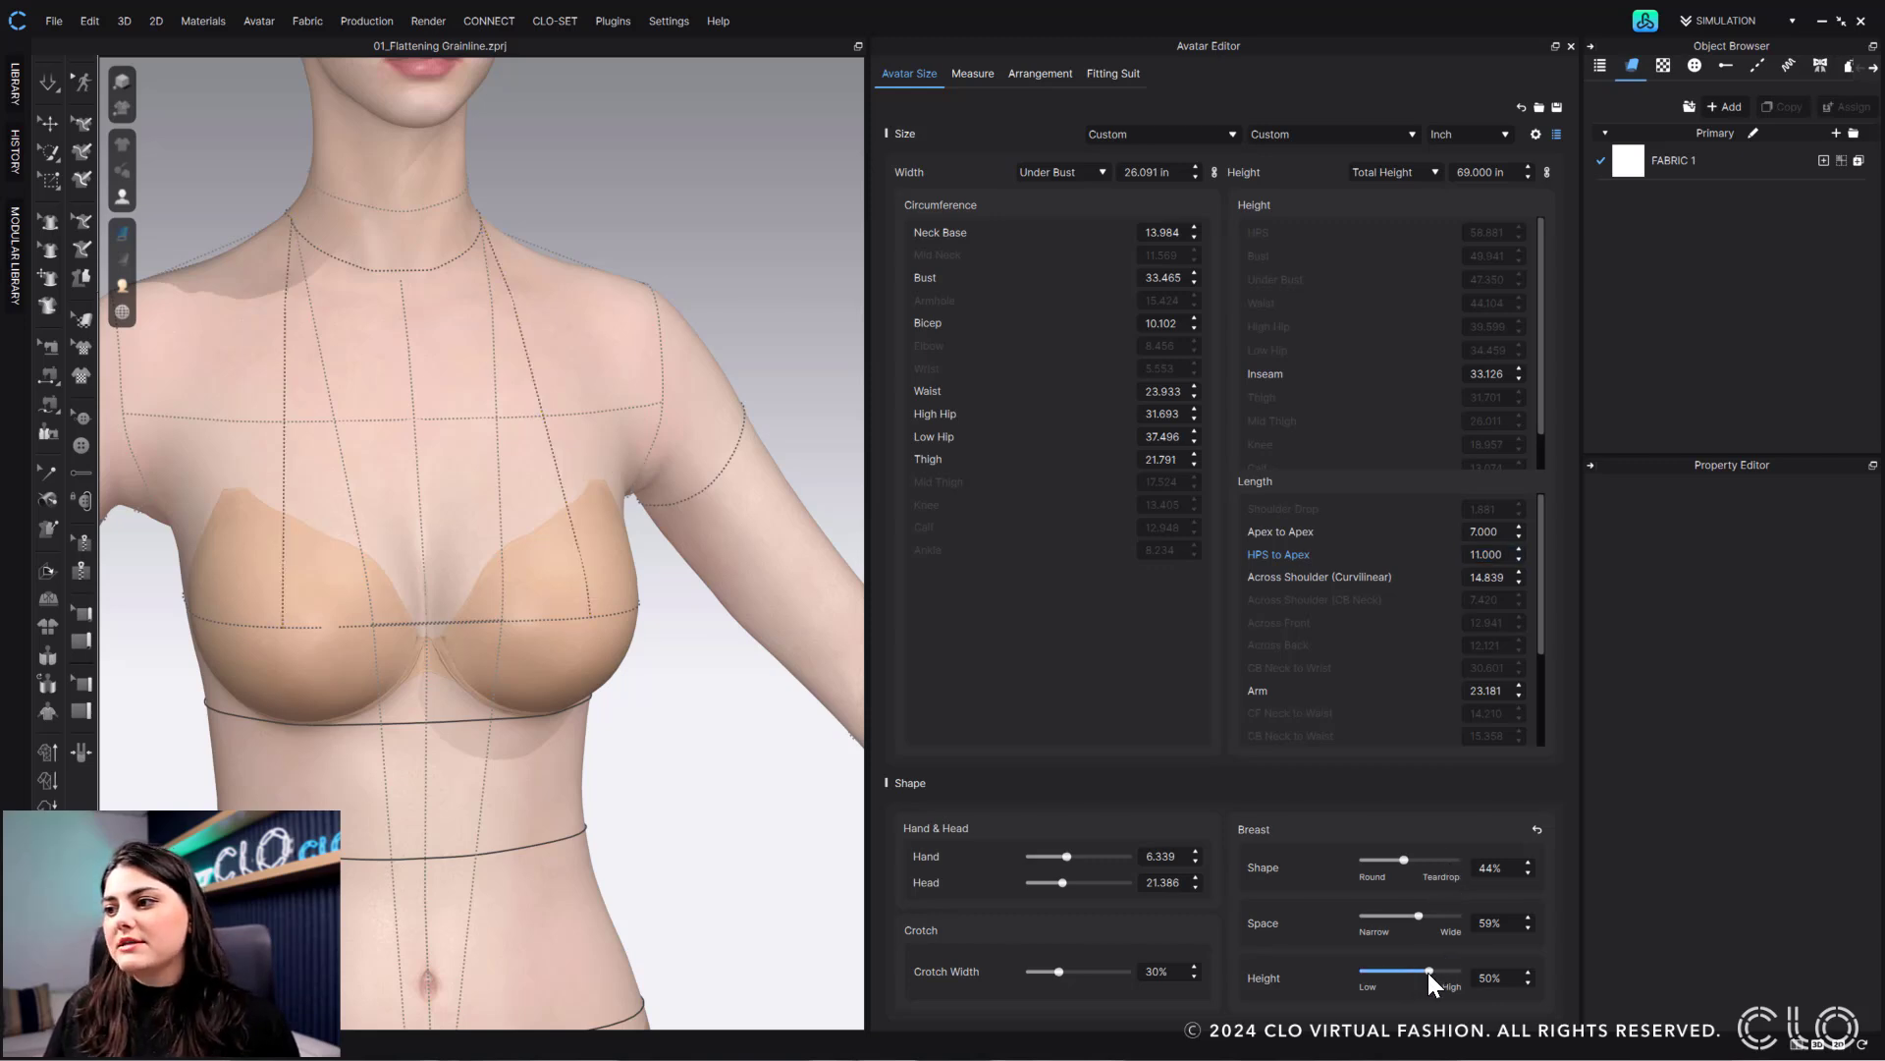
- Raise Breast Height to 79%, keeping Apex measurements at 7 and 11 inches
left_click_drag(1428, 976, 1443, 976)
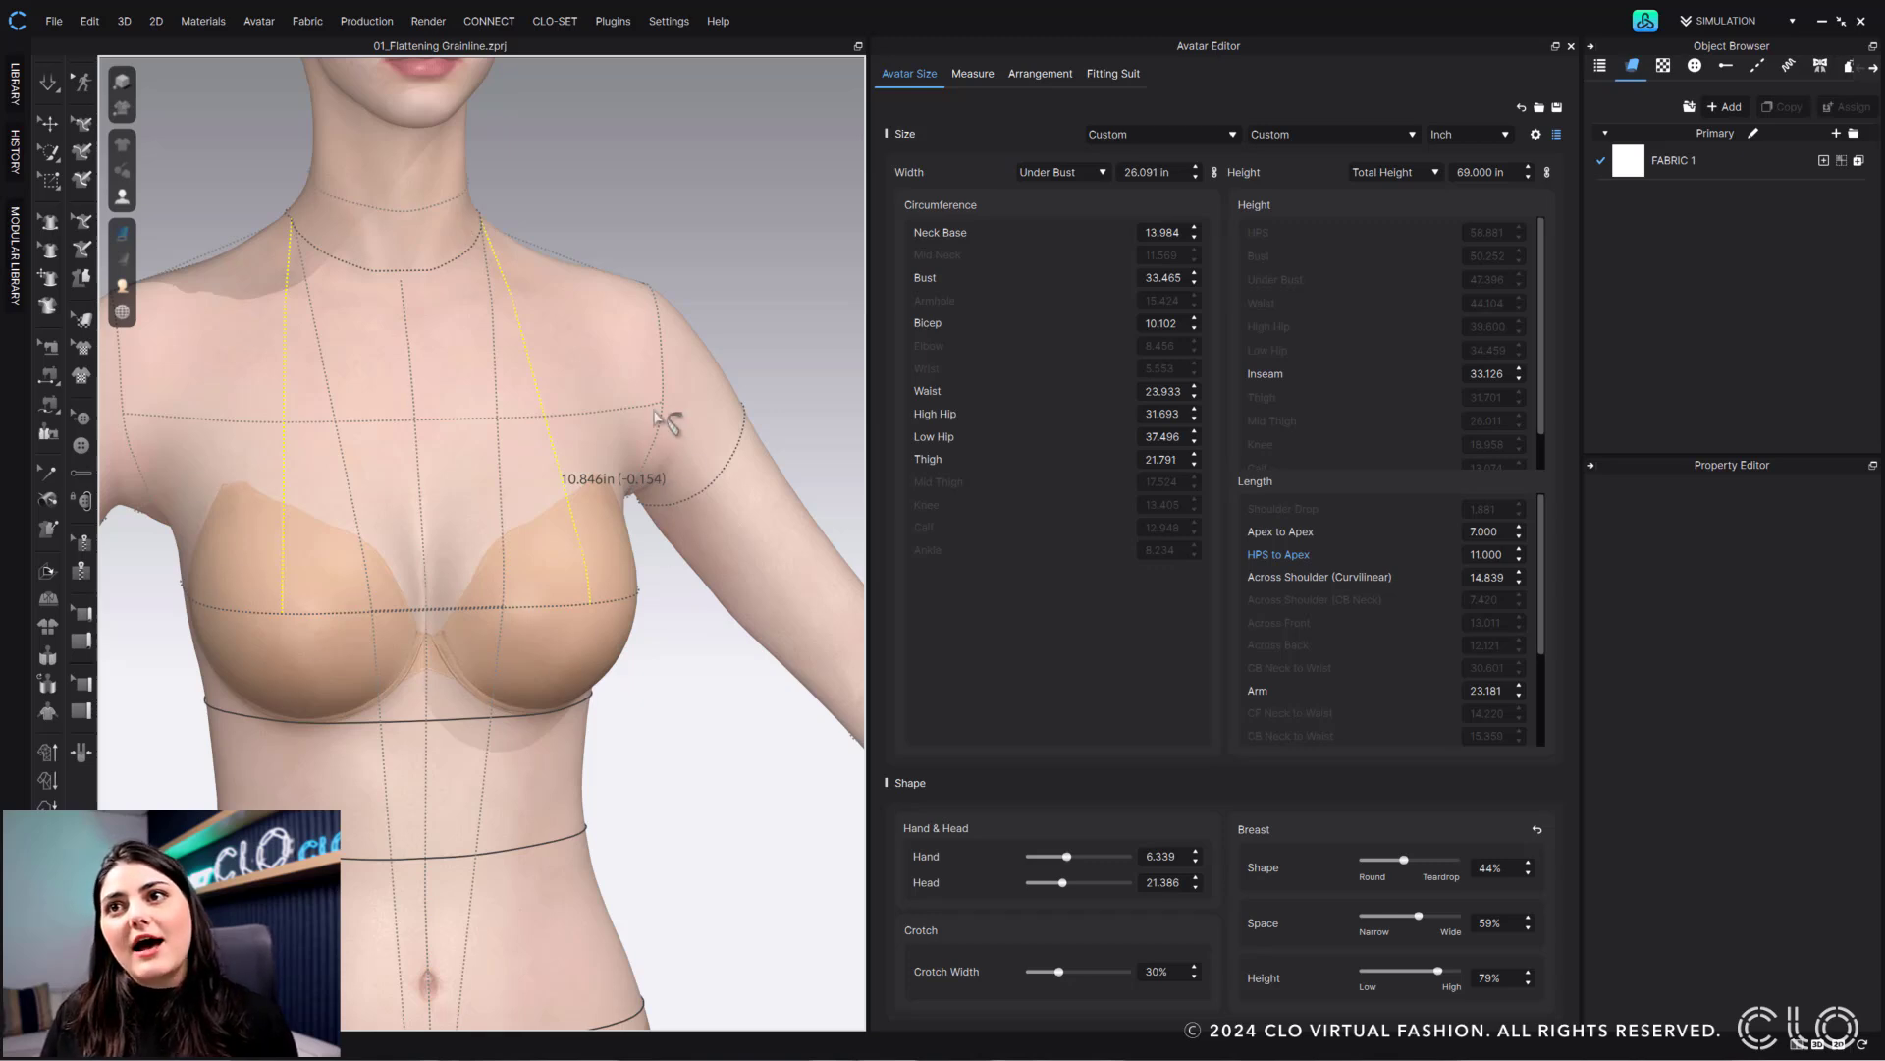
mouse_move(840, 666)
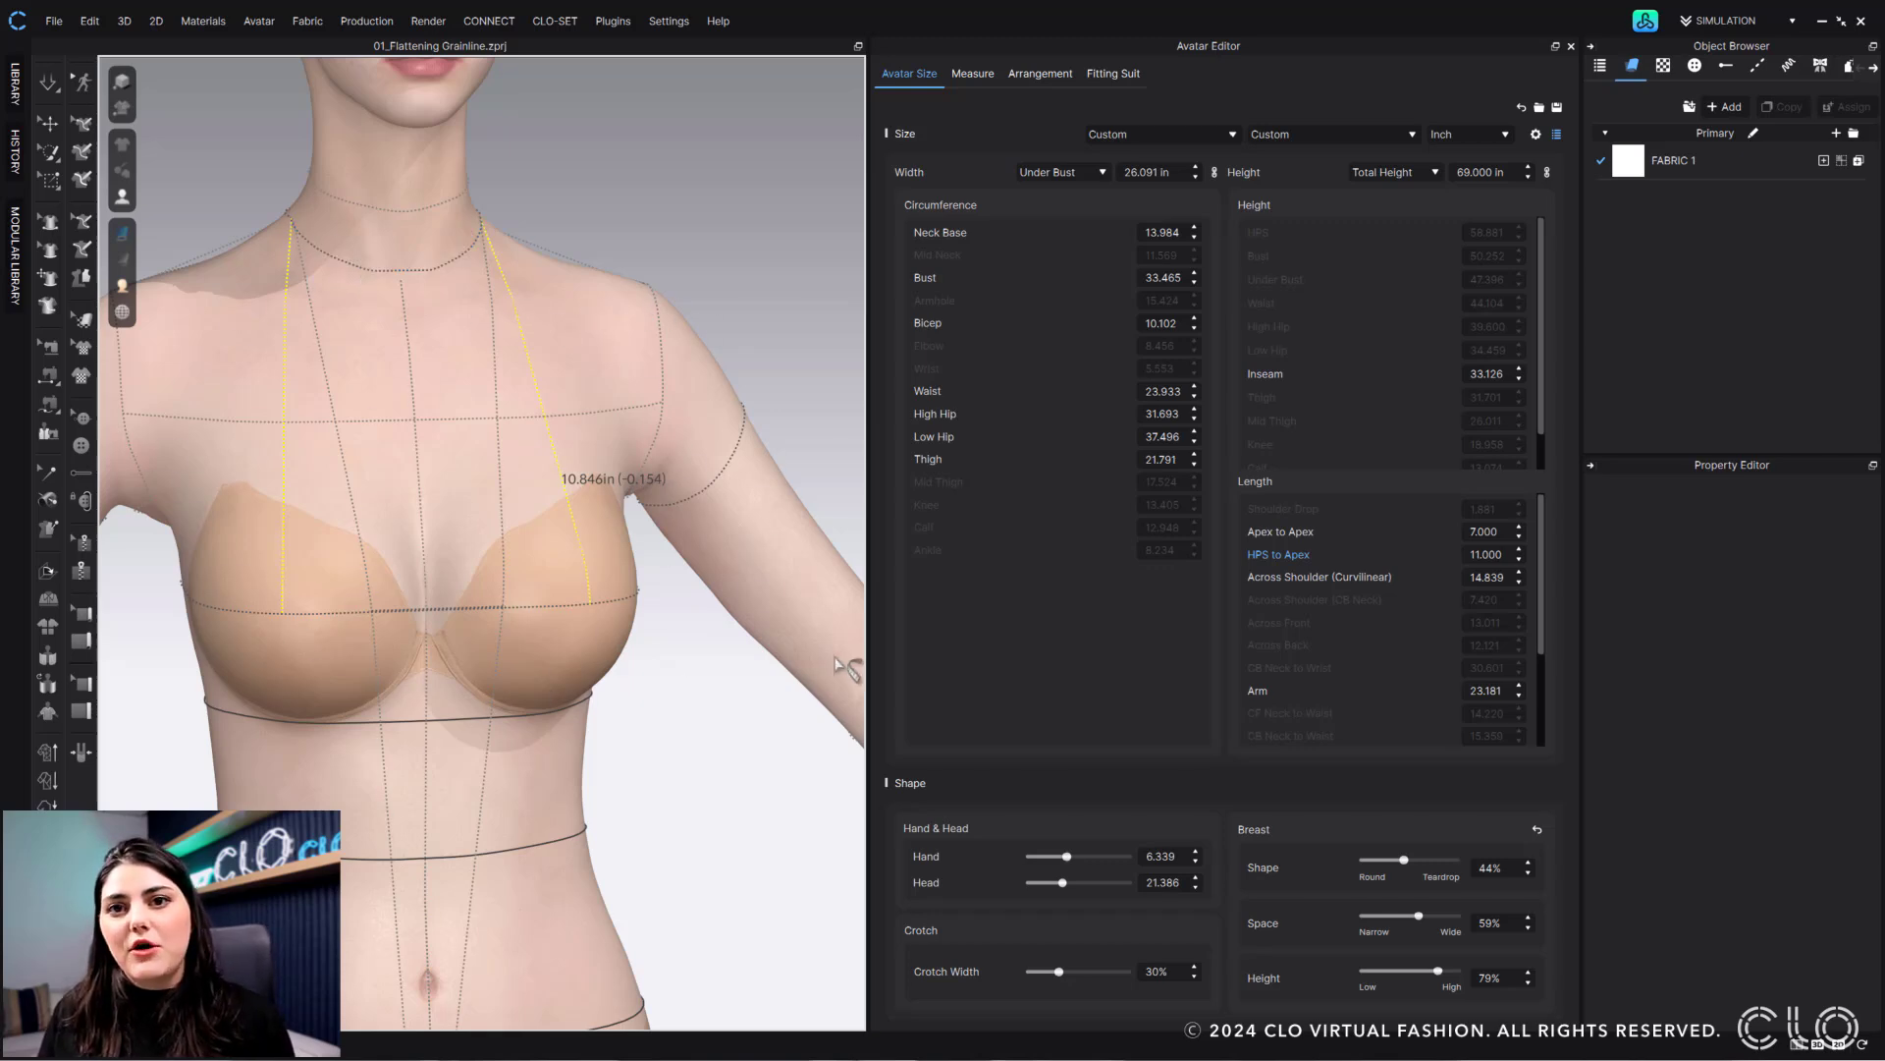
mouse_move(707, 730)
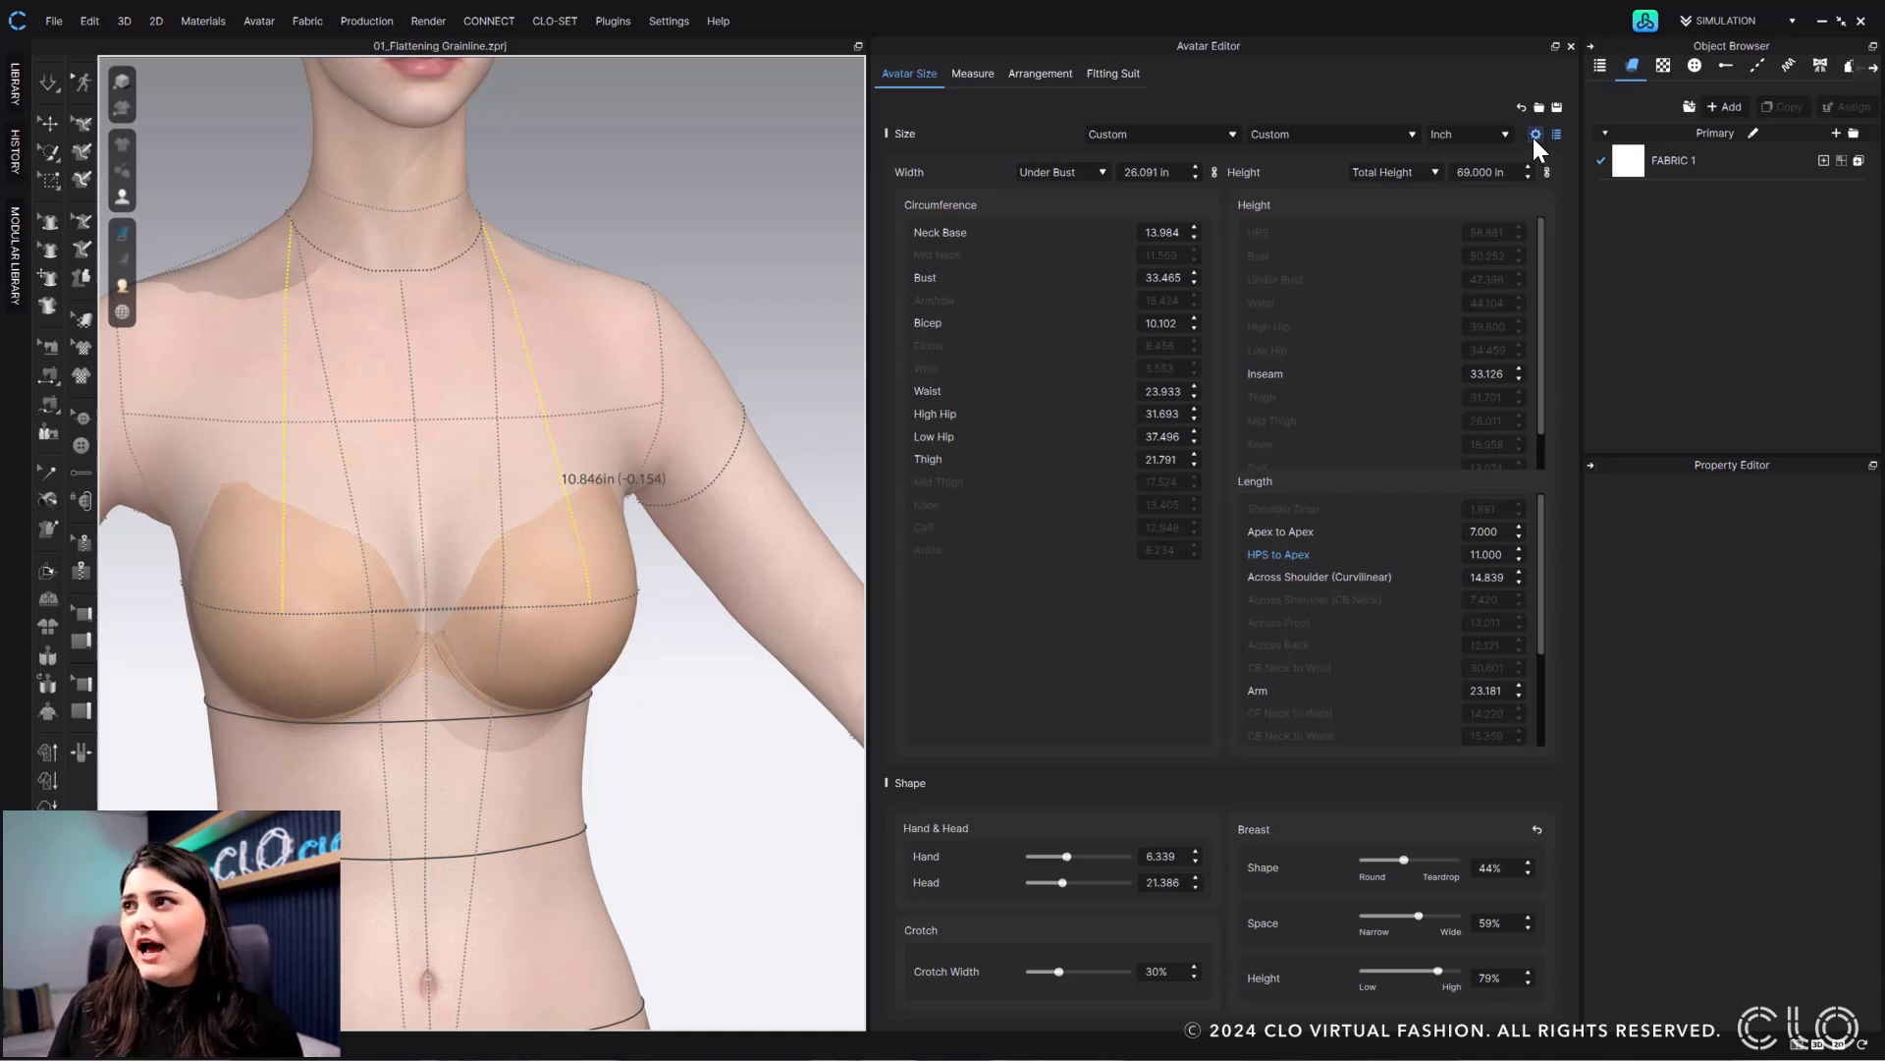
- Deactivate Apex to Apex and HPS to Apex, then nudge Breast Shape to 49%
left_click(1536, 134)
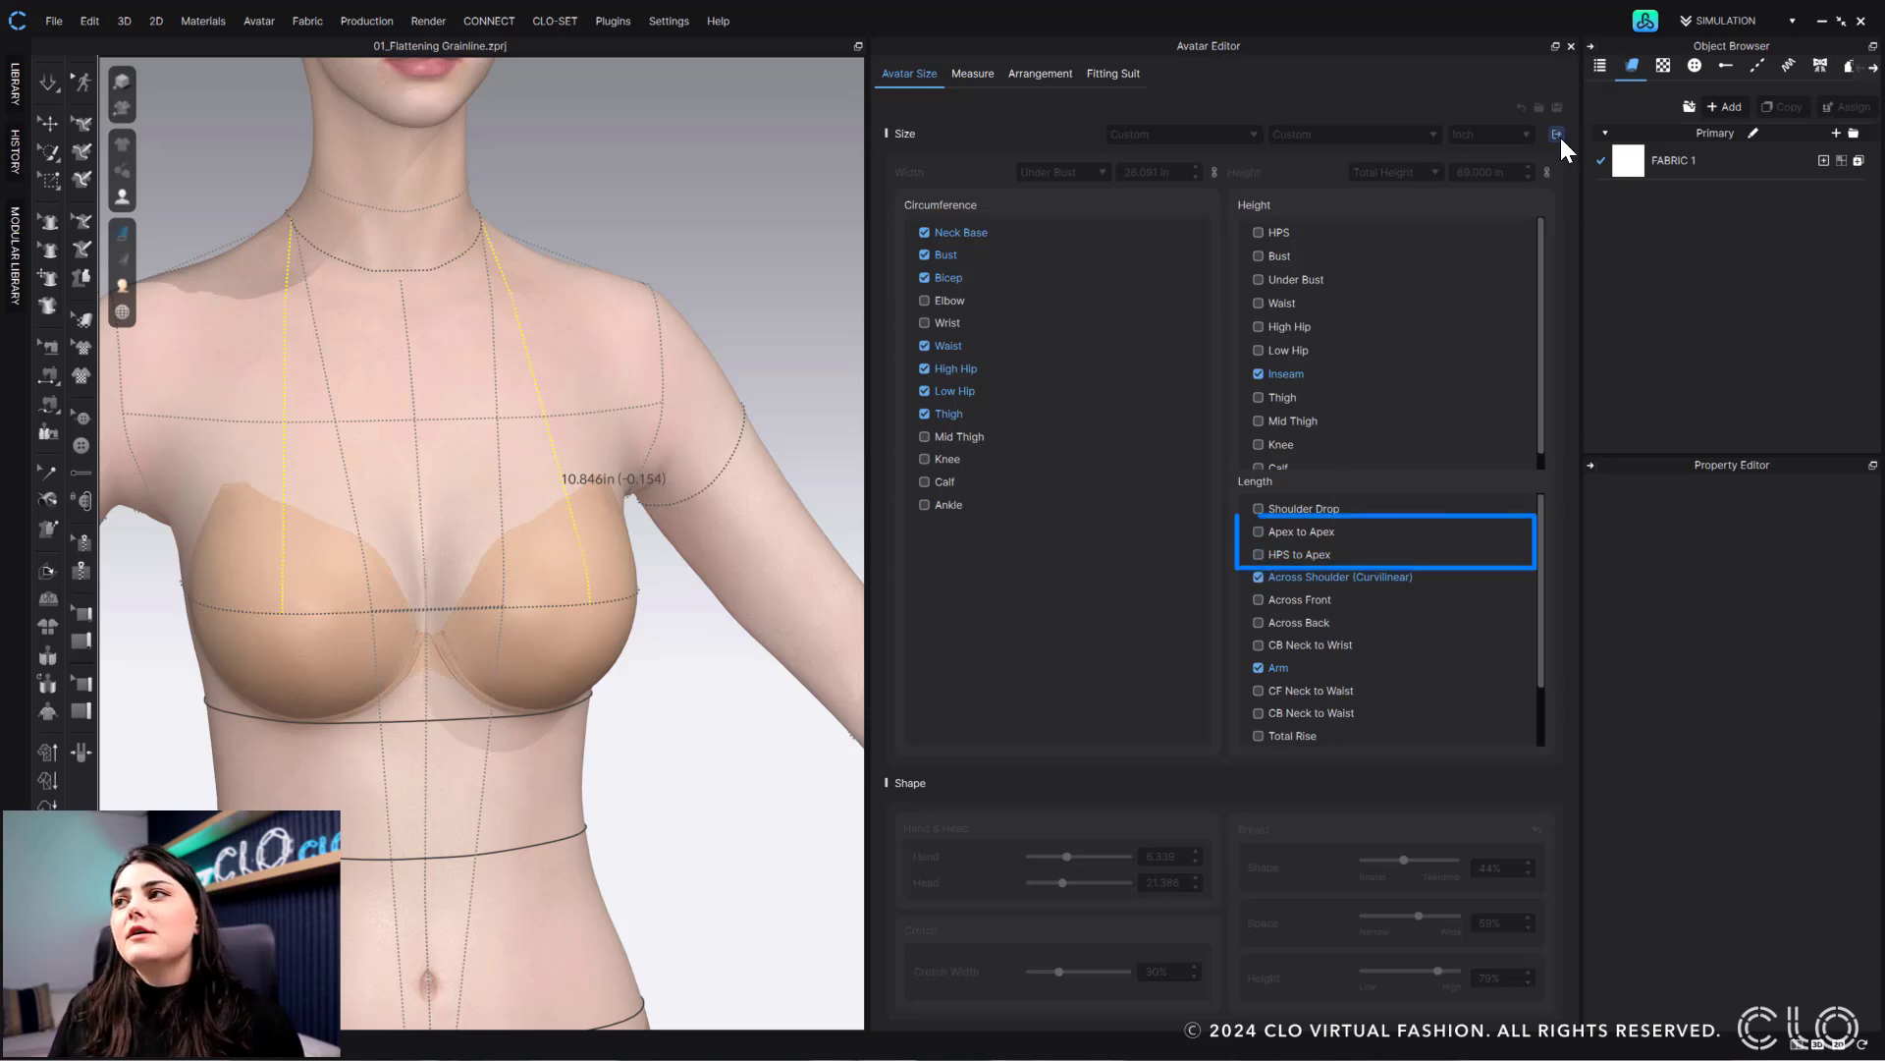
left_click(1556, 134)
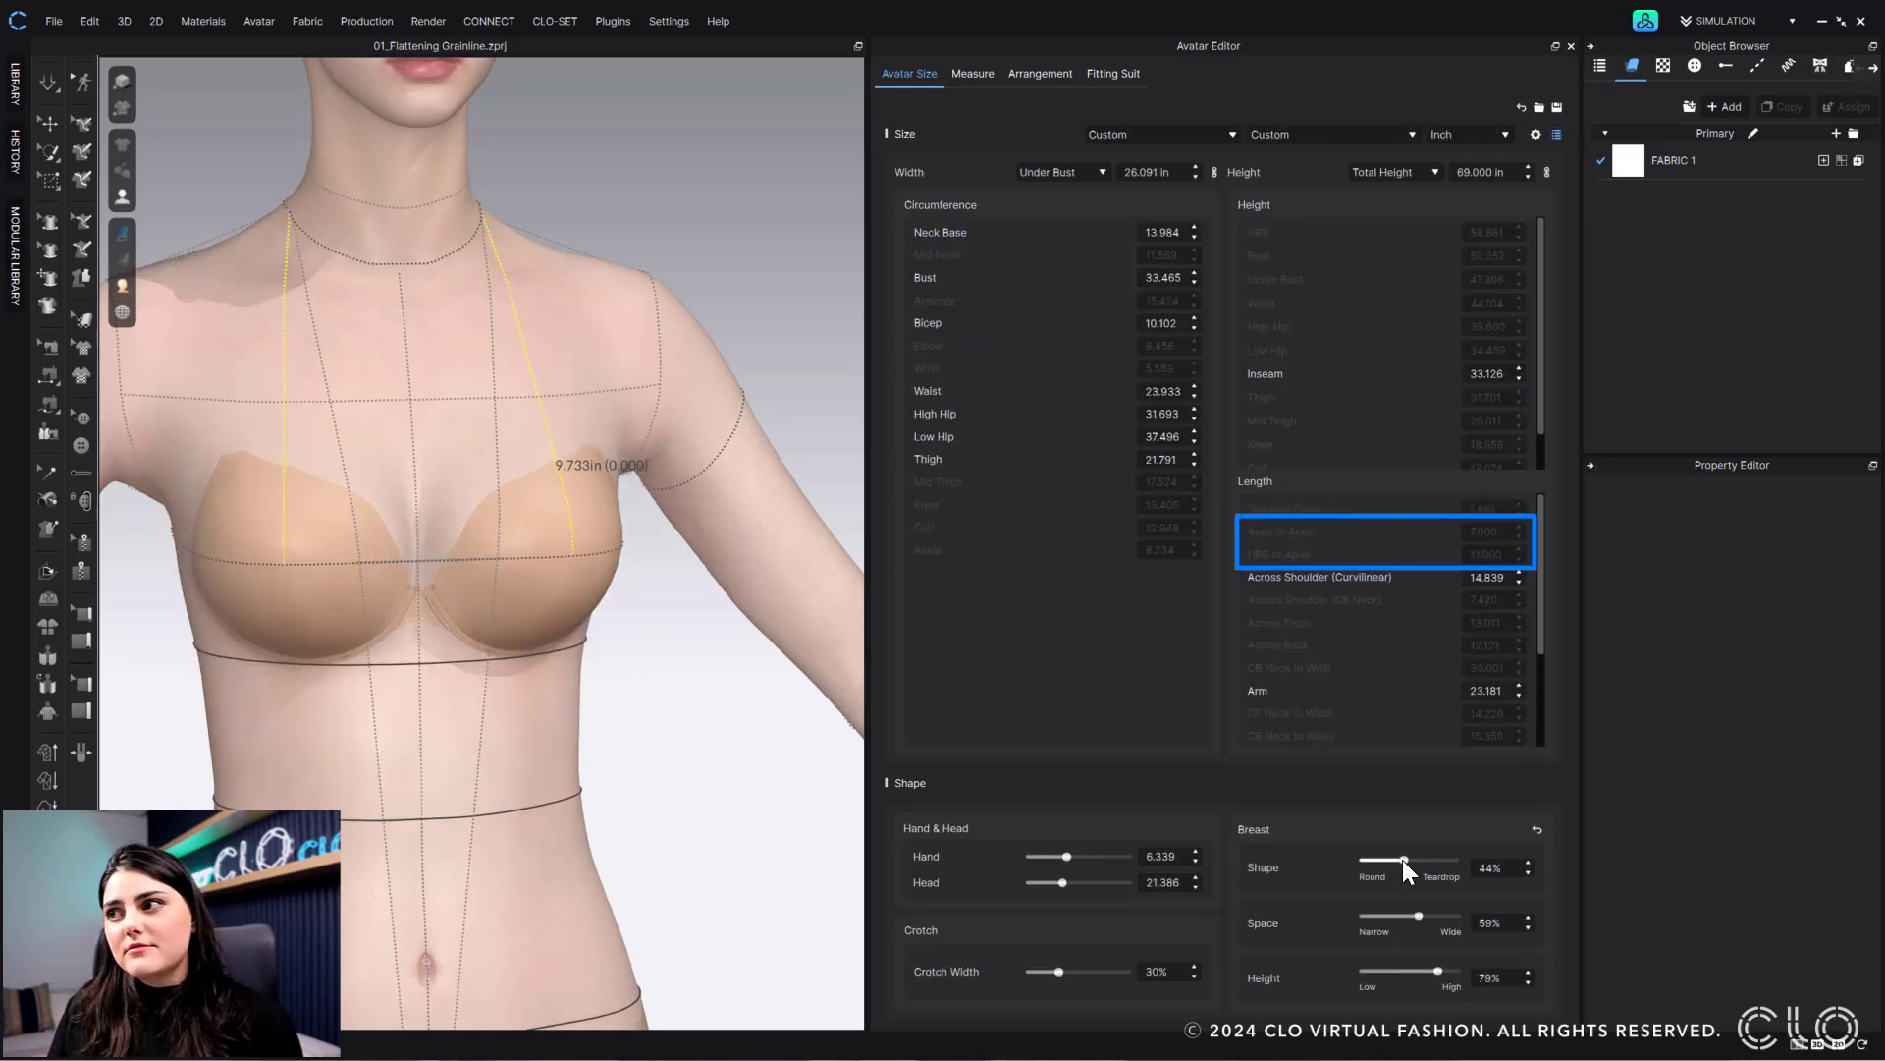
left_click_drag(1405, 866, 1407, 866)
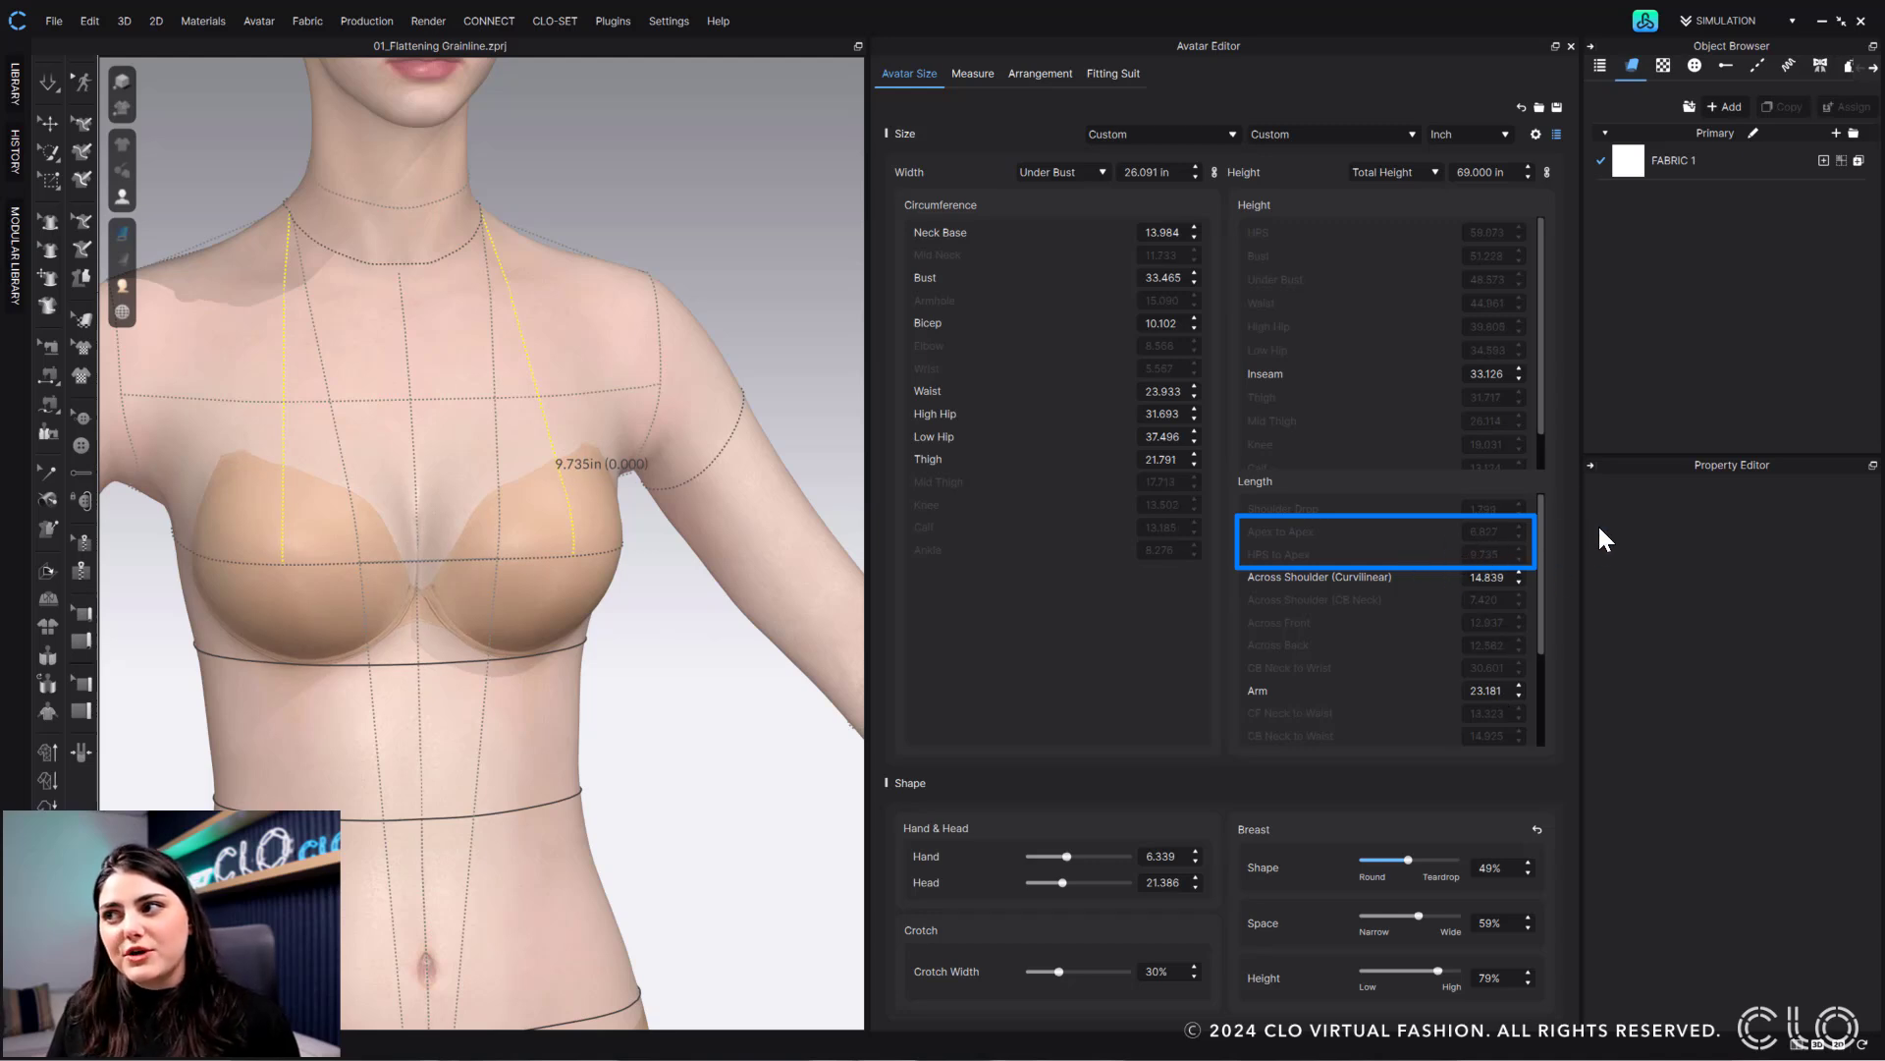
mouse_move(1385, 739)
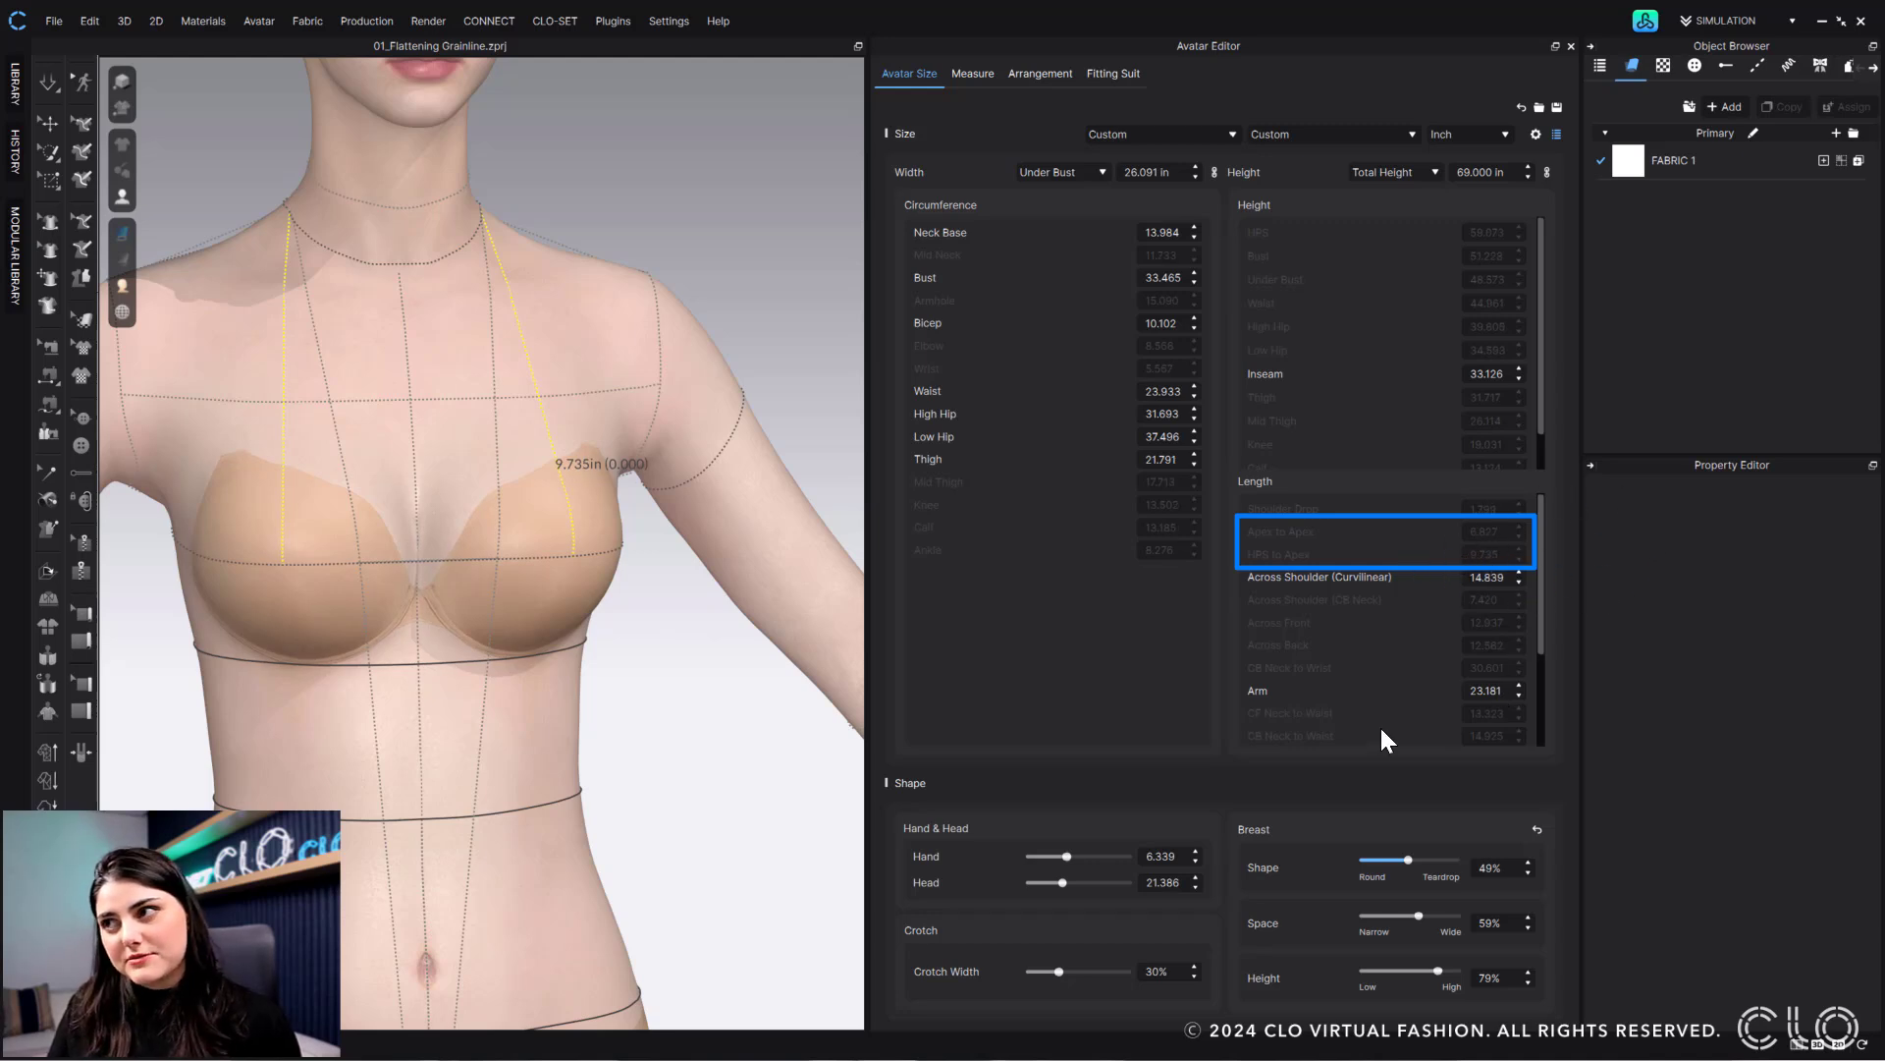